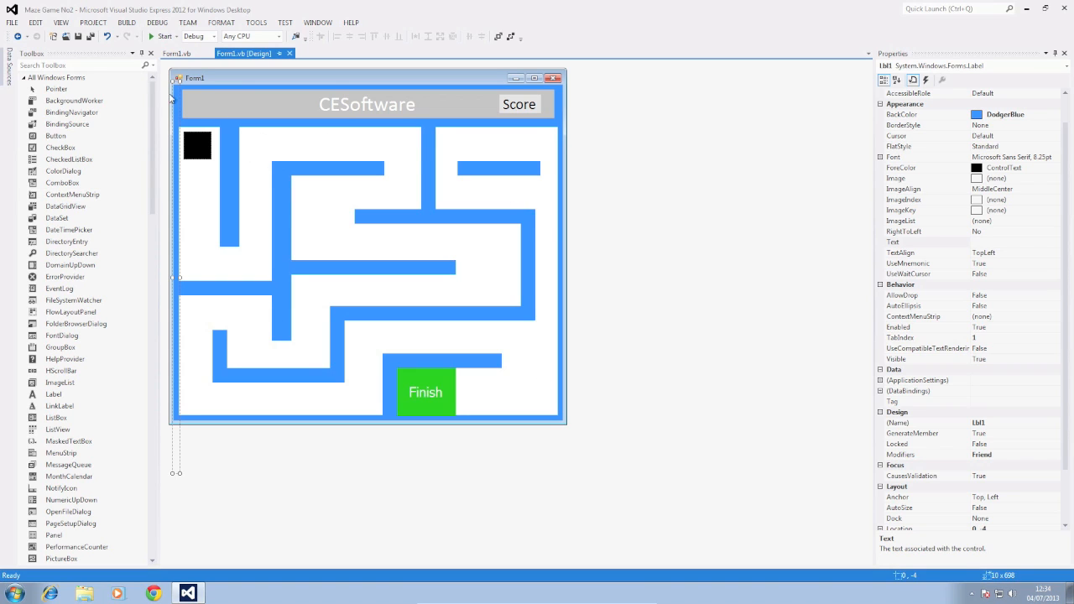
mouse_move(312, 165)
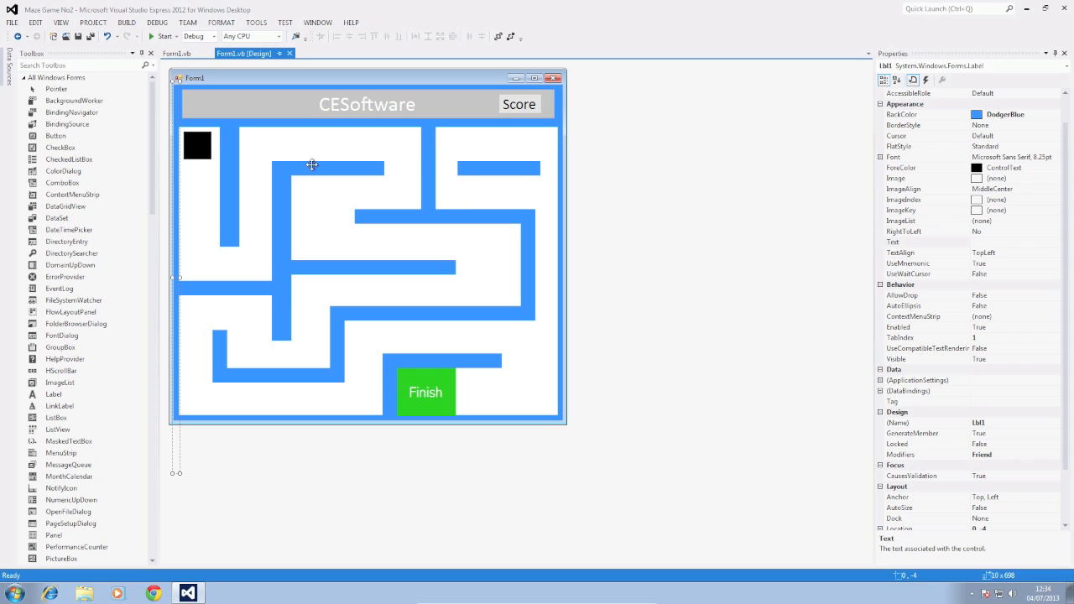
mouse_move(220, 416)
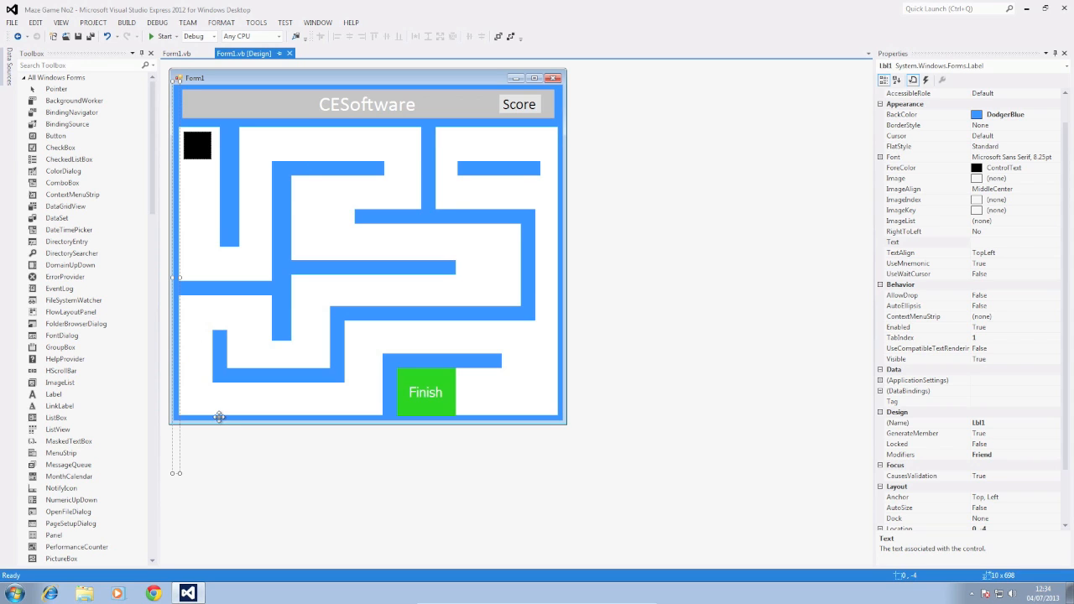
Step: Inspect the title label, Score label, player square and a maze wall on the form designer
left_click(560, 335)
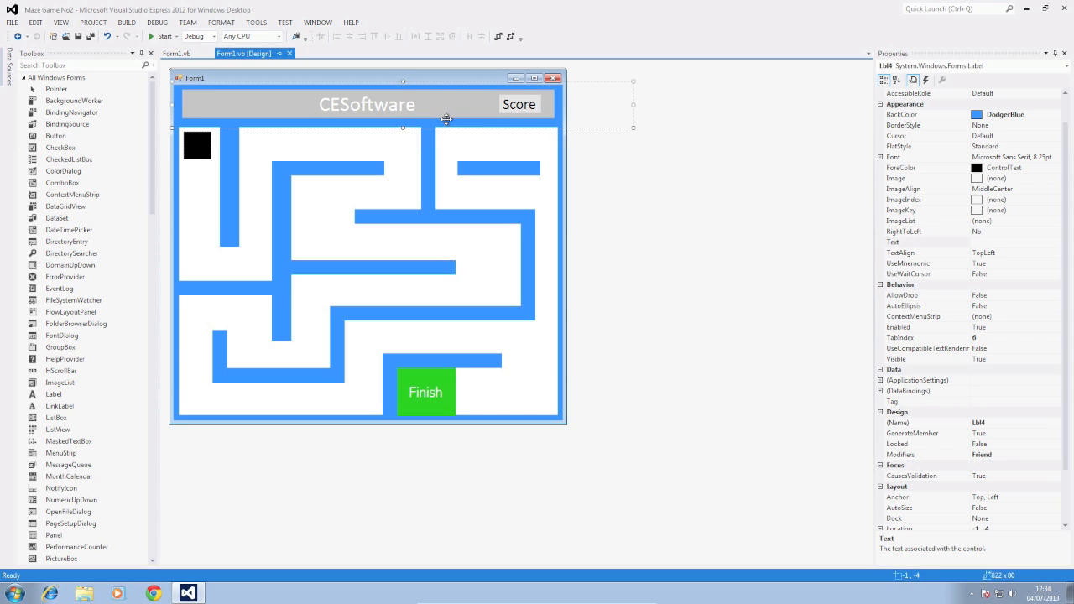
left_click(366, 104)
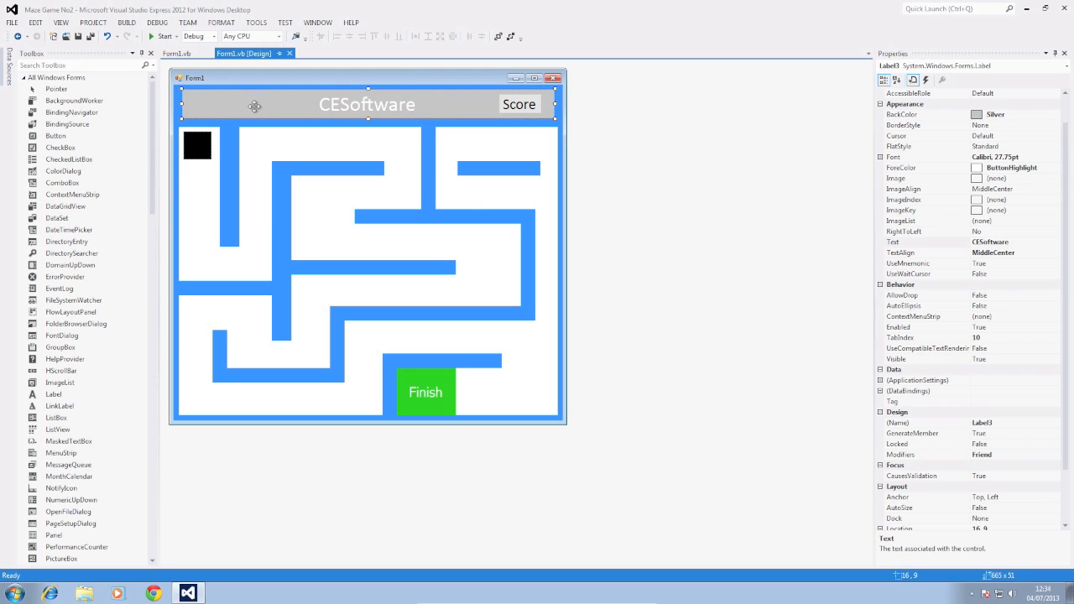
left_click(520, 104)
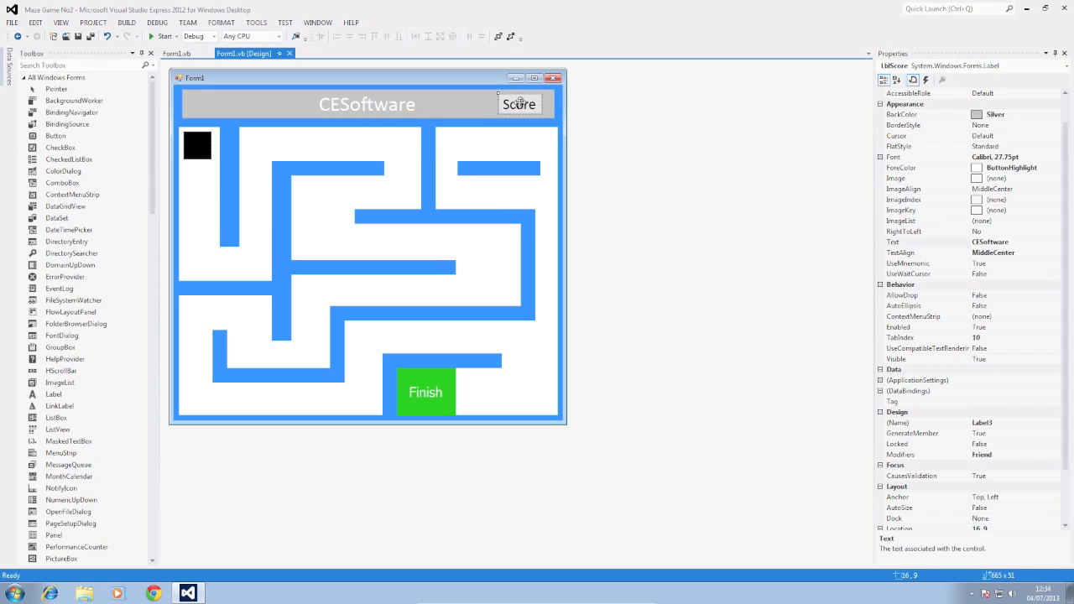
left_click(518, 104)
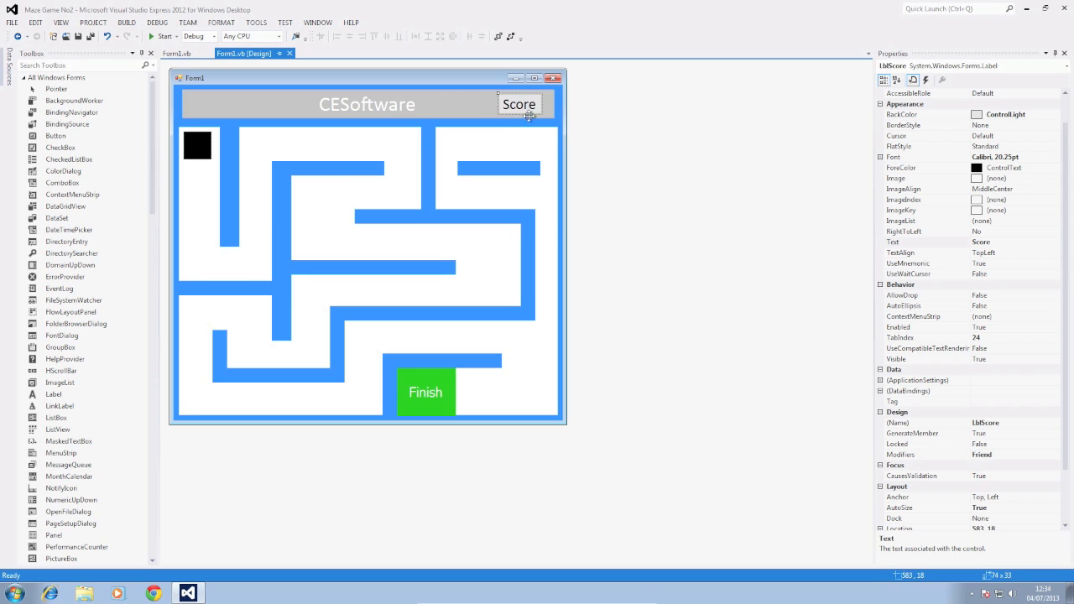
mouse_move(262, 144)
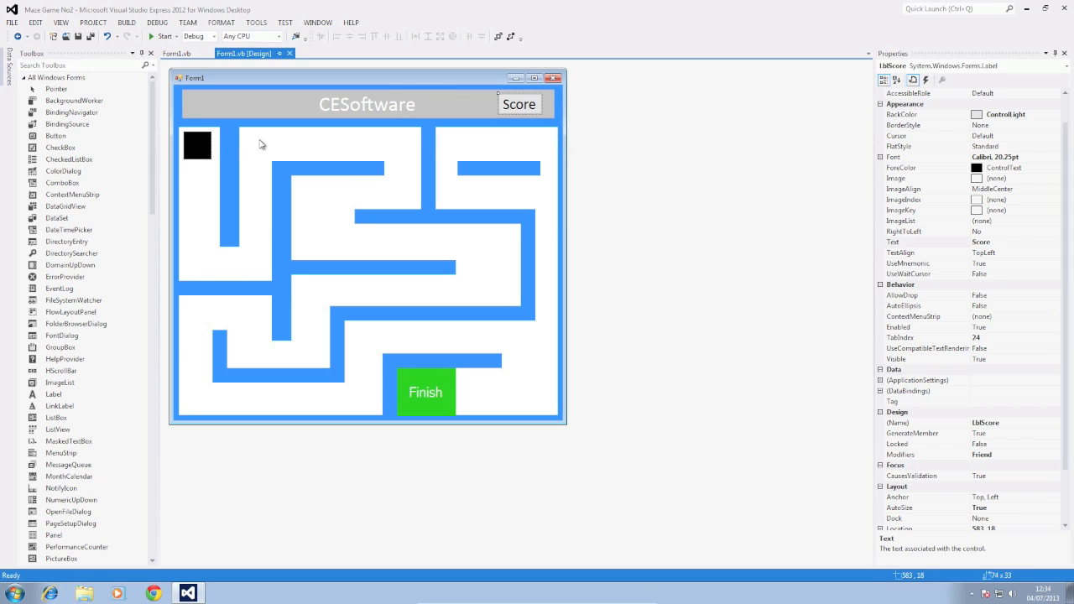
left_click(198, 144)
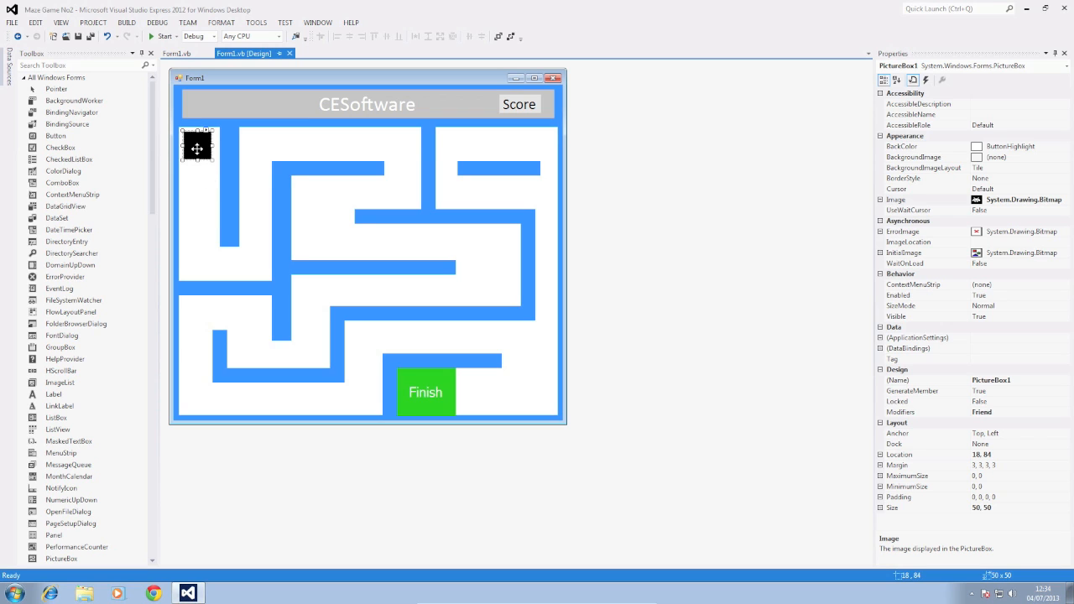
mouse_move(228, 145)
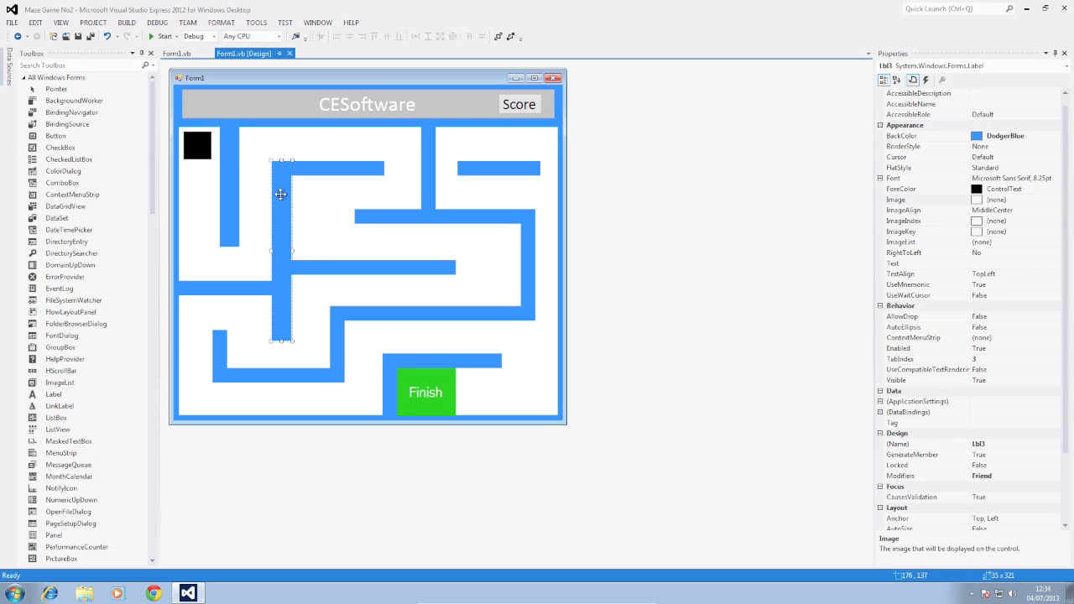
left_click(231, 185)
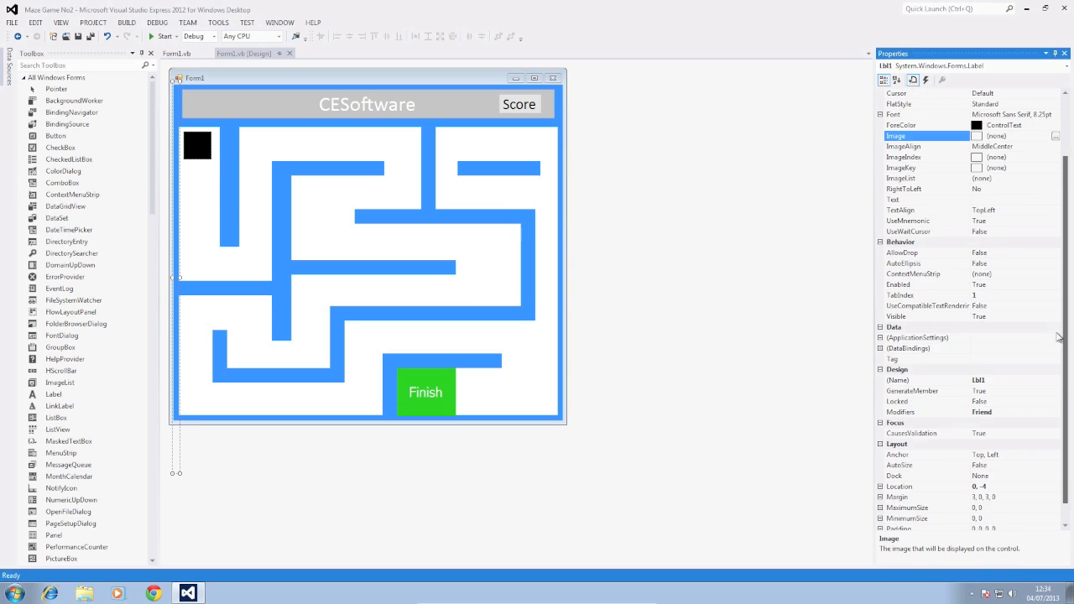
Step: Review the remaining maze wall labels, the form and the Finish label to note their names
scroll("down", 3)
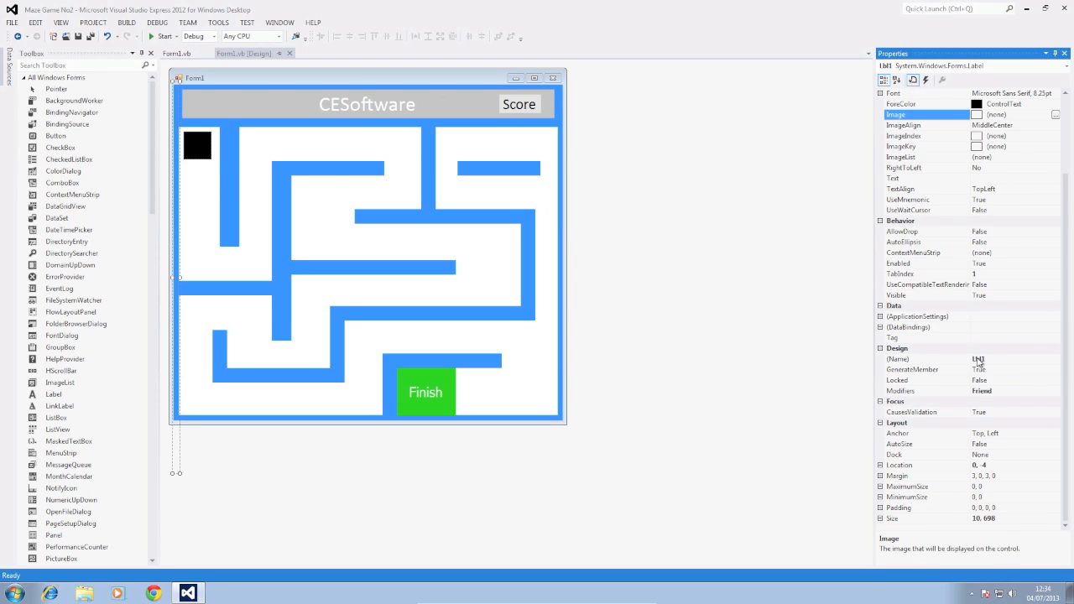
mouse_move(993, 361)
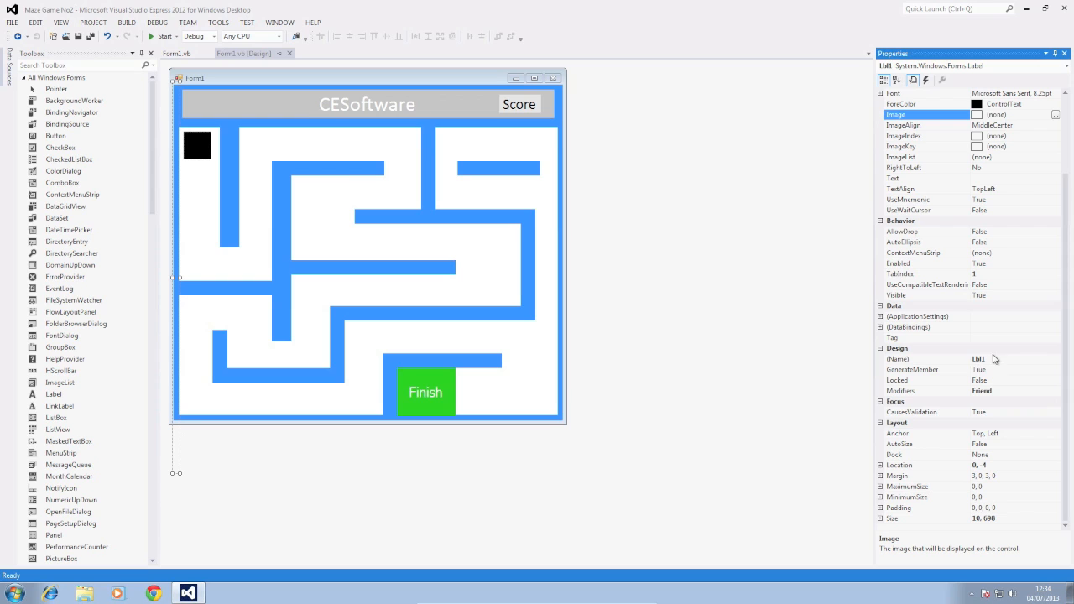
left_click(443, 360)
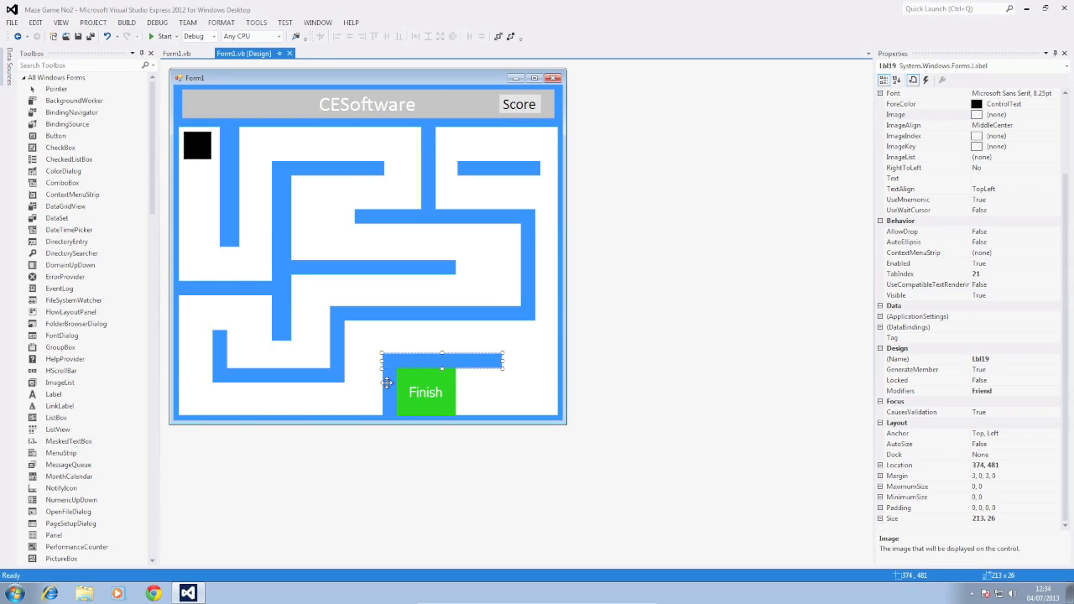
left_click(523, 256)
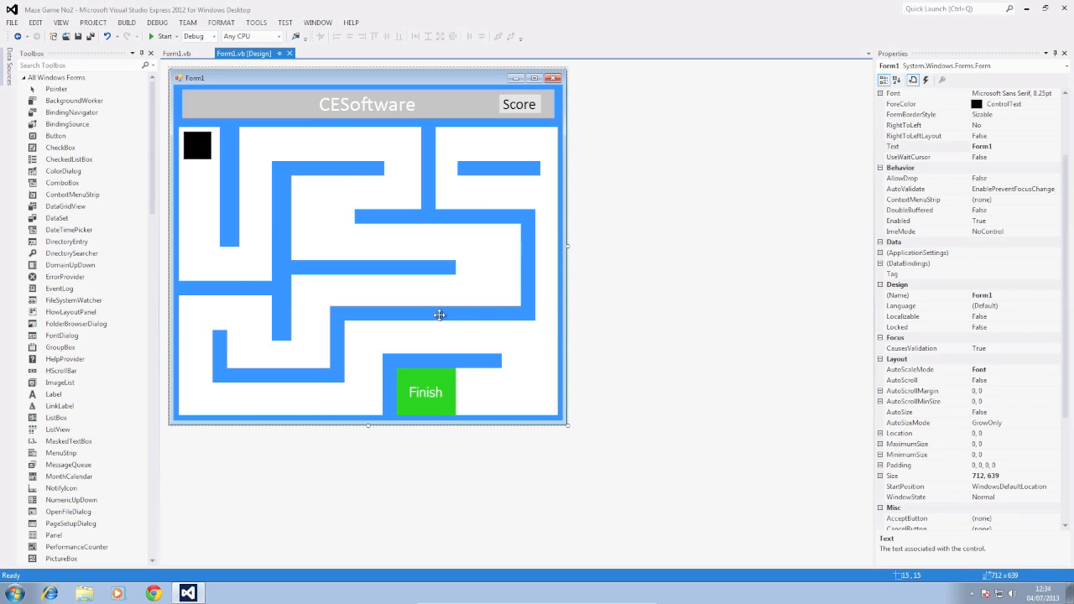
left_click(433, 315)
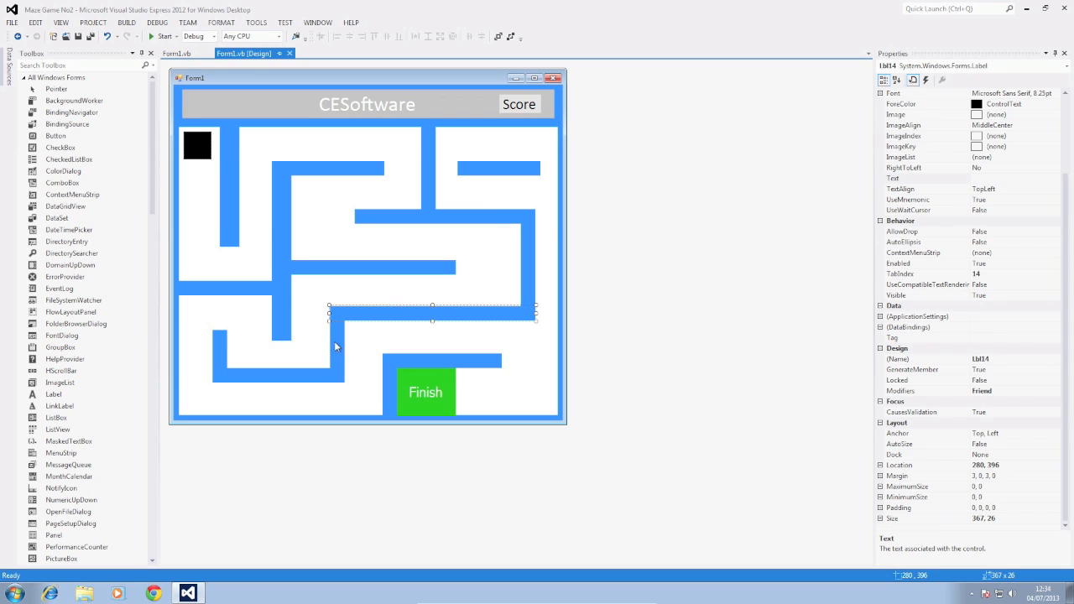
left_click(218, 350)
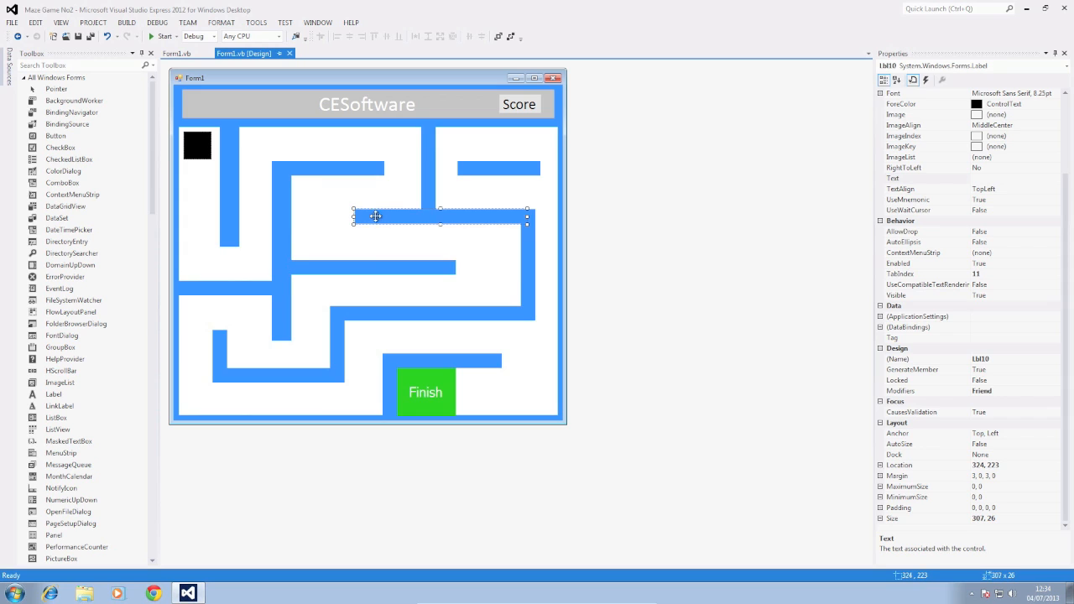
left_click(530, 251)
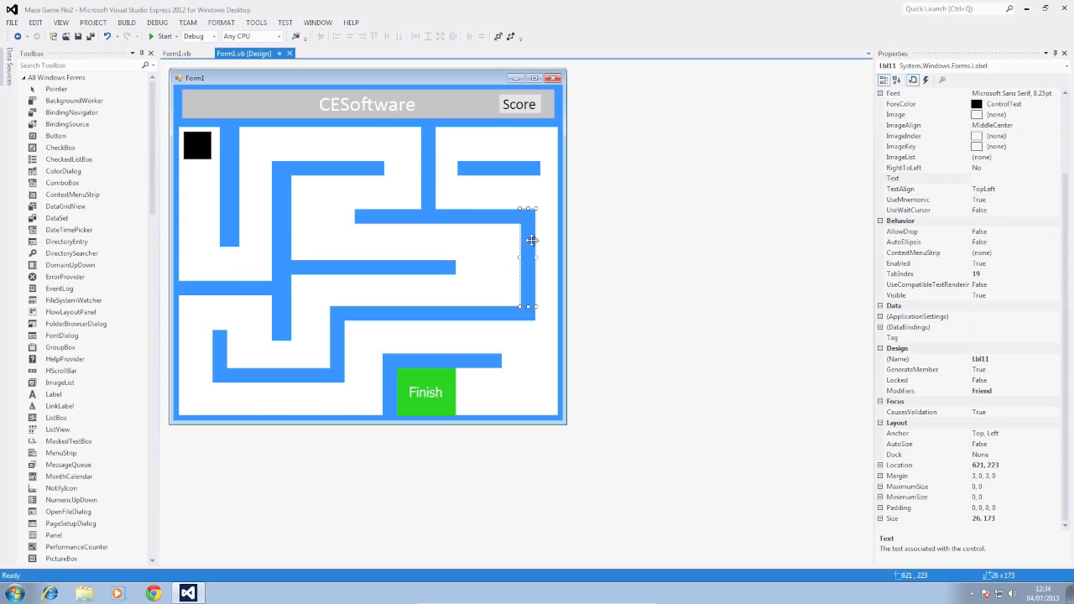
left_click(485, 171)
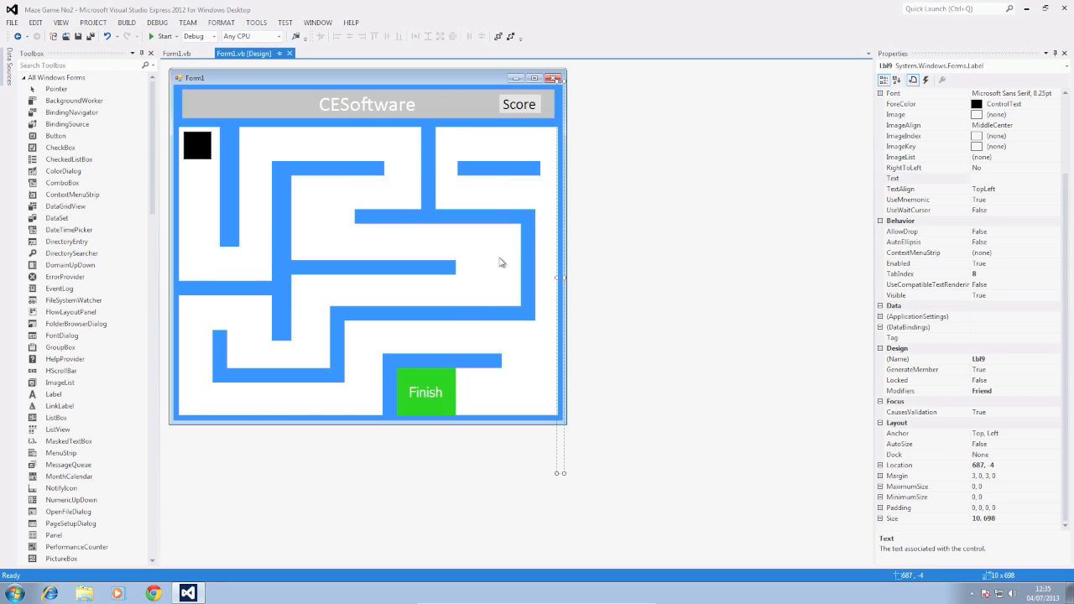
left_click(426, 392)
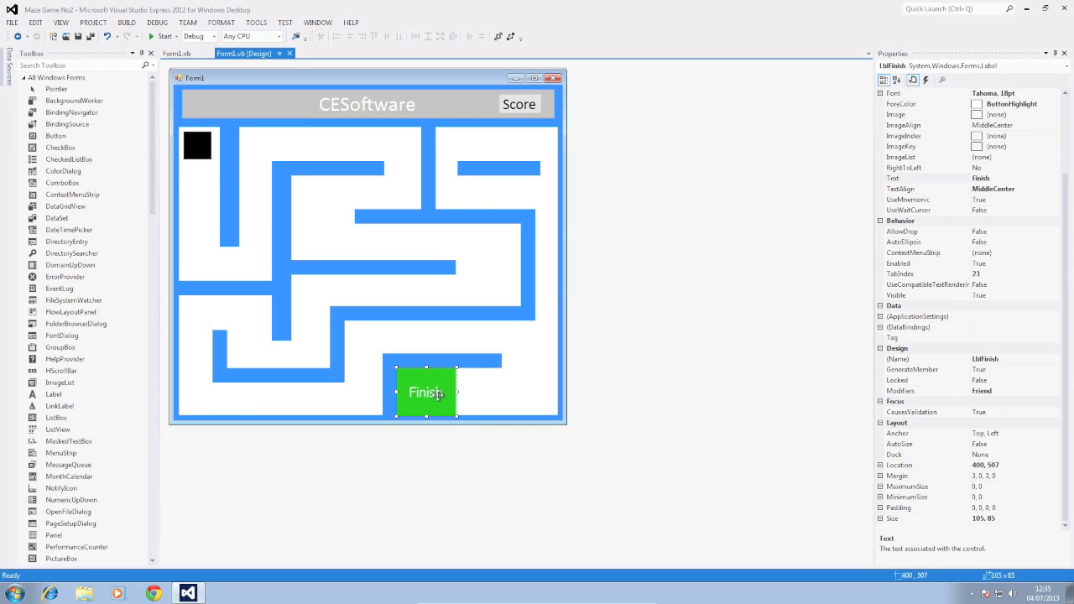
mouse_move(417, 379)
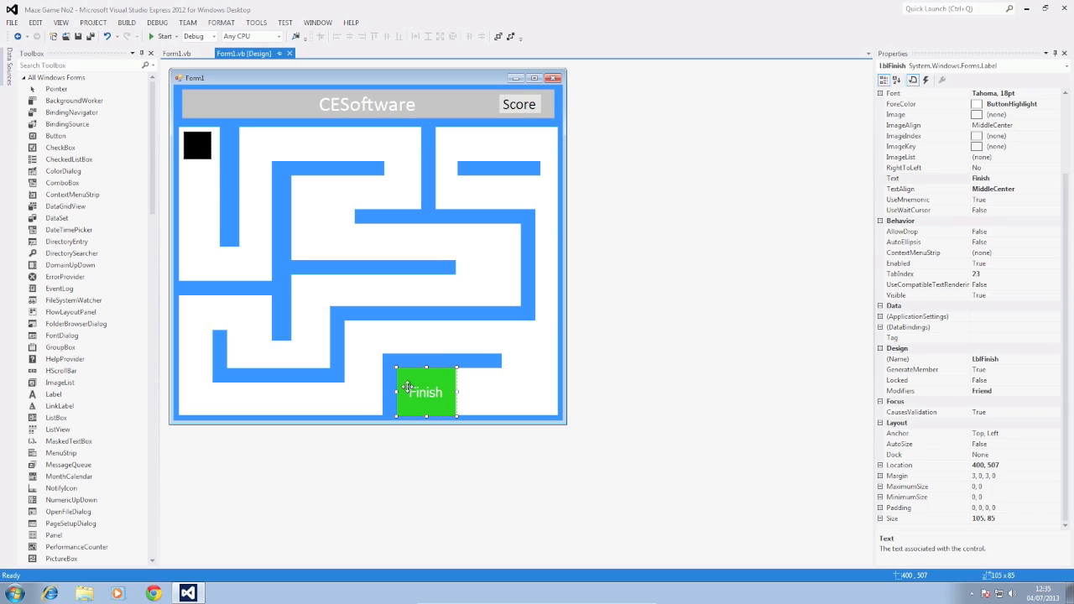
mouse_move(404, 386)
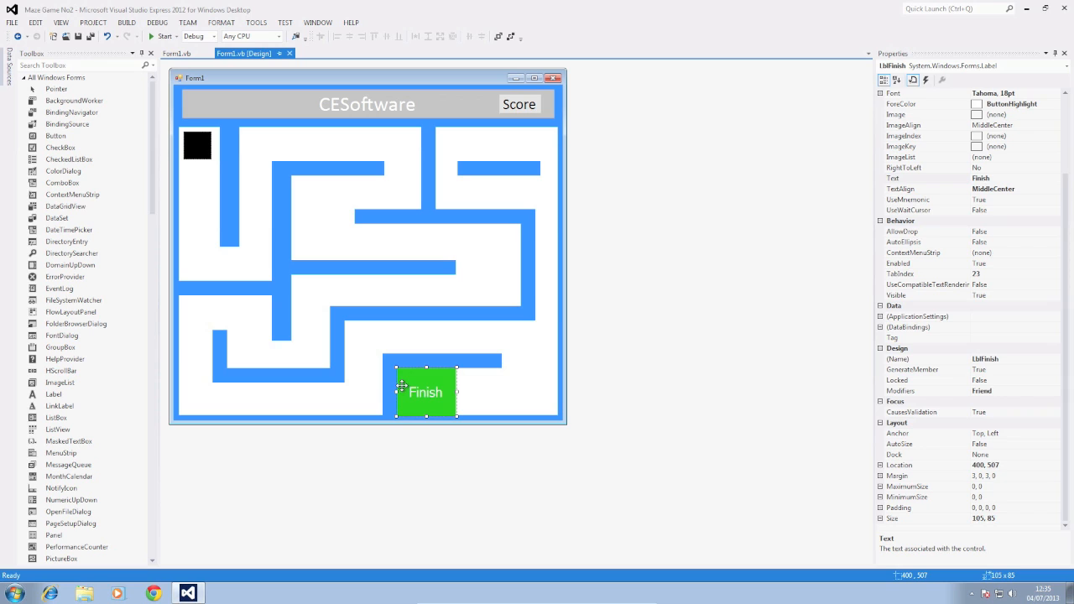
mouse_move(312, 128)
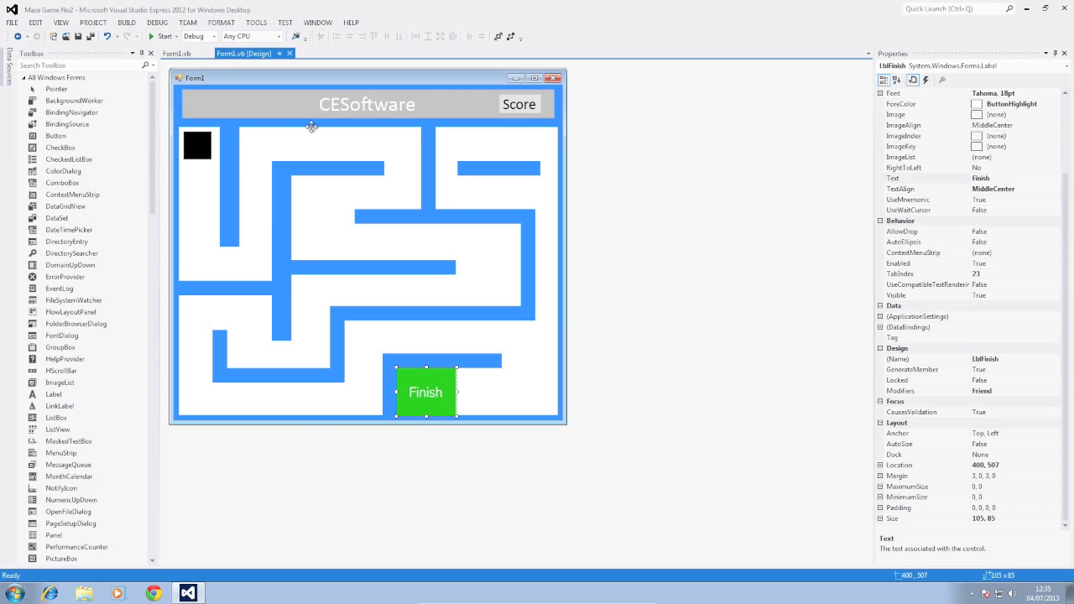
mouse_move(237, 194)
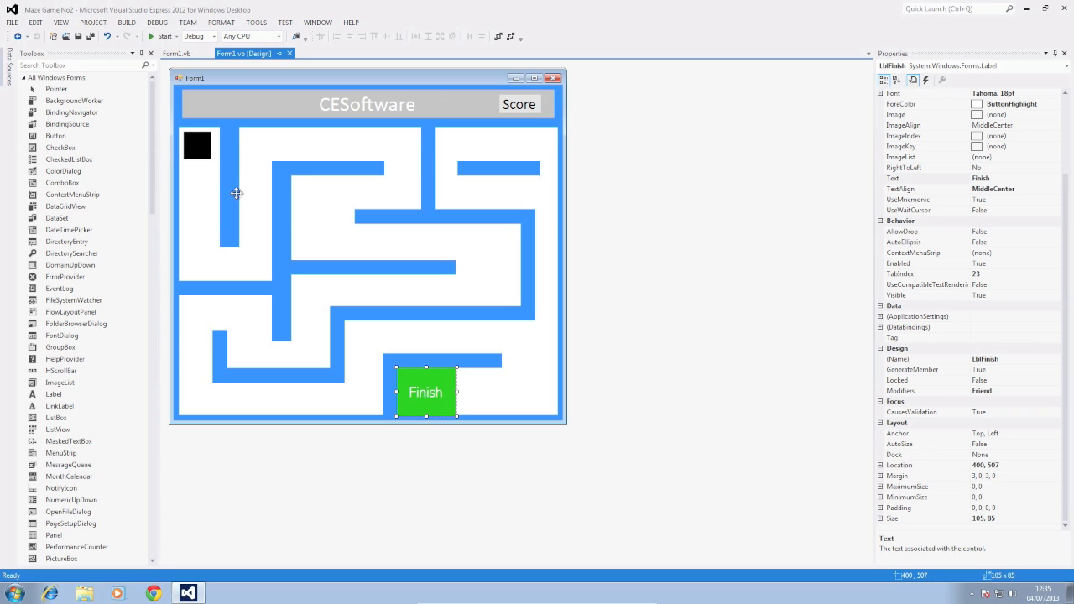
Step: Switch to Form1's code and place the insertion point in the Form1_KeyDown movement code for the wall checks
left_click(176, 52)
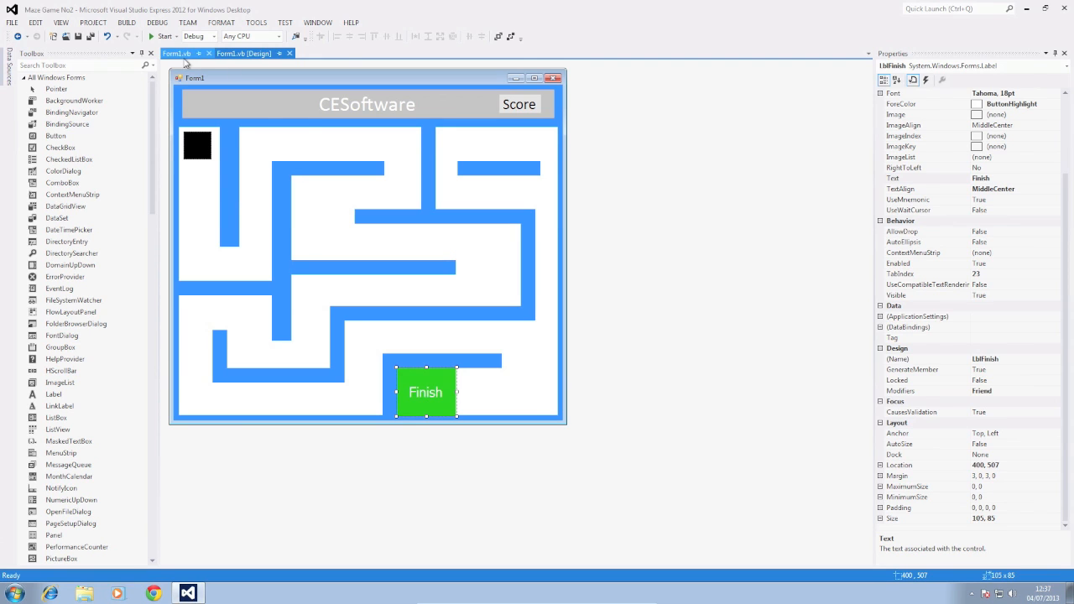
left_click(176, 52)
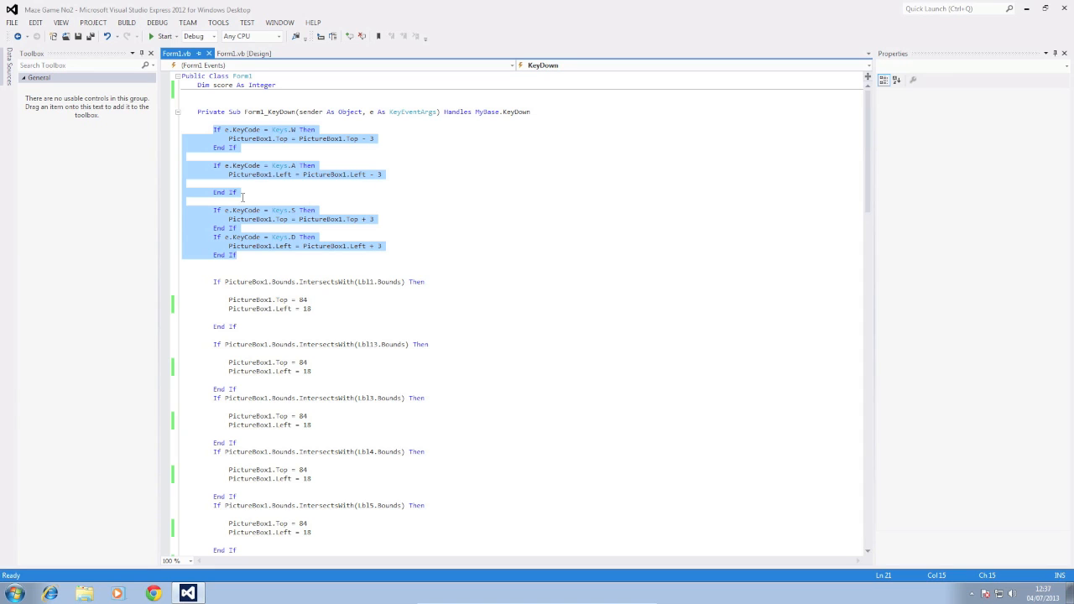
left_click(249, 265)
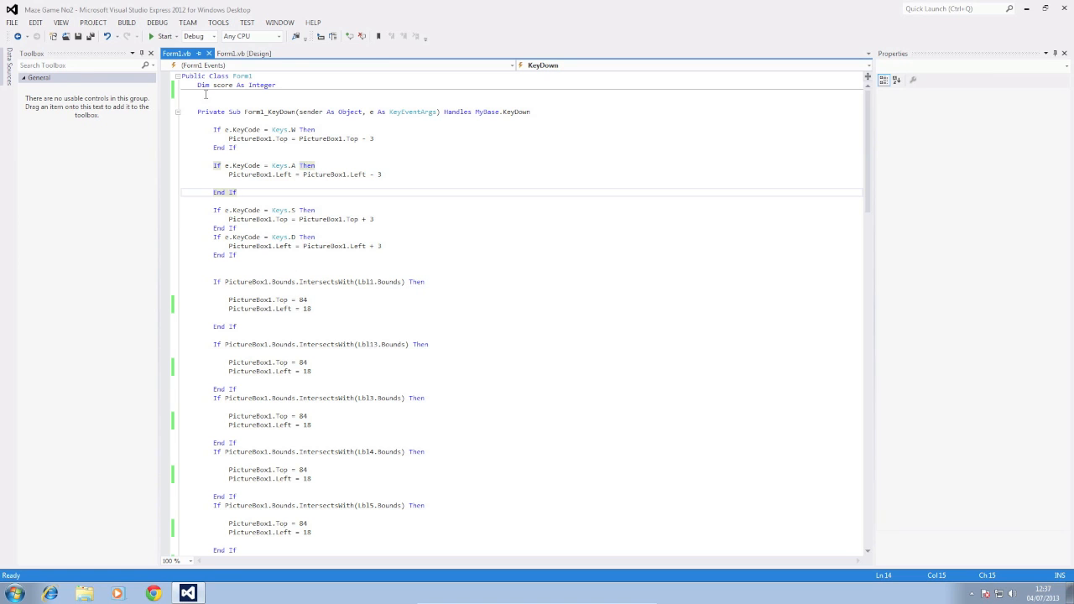
left_click(242, 52)
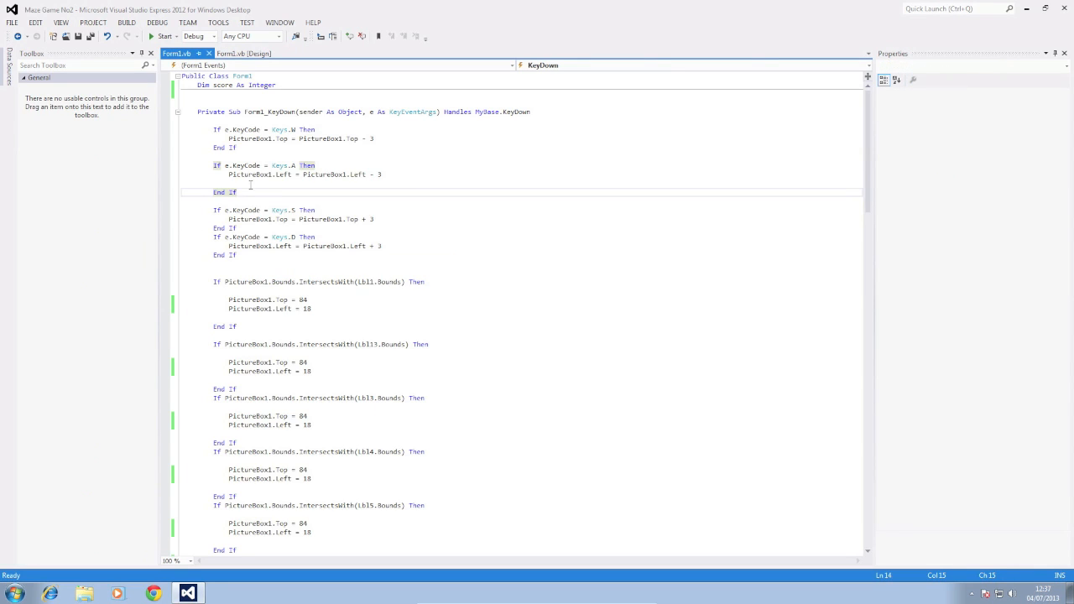
mouse_move(369, 282)
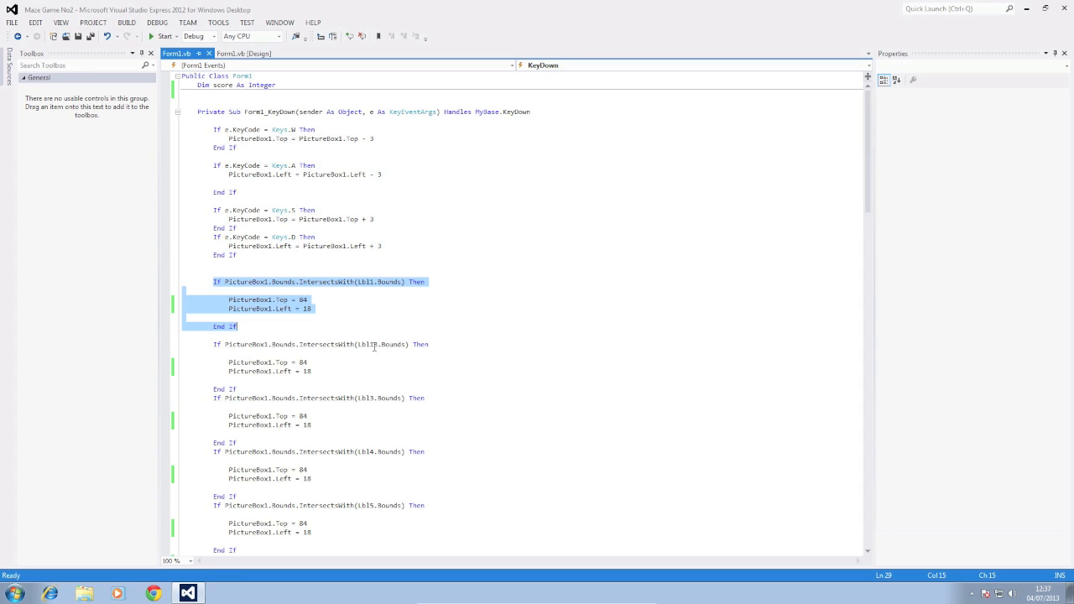
scroll("down", 3)
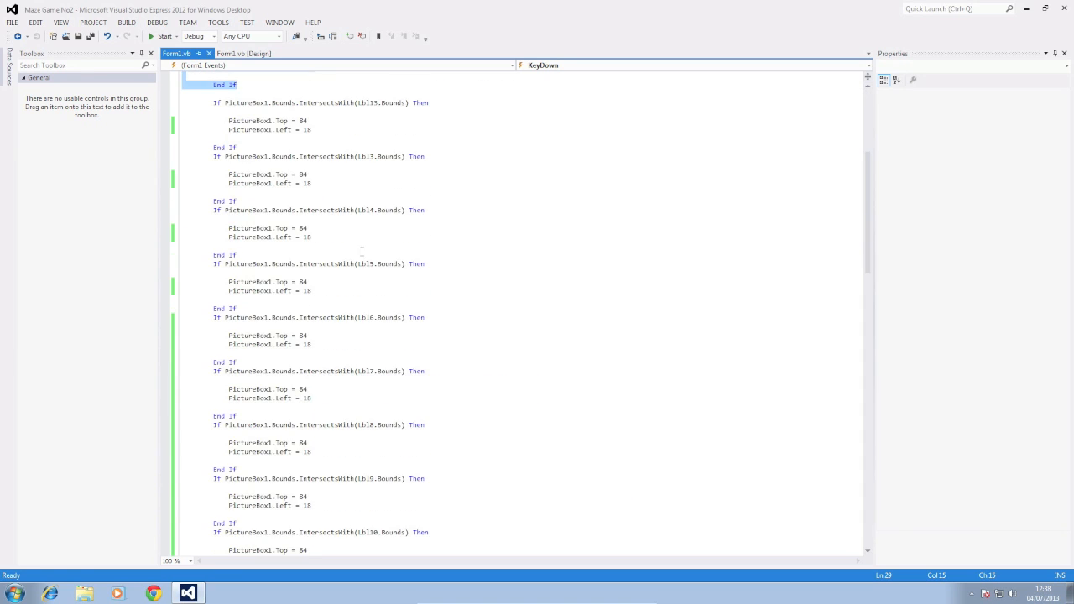
scroll("down", 3)
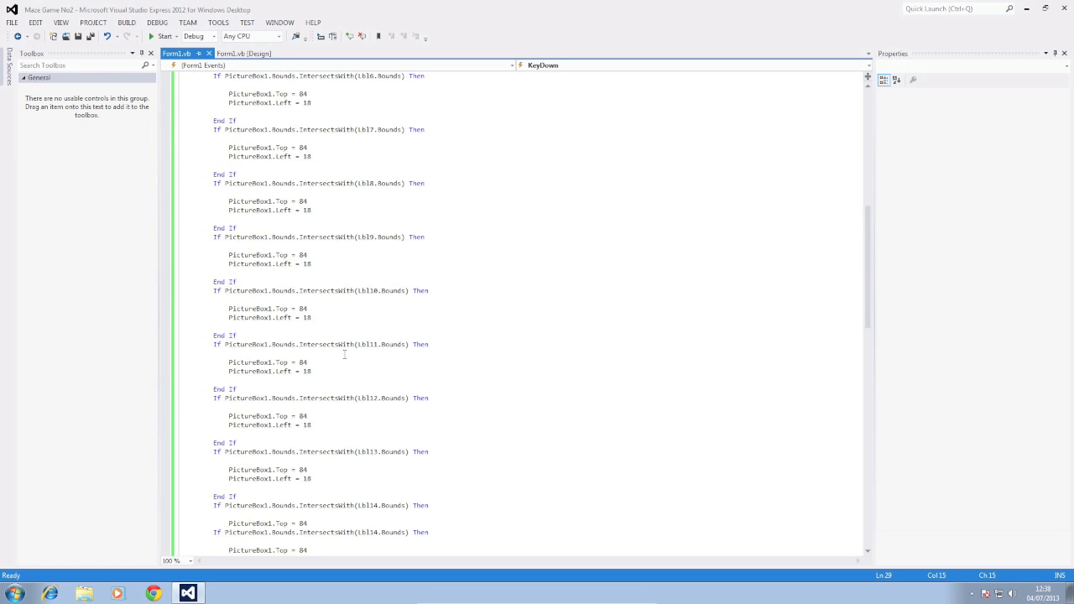
scroll("down", 3)
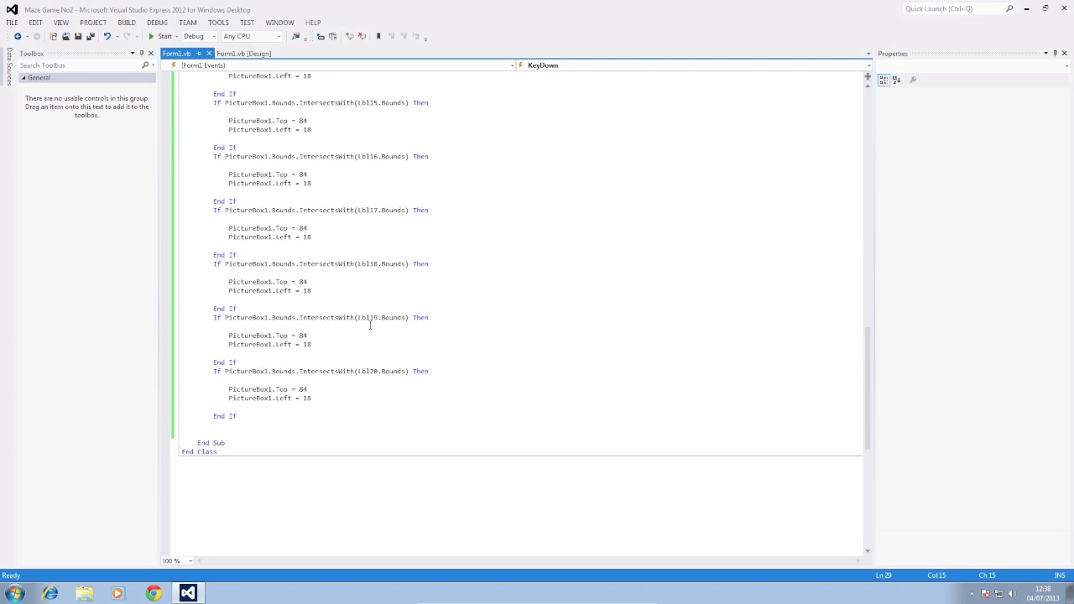
mouse_move(362, 268)
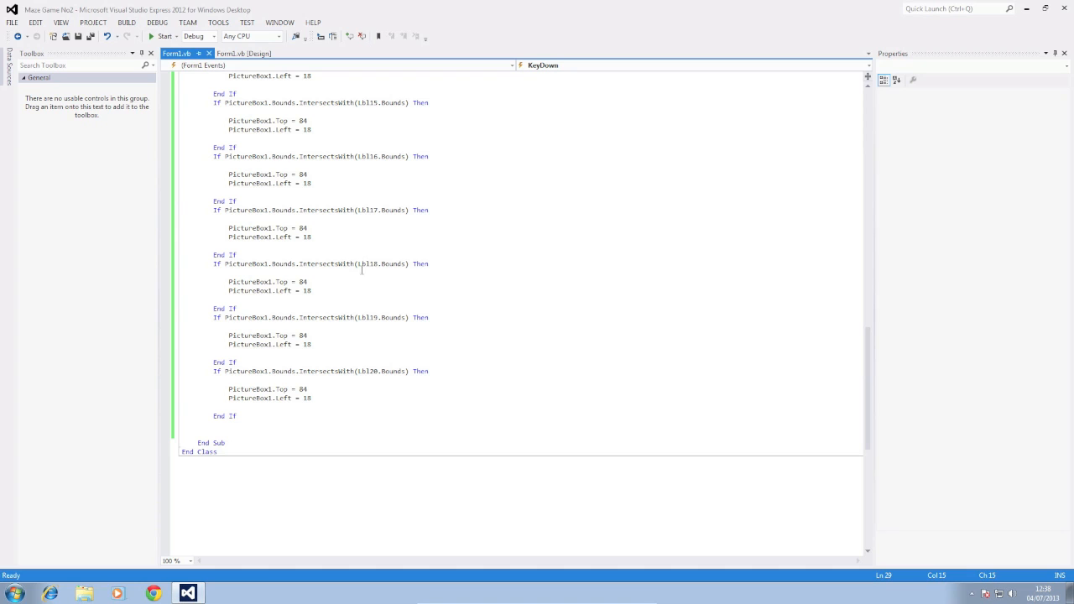
mouse_move(366, 379)
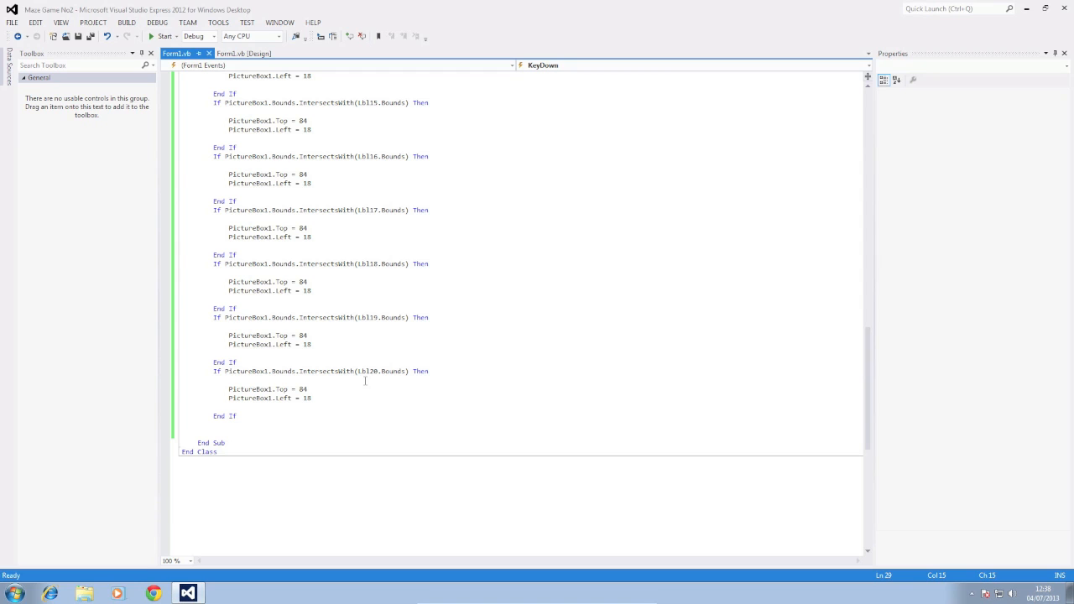
mouse_move(355, 380)
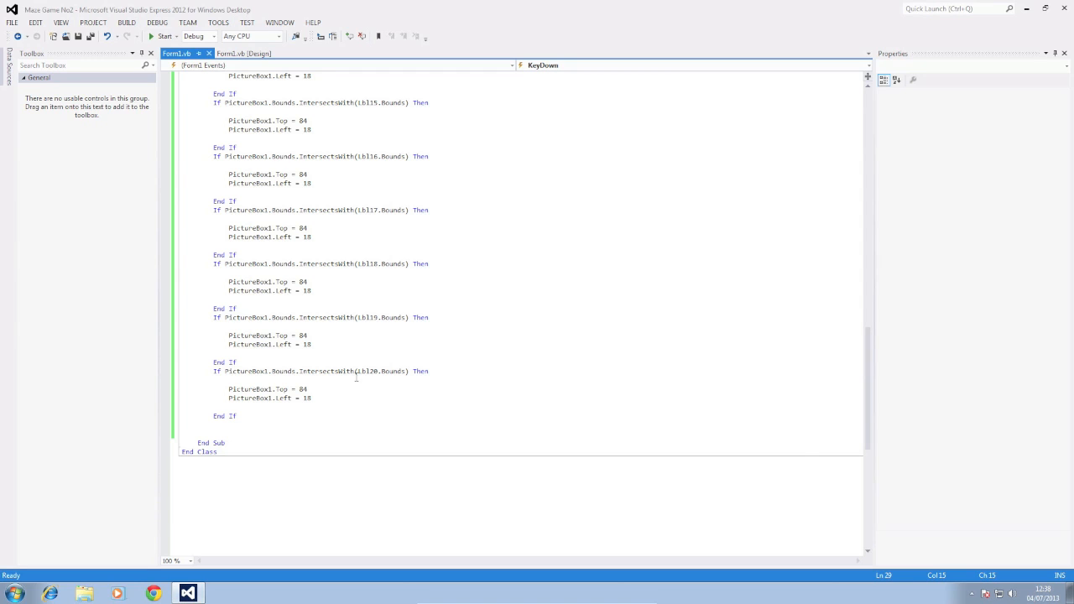
mouse_move(329, 371)
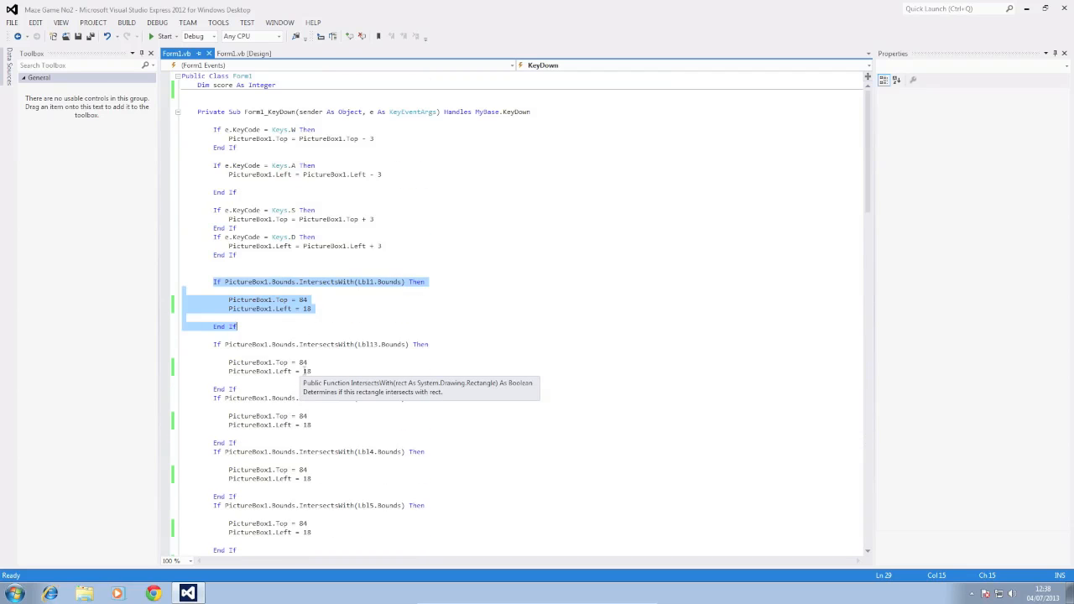
left_click(244, 52)
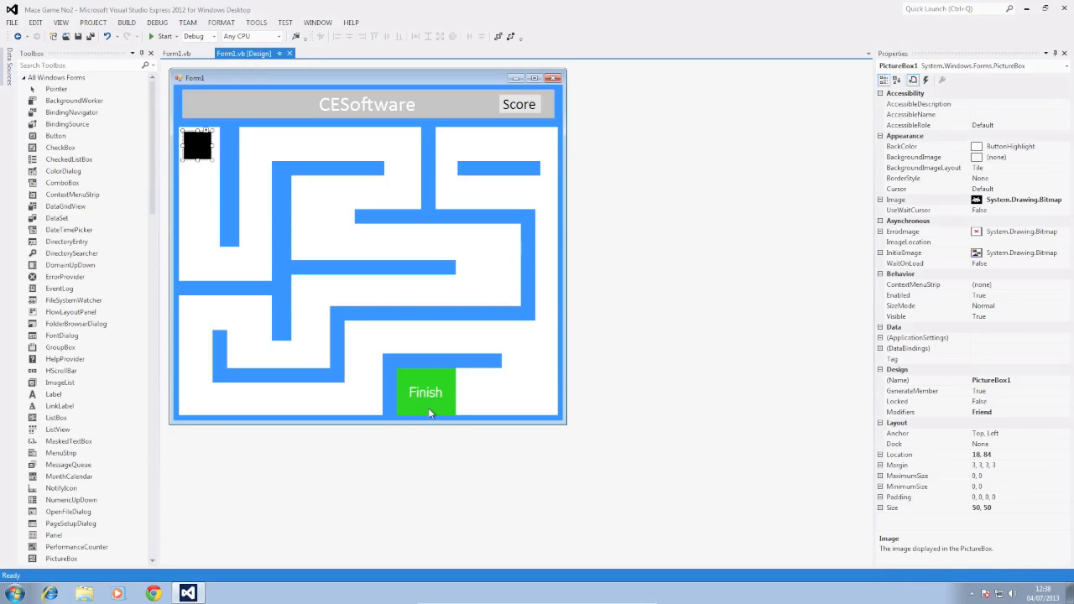
left_click(426, 393)
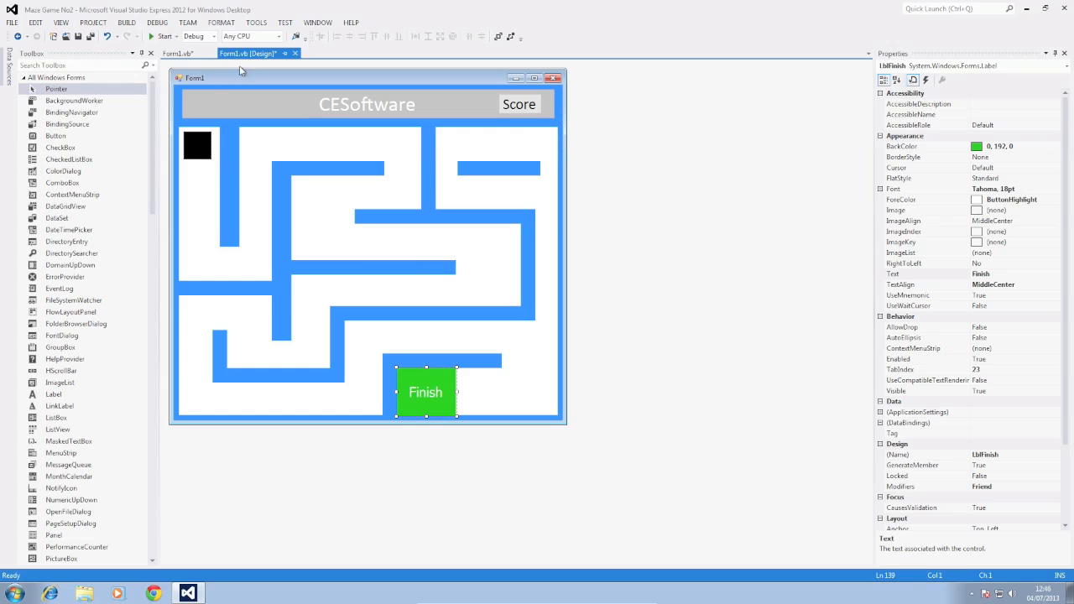
left_click(178, 53)
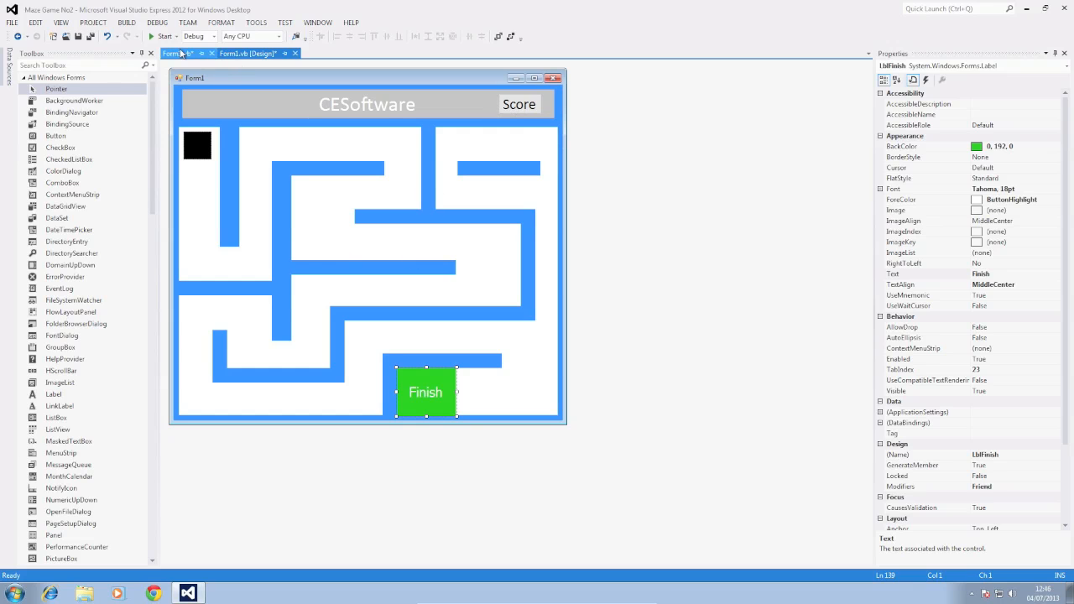
left_click(176, 52)
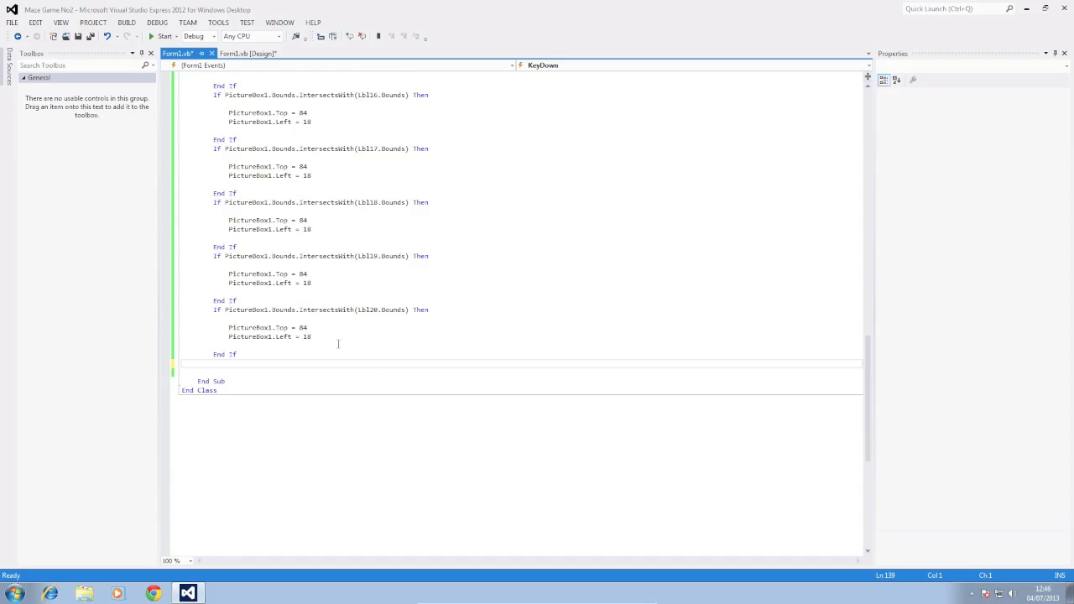
scroll("up", 3)
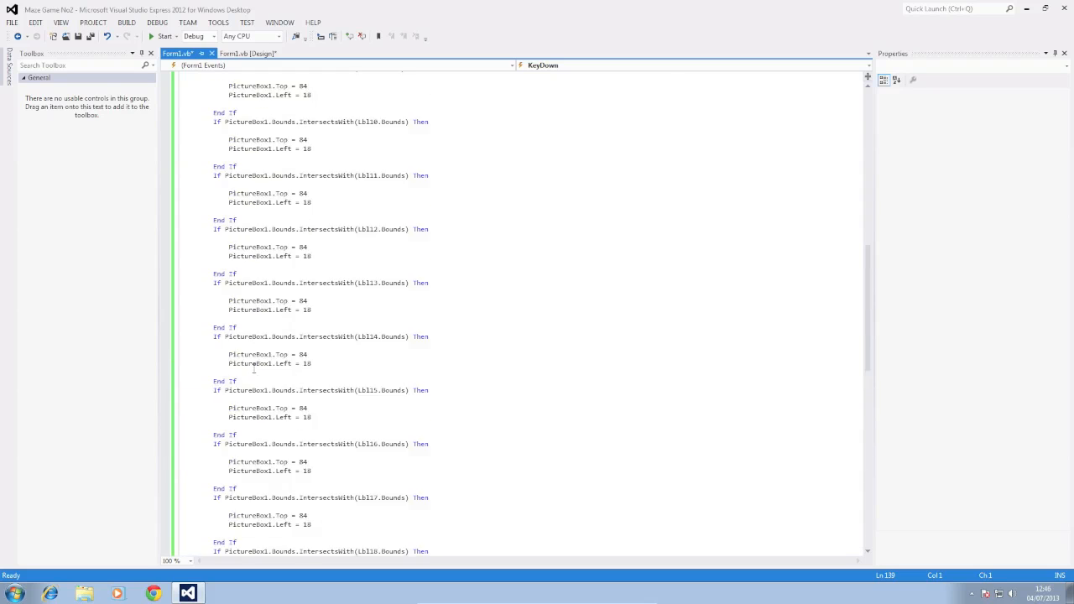
scroll("up", 3)
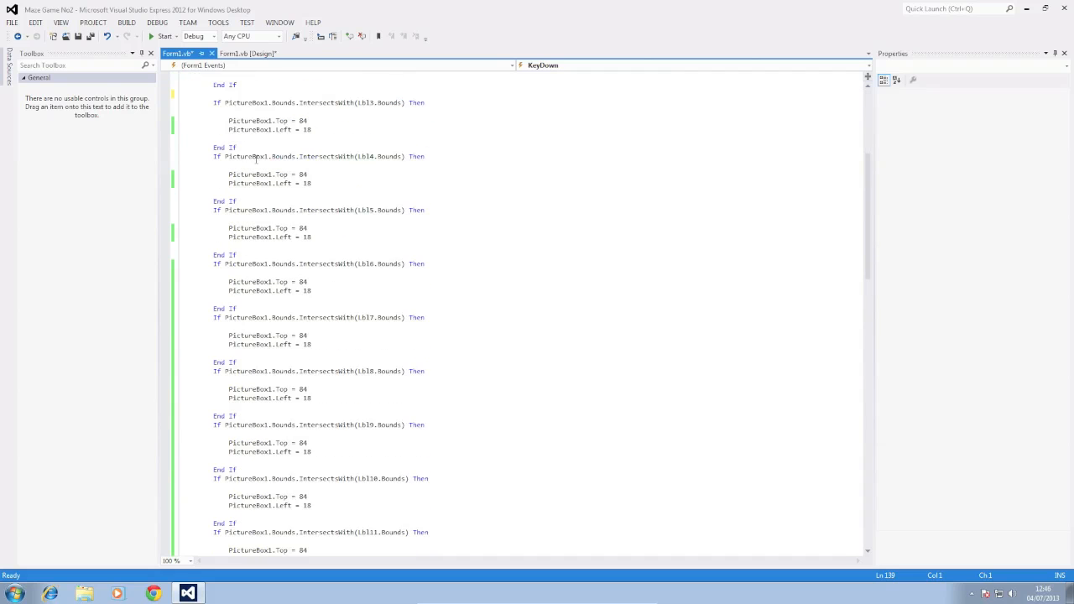
left_click(248, 52)
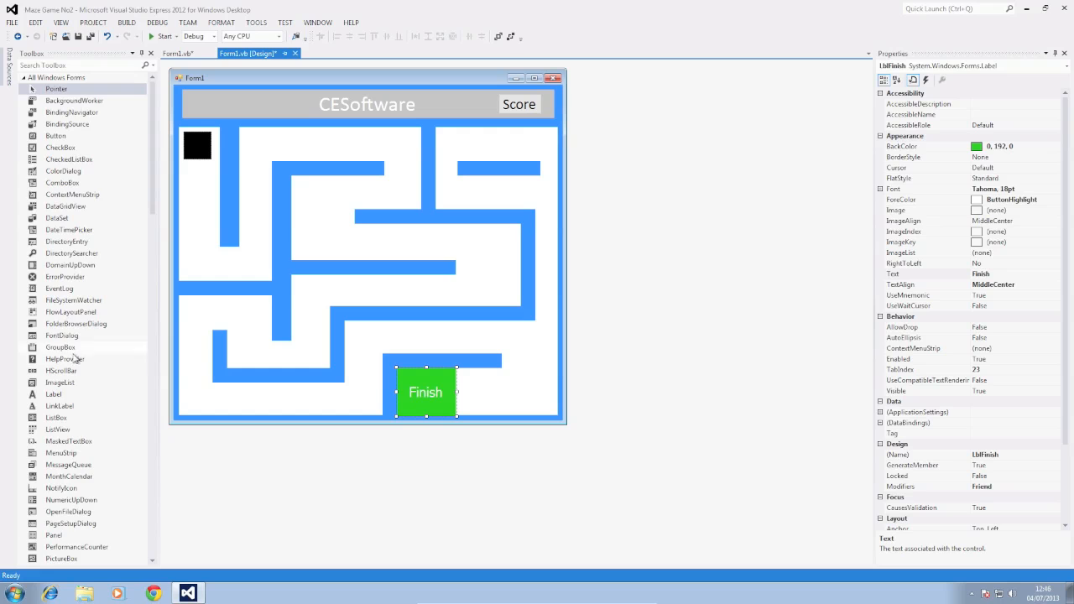
Step: Add a Timer1 component from the Toolbox Components section to the maze form
scroll("down", 3)
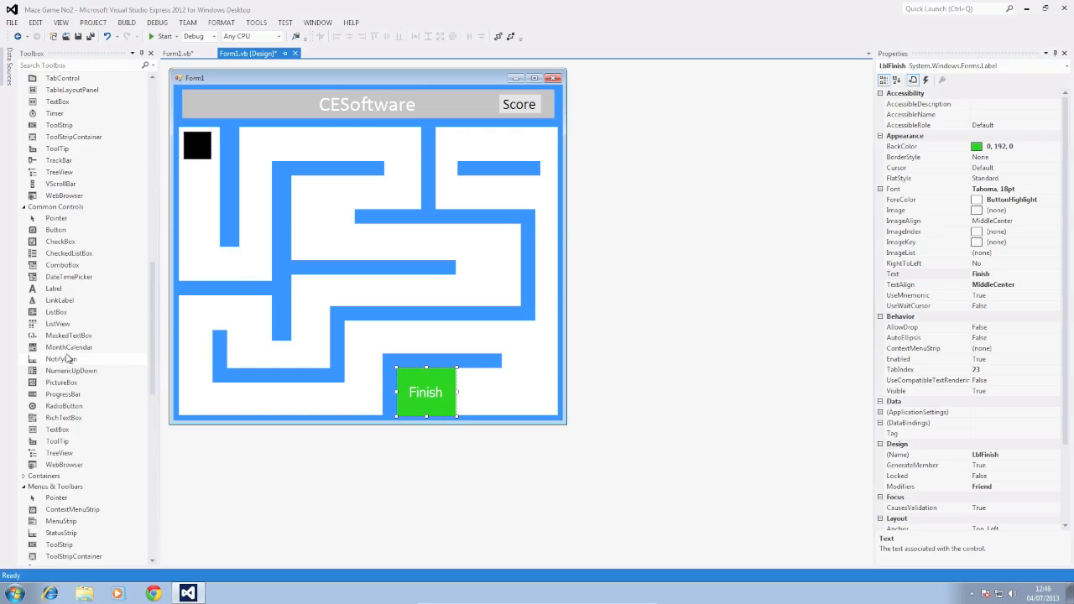
scroll("down", 3)
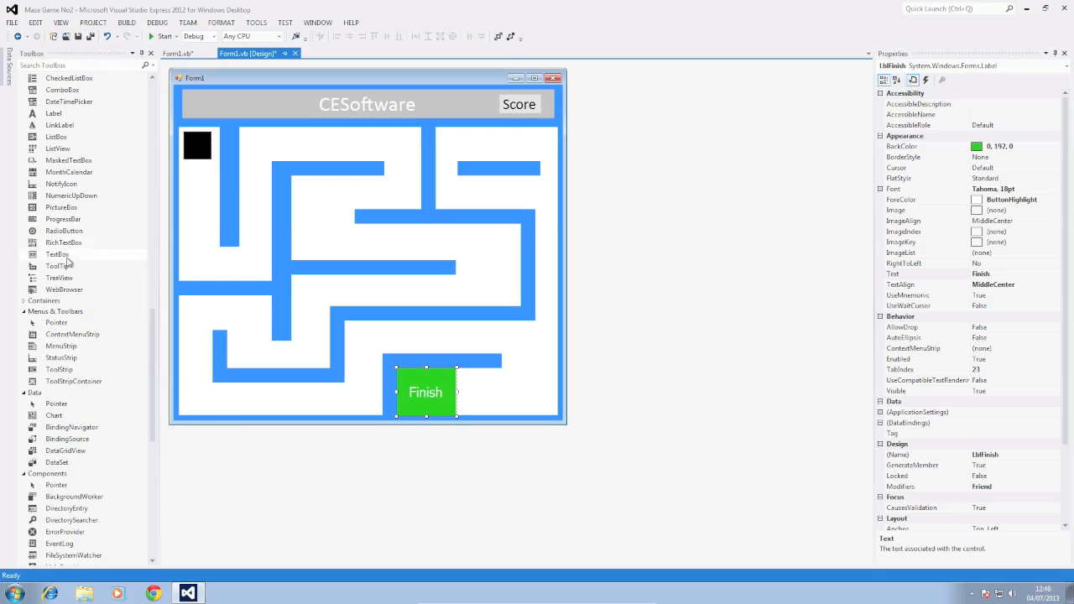
scroll("down", 3)
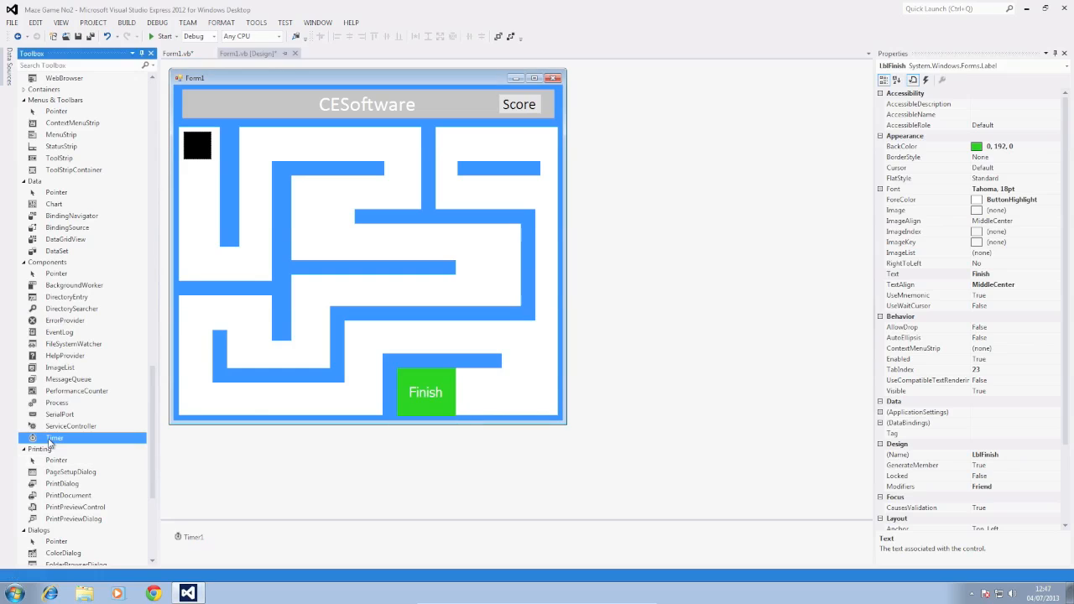
left_click(193, 537)
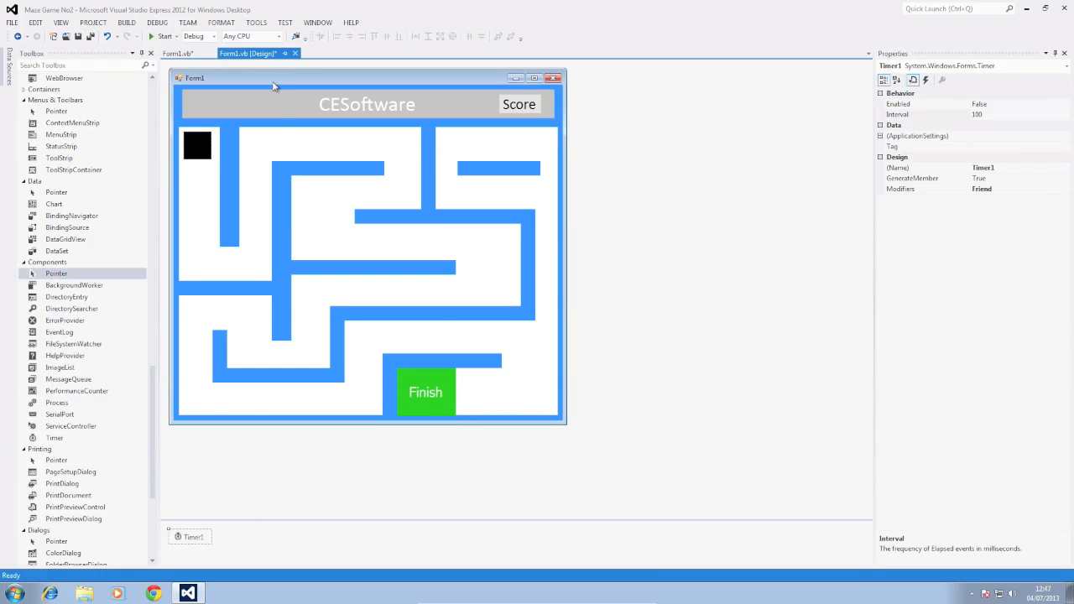
left_click(427, 392)
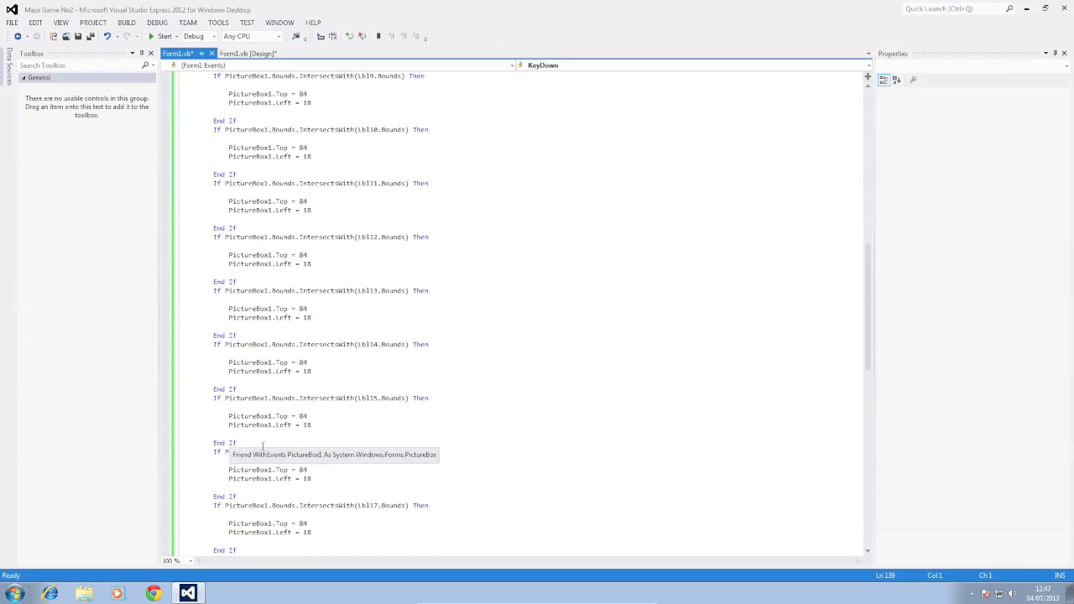
Step: Reuse the Lbl20 collision block for lblFinish and start a MsgBox( call inside it
scroll("down", 3)
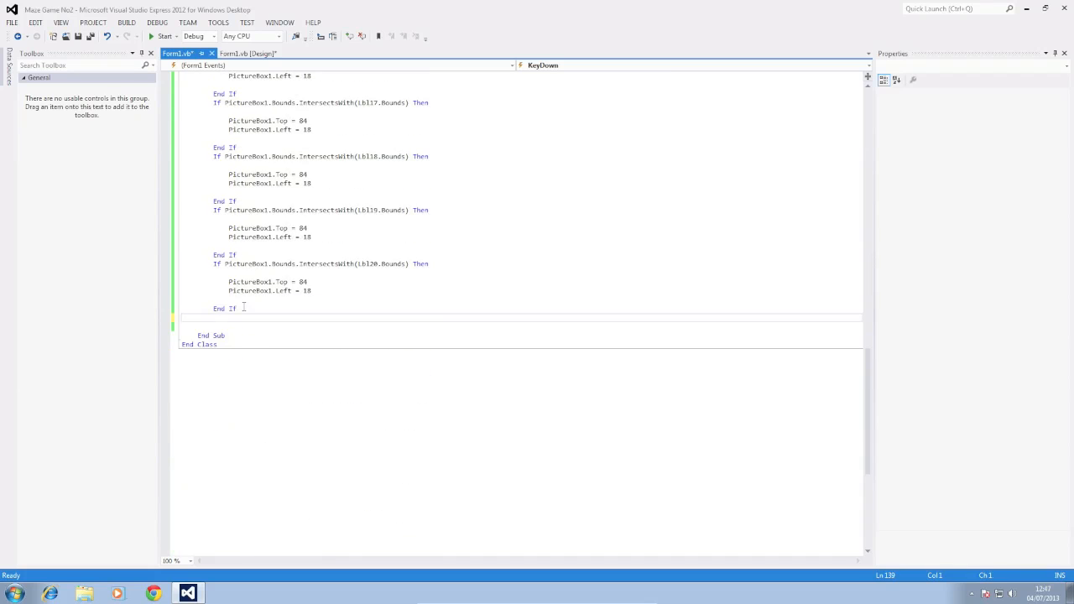
left_click_drag(242, 309, 215, 263)
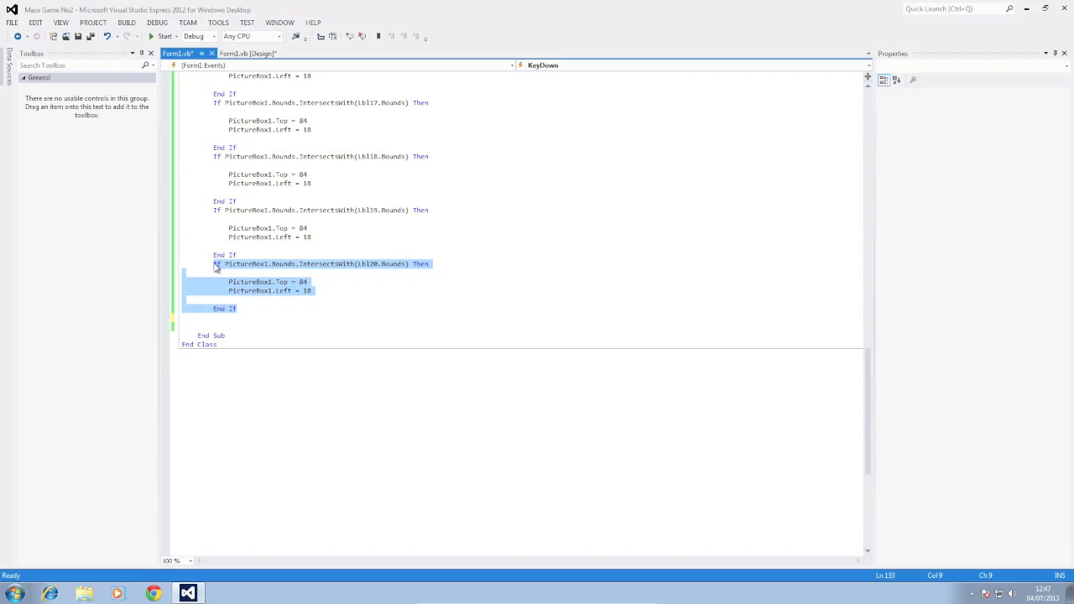
mouse_move(235, 319)
type("m")
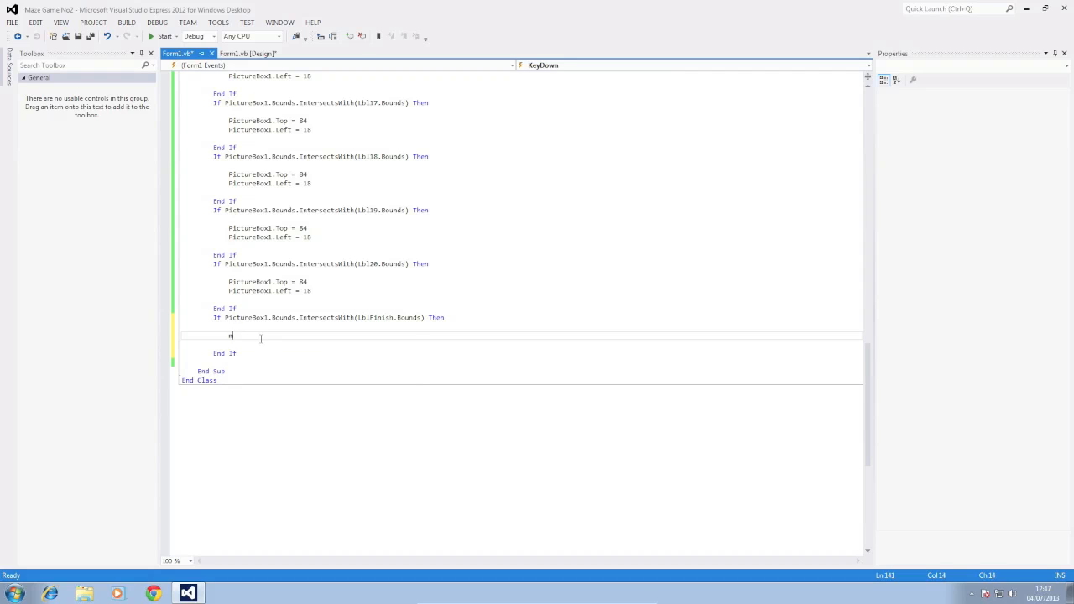
type("sgBox")
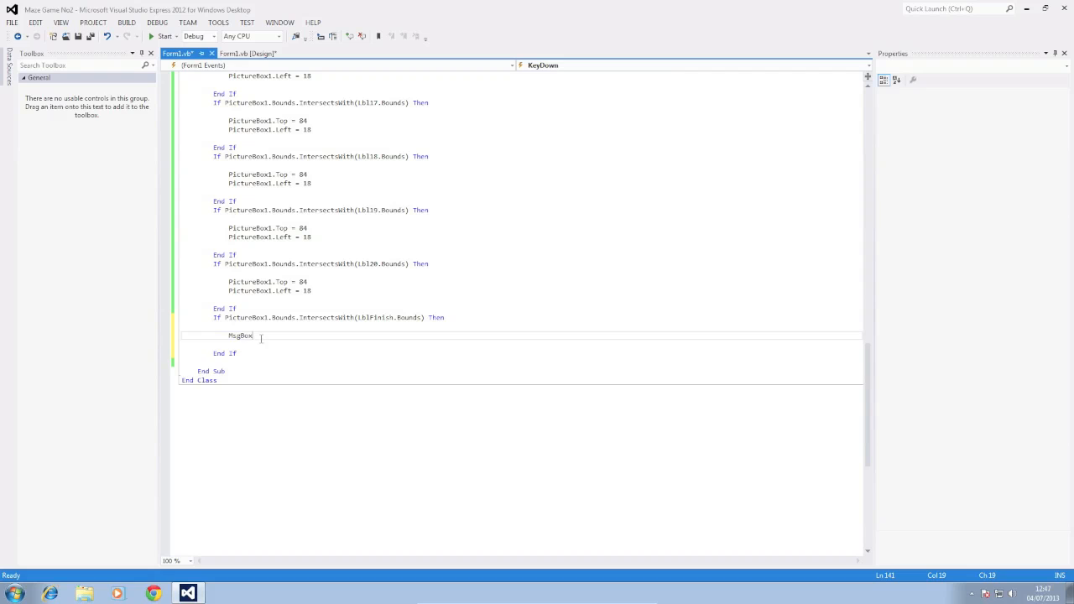
type("(")
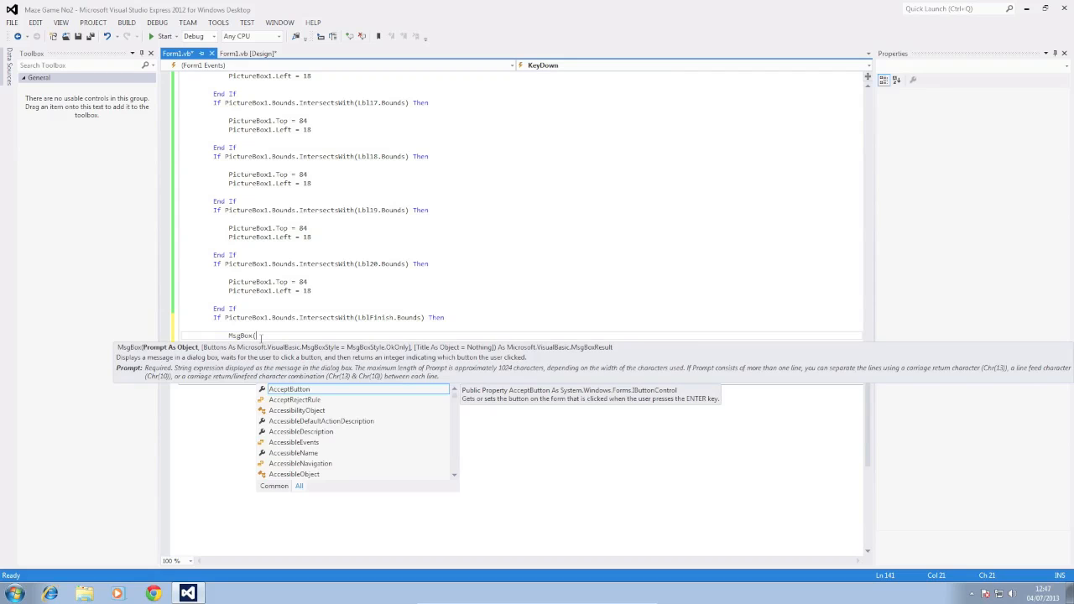
key("backspace")
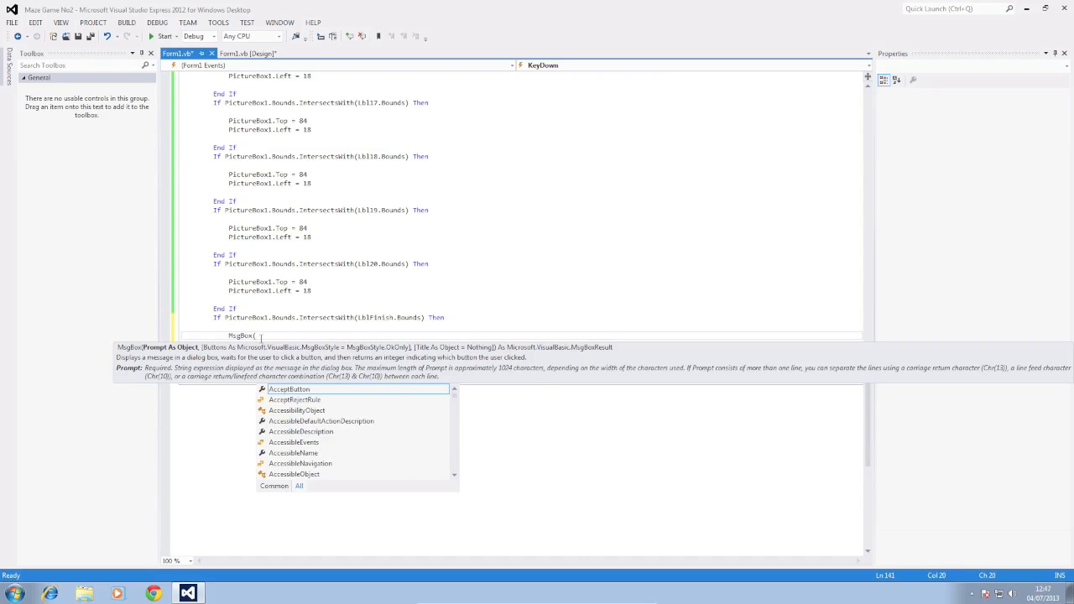
Step: Enter the message text "Your Score Is:" & score as the MsgBox argument
type("@")
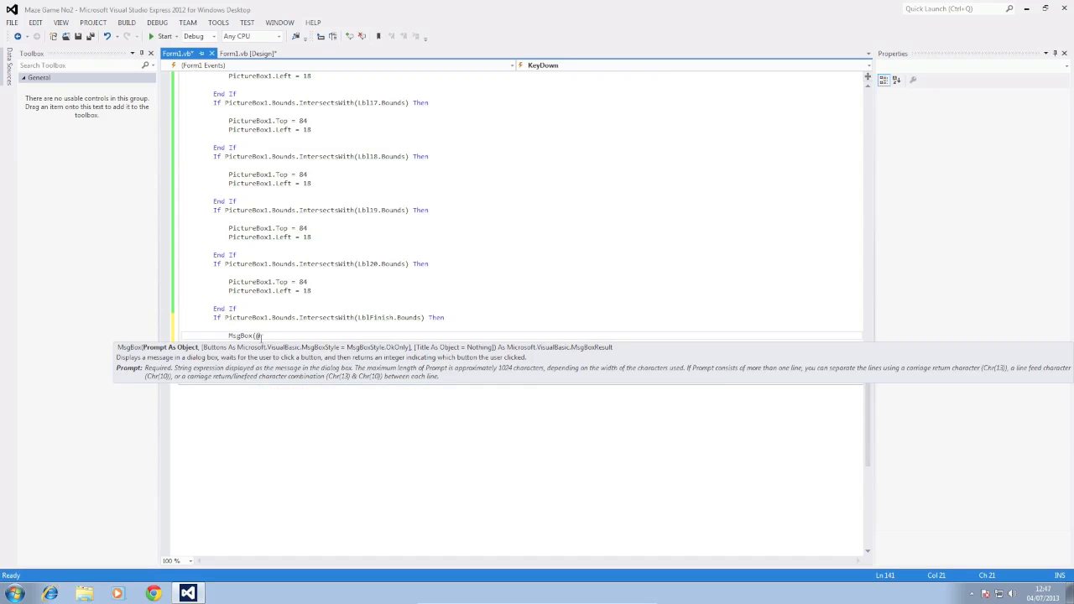
key("backspace")
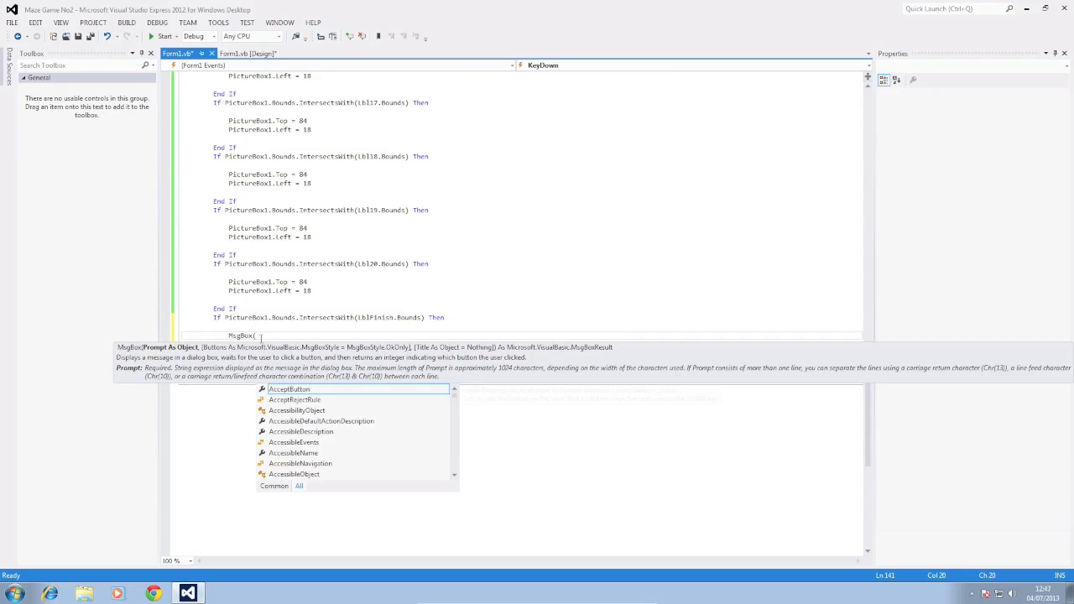
type("\"")
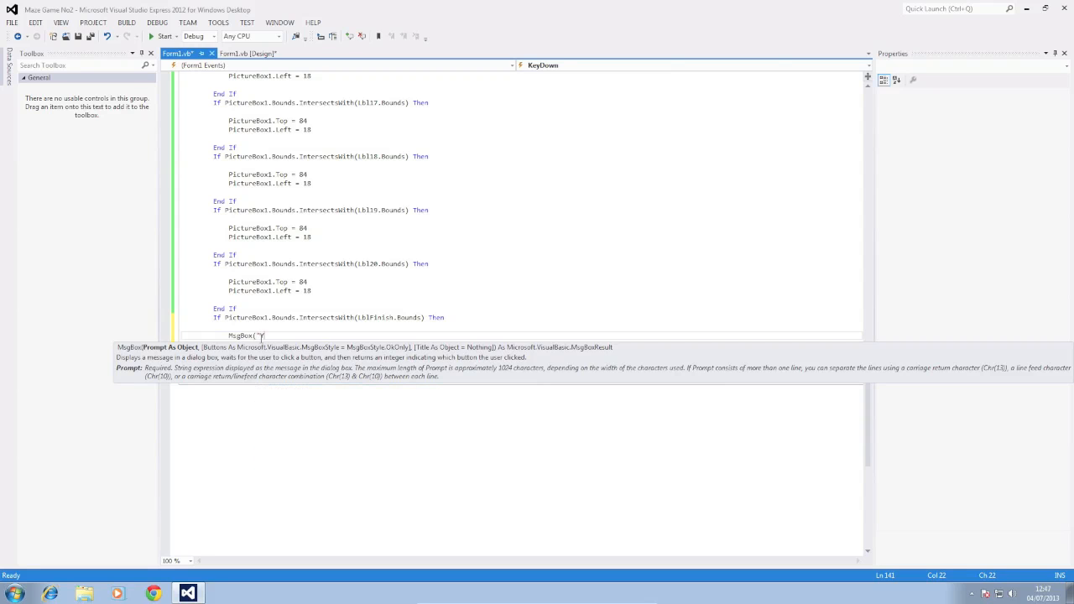
type("Your Score")
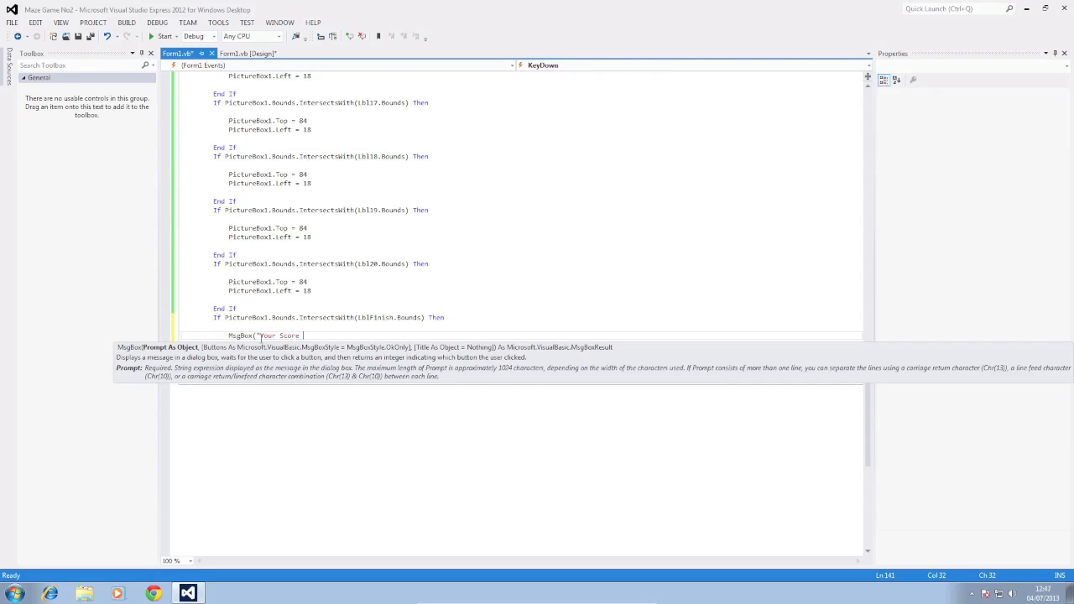
type("Is")
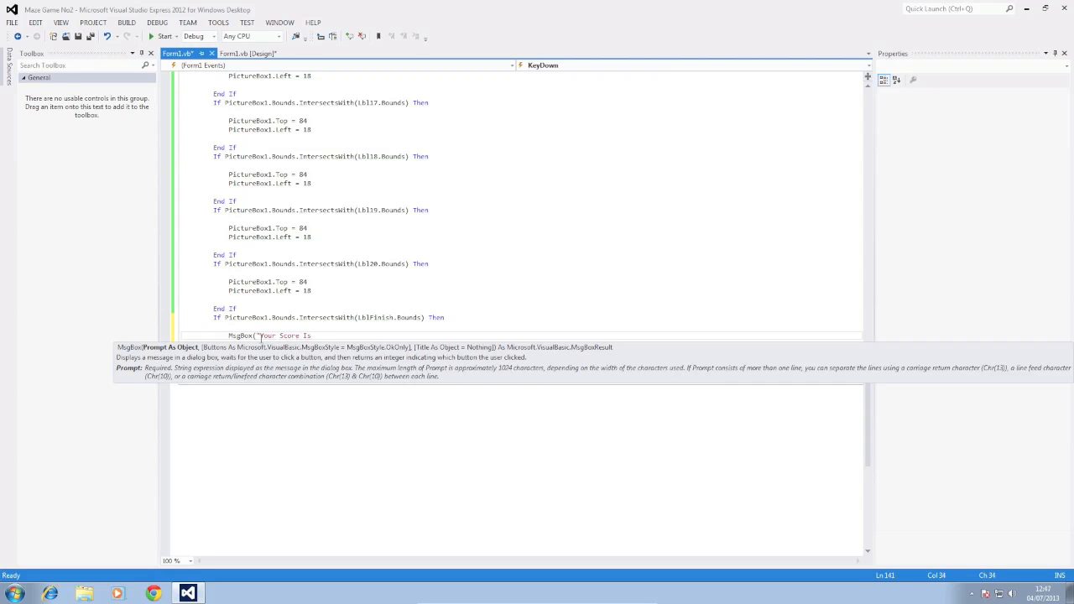
type(":")
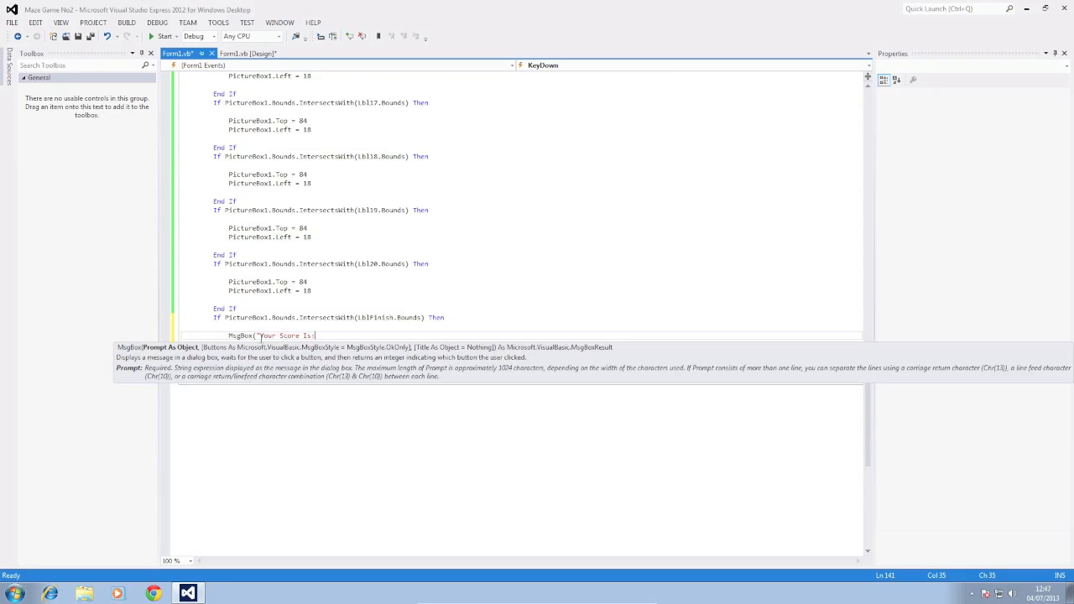
type("\"")
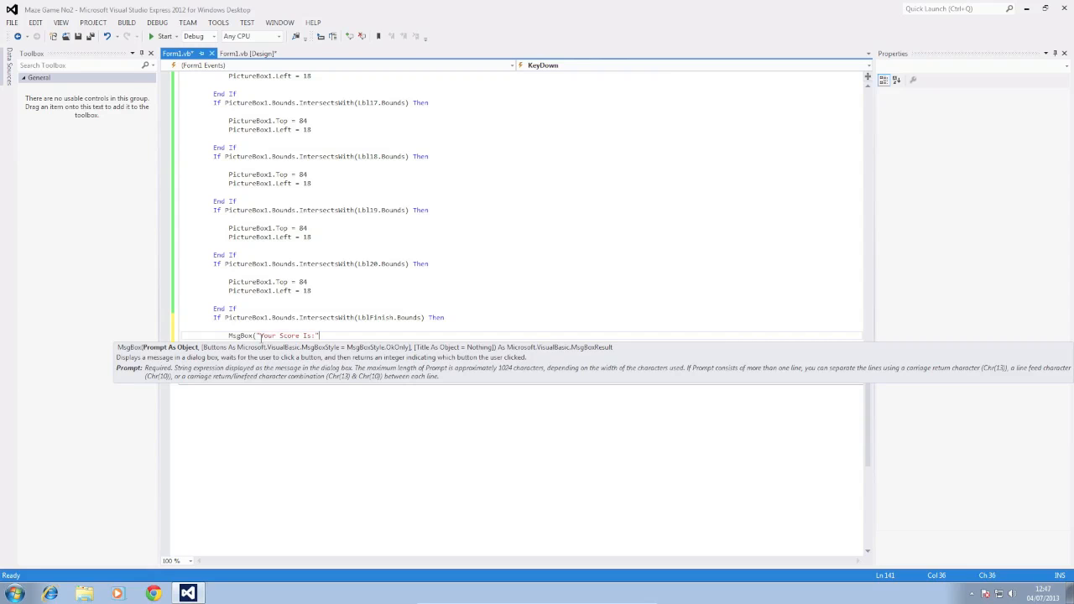
type("&\" \" &")
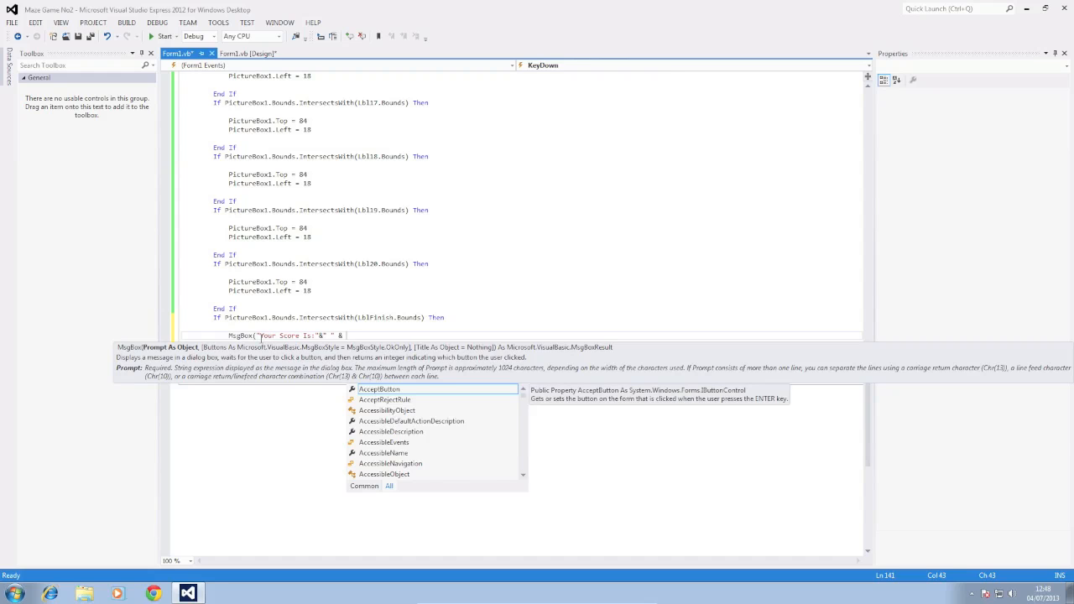
type("score")
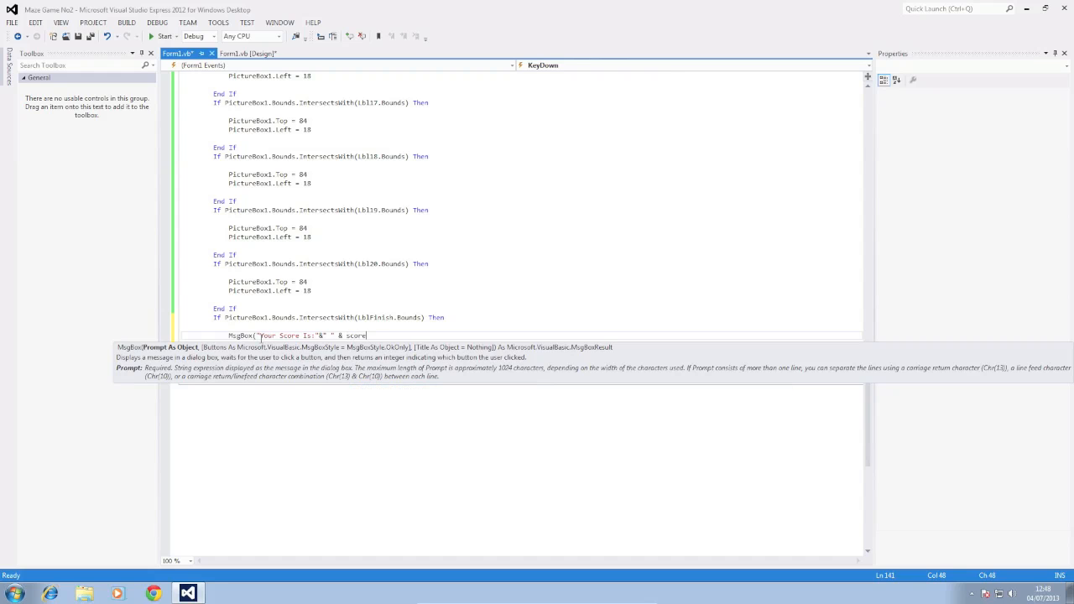
scroll("up", 3)
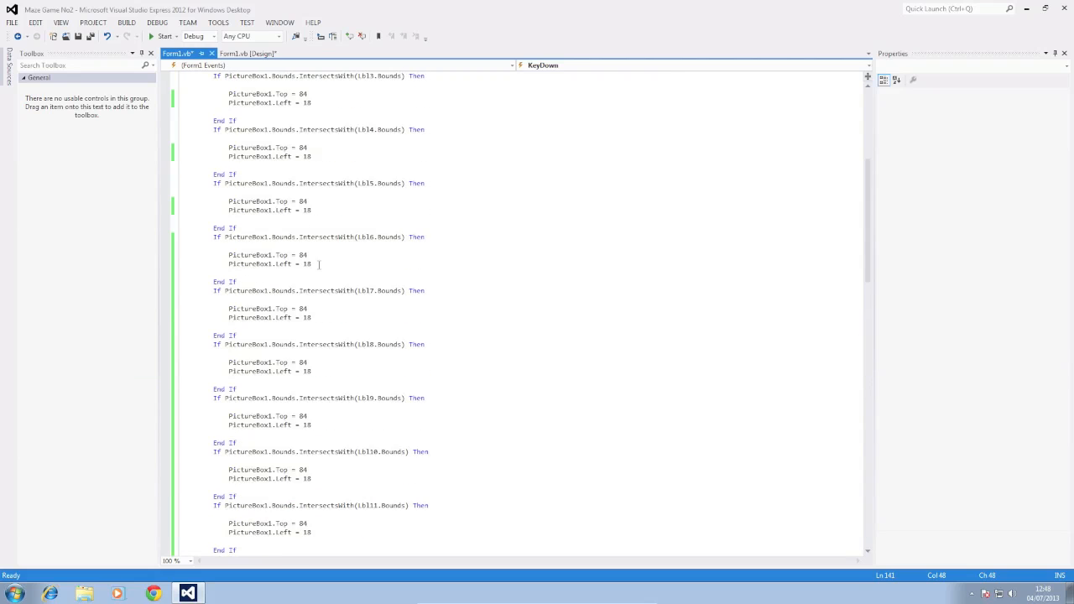
scroll("up", 3)
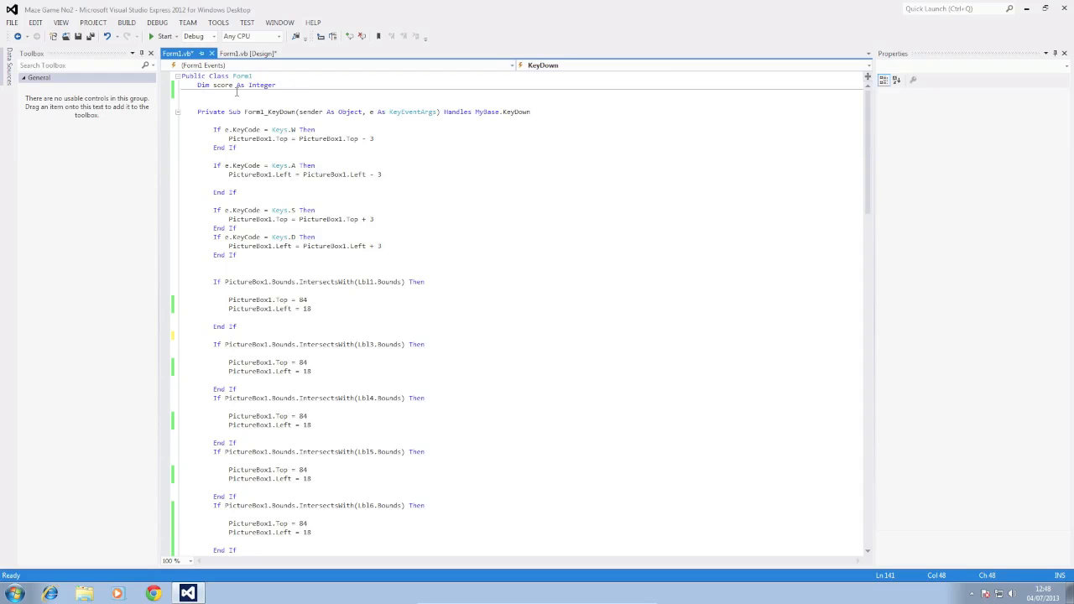
left_click(249, 52)
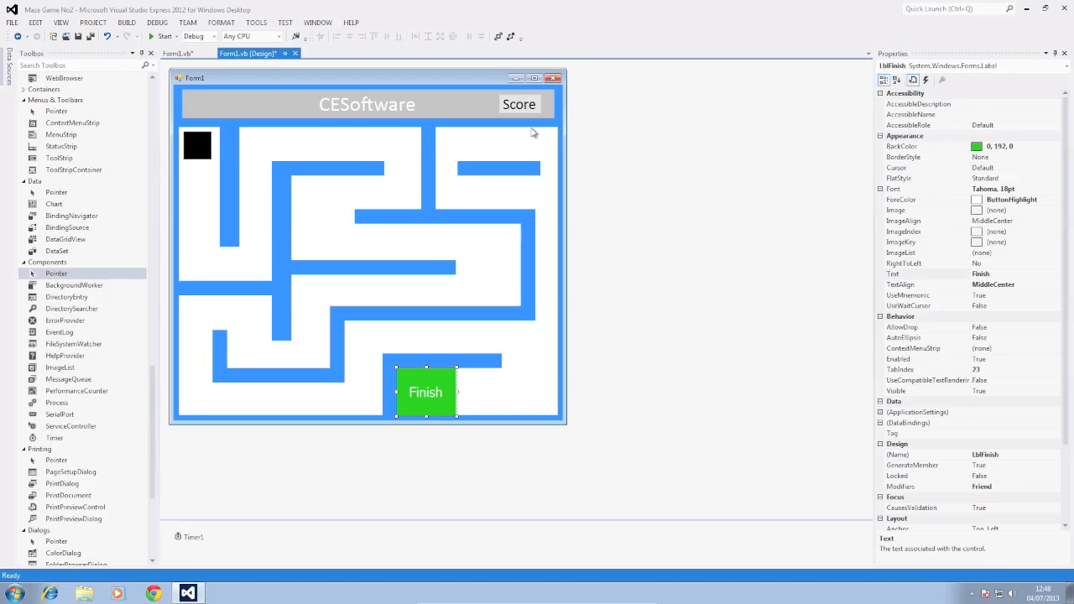
left_click(518, 104)
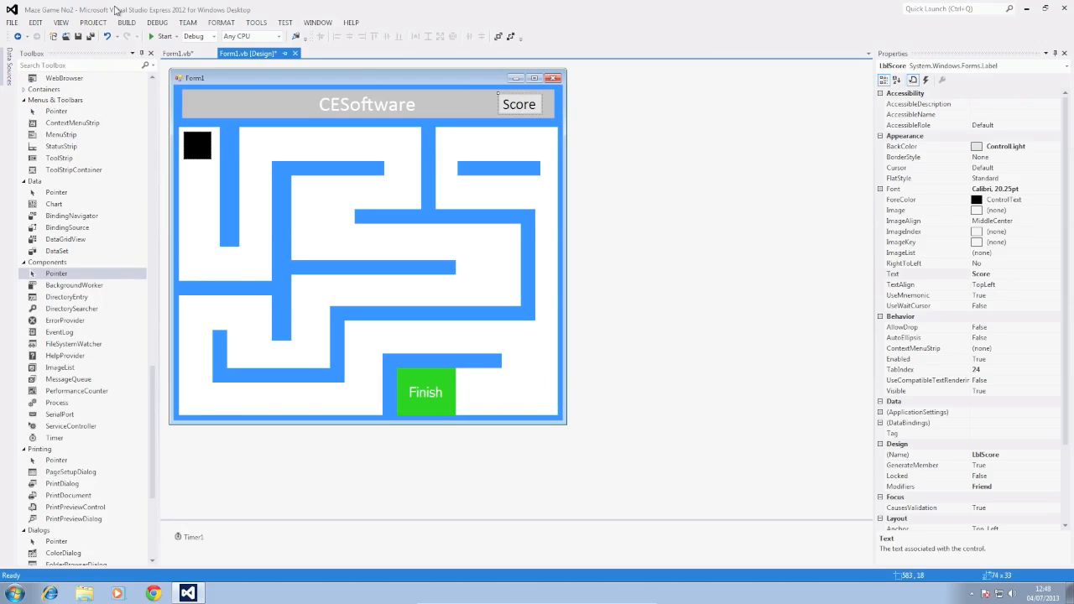
left_click(178, 52)
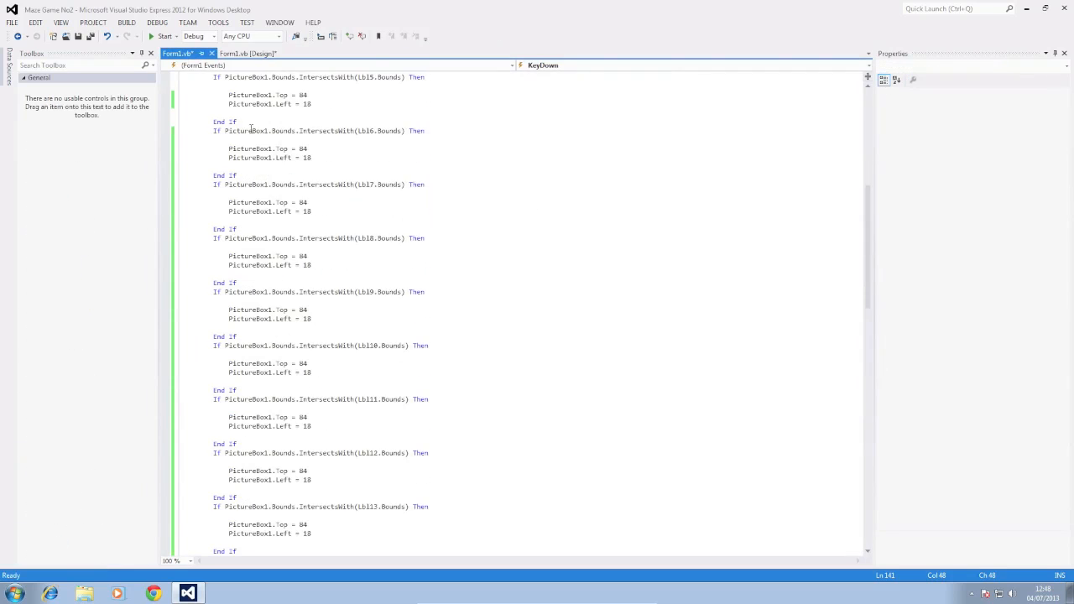
scroll("up", 3)
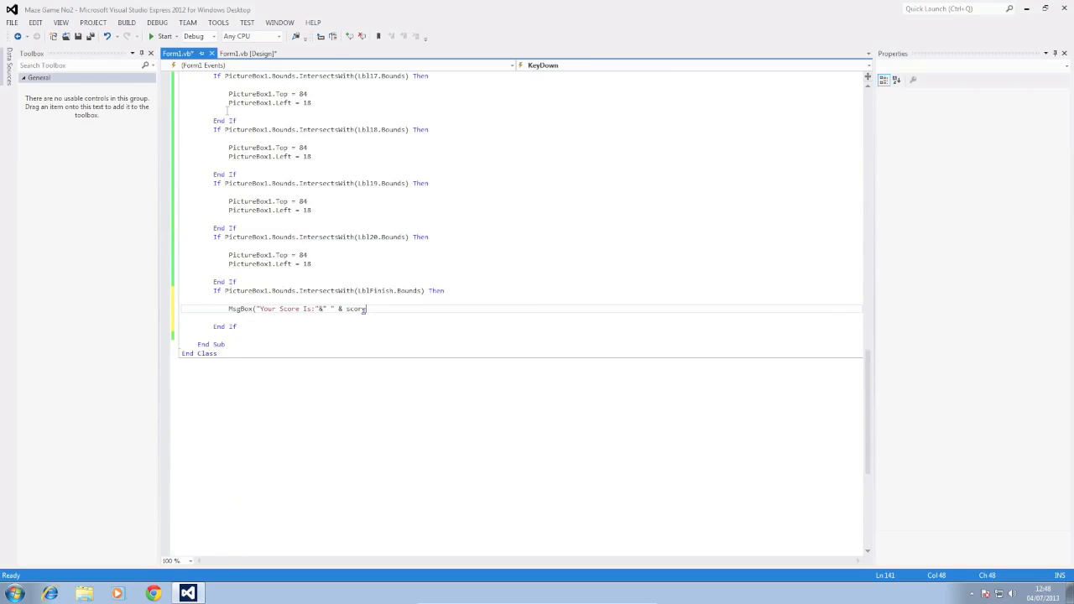
mouse_move(410, 295)
type(")")
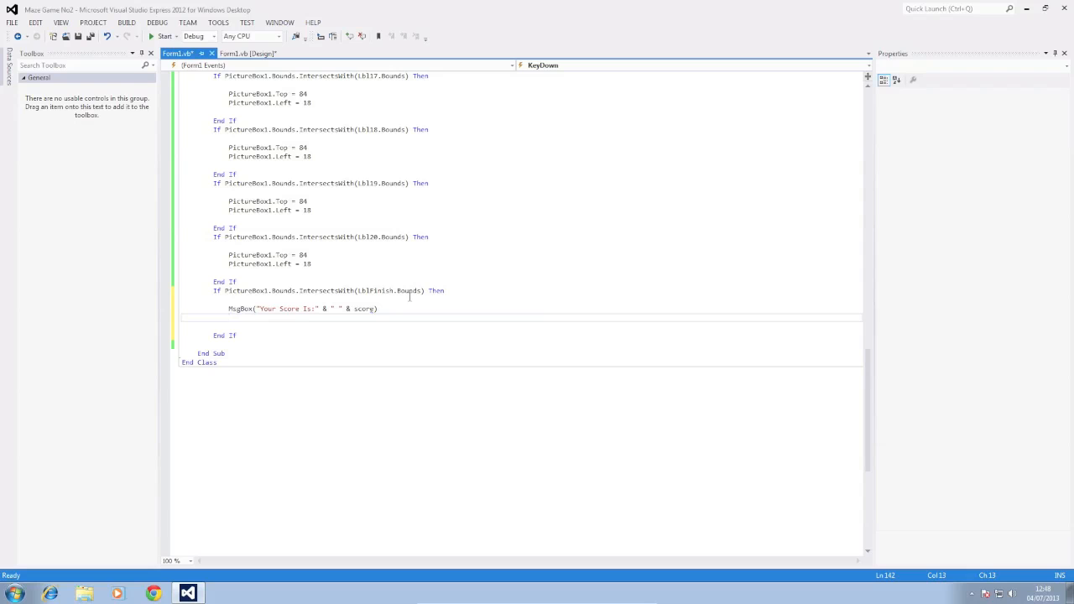
mouse_move(362, 308)
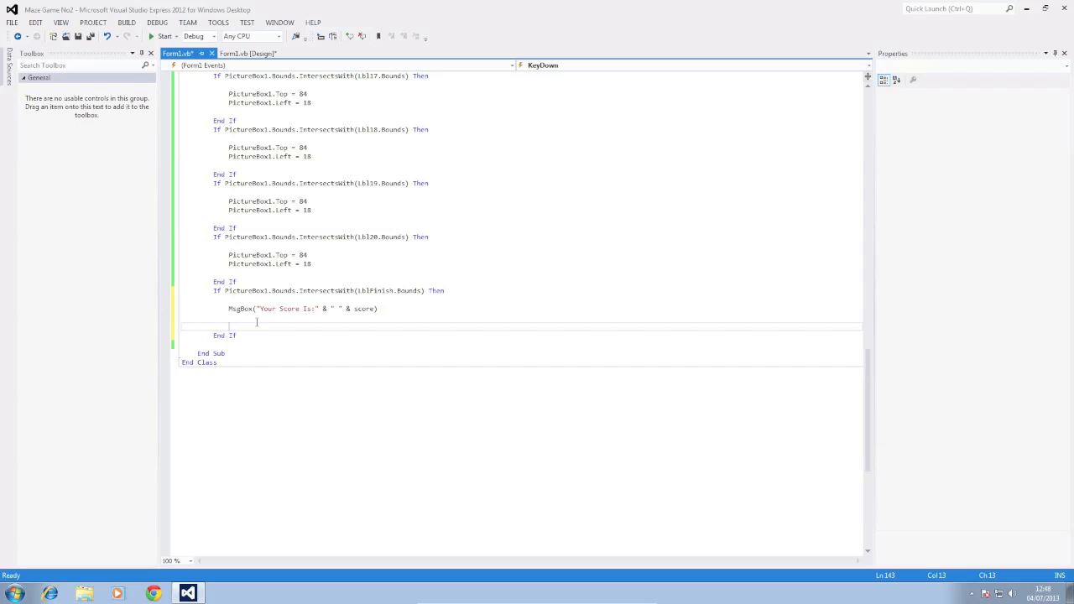
Step: Add Timer1.Stop() inside the lblFinish block after the score message
type("tim")
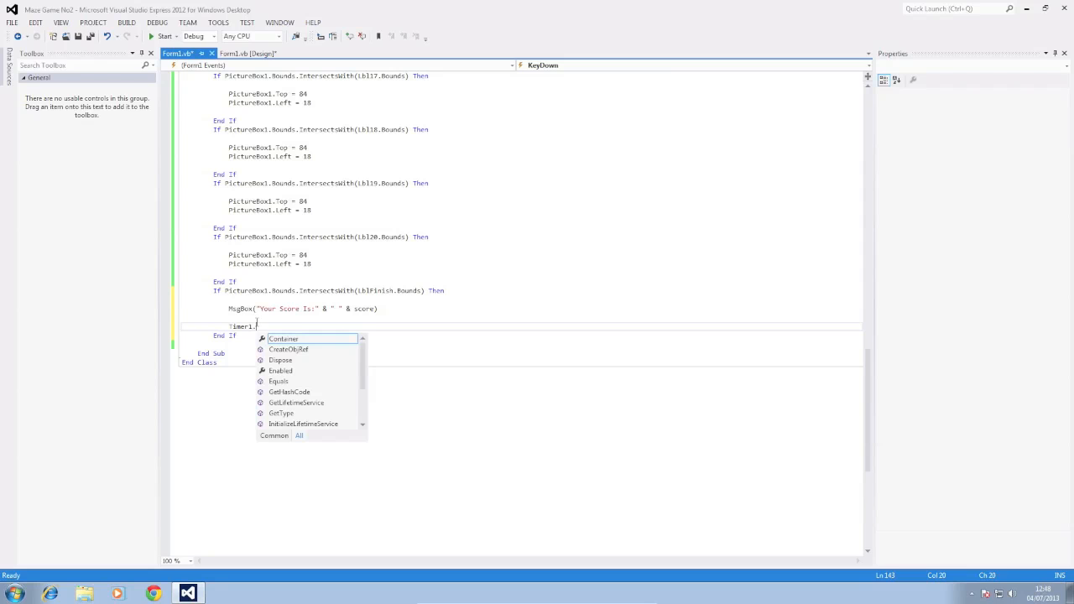
type("E")
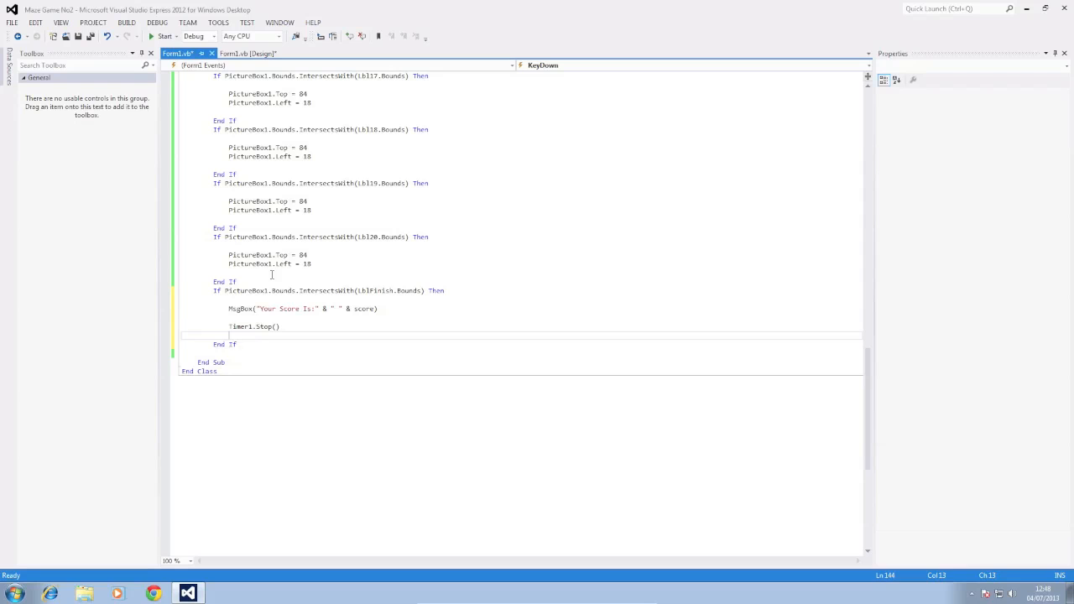
scroll("up", 3)
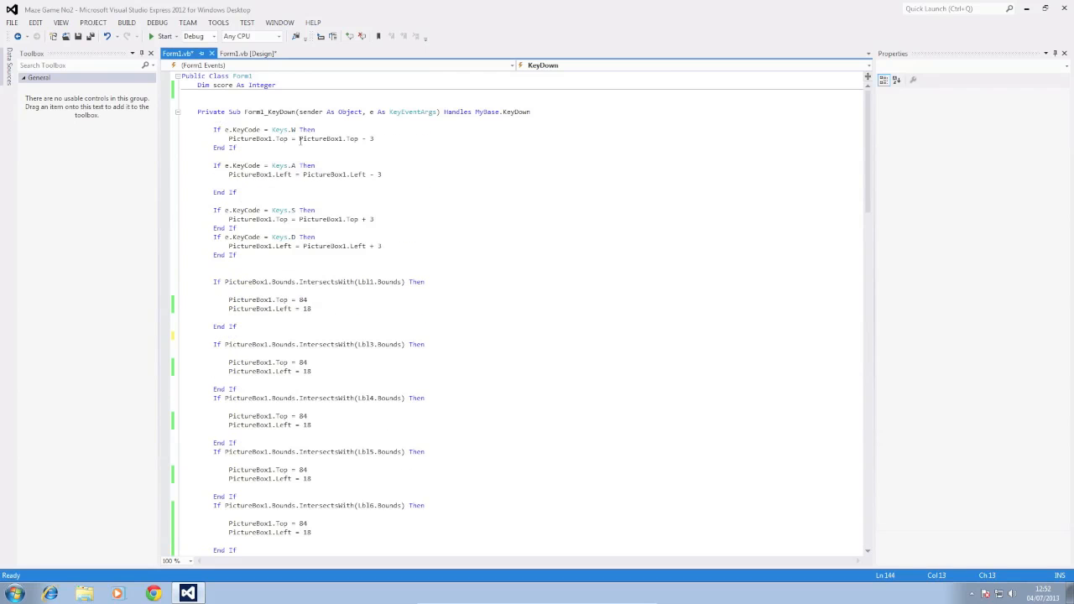
Step: Set Timer1's Interval property to 1000 in the designer's Properties window
left_click(245, 52)
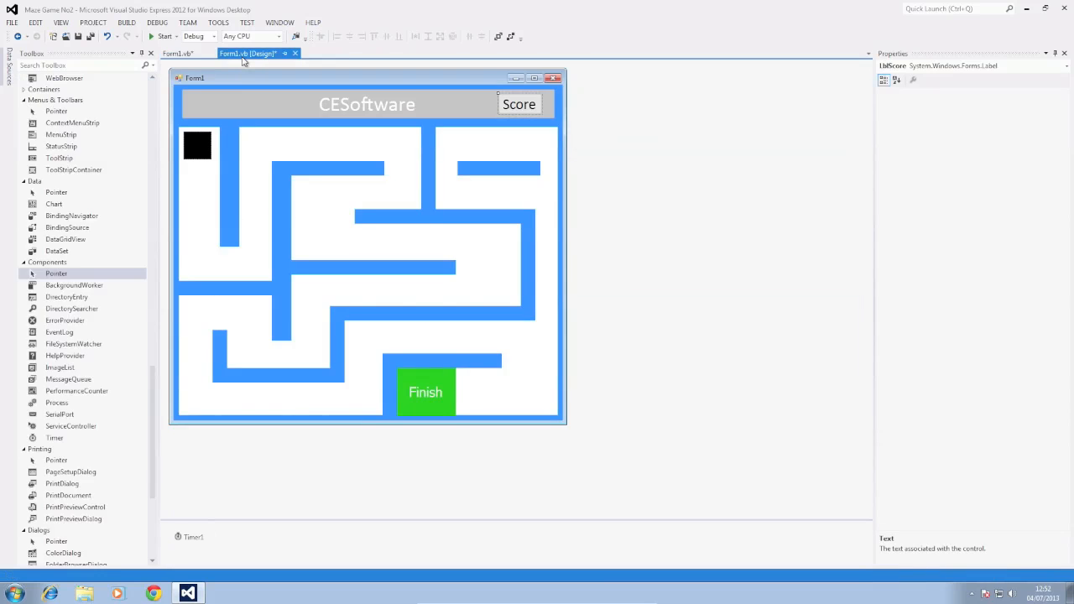
left_click(519, 104)
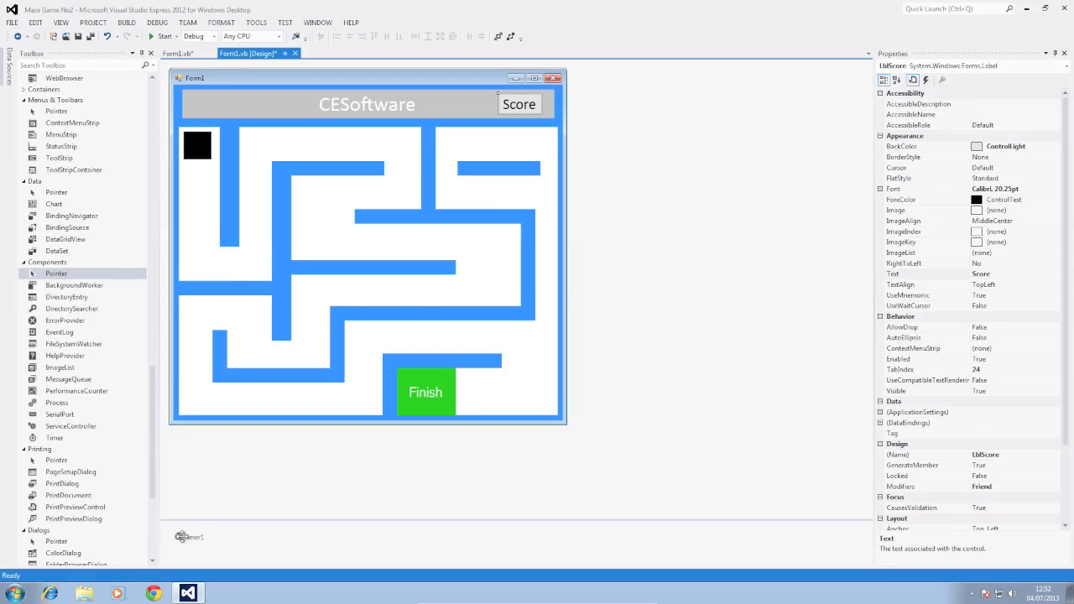
left_click(188, 537)
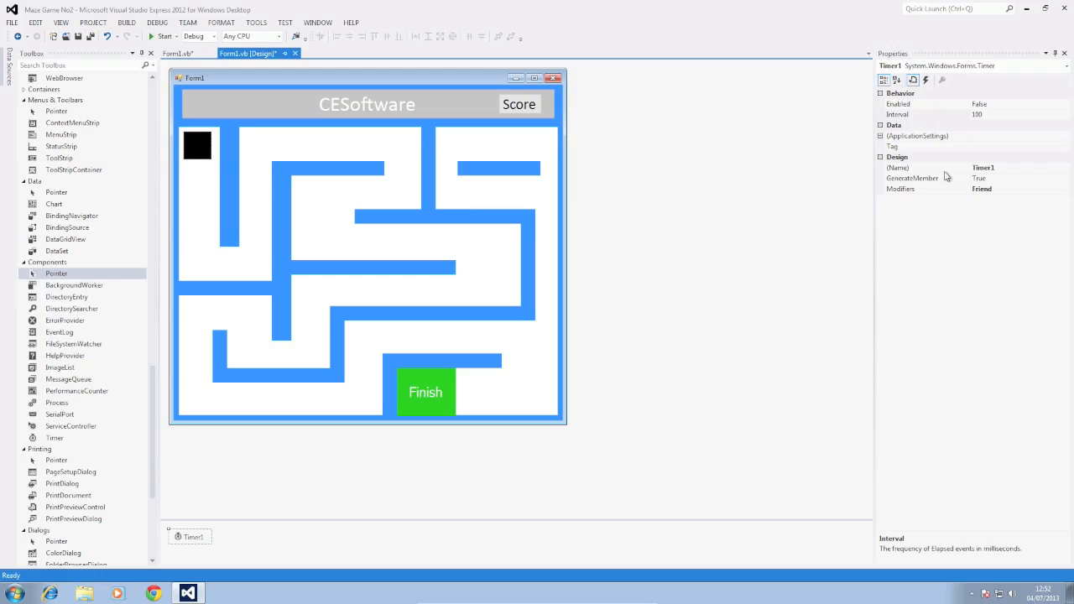
left_click(927, 114)
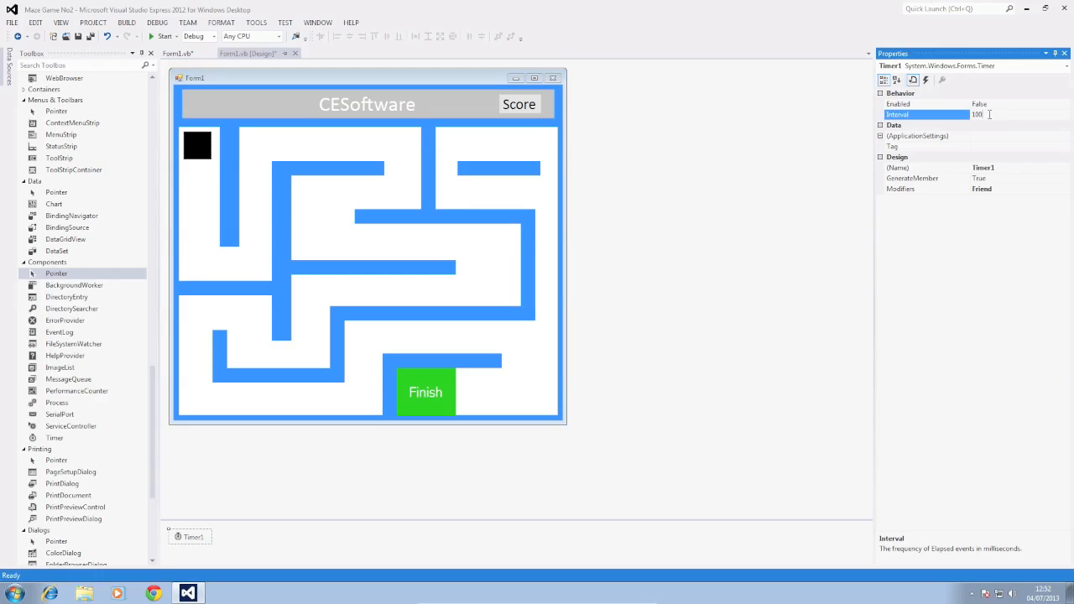
type("1000")
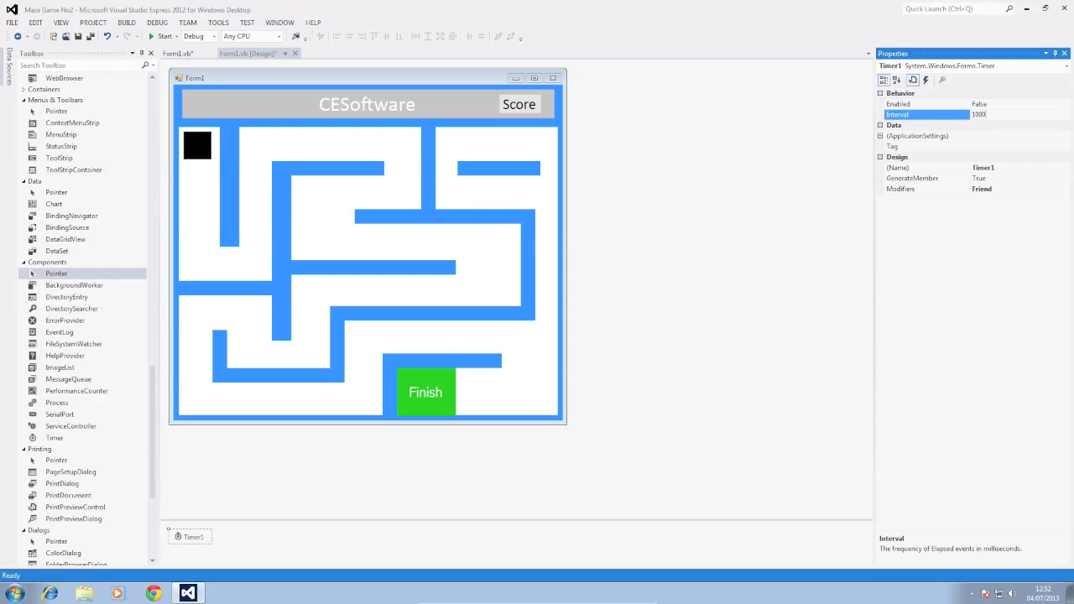
Step: Change the declaration to Dim score As Integer = 1000 in Form1's code
left_click(174, 52)
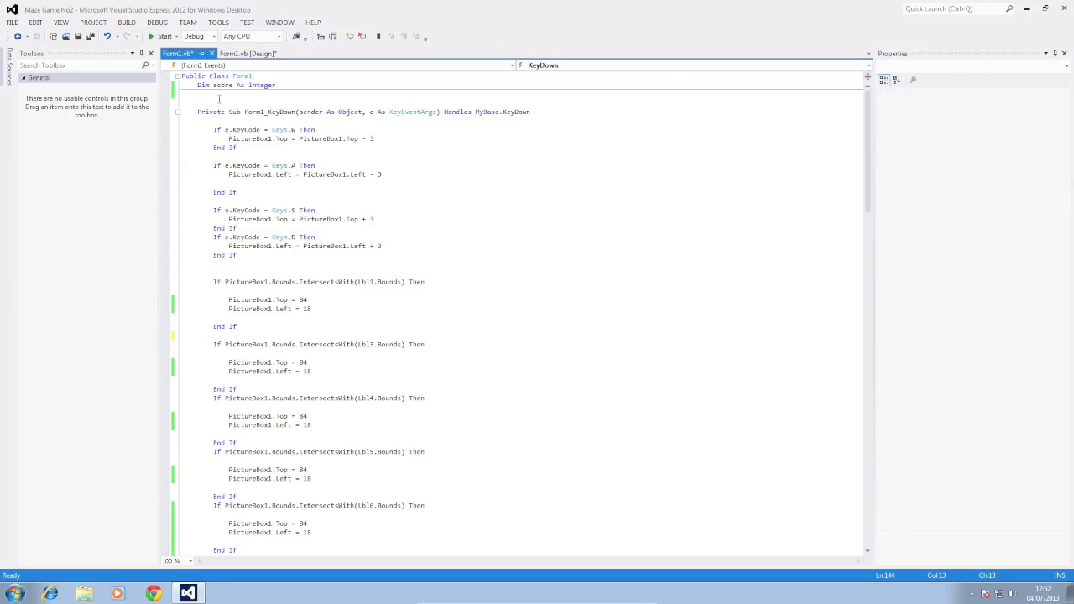
mouse_move(262, 84)
type(" = 1000")
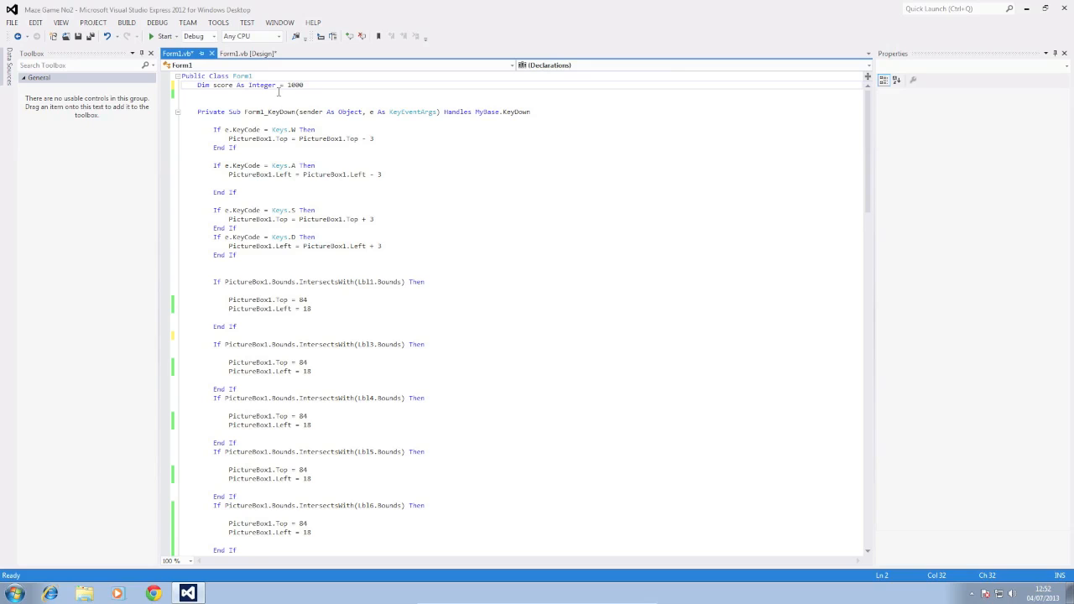
mouse_move(287, 269)
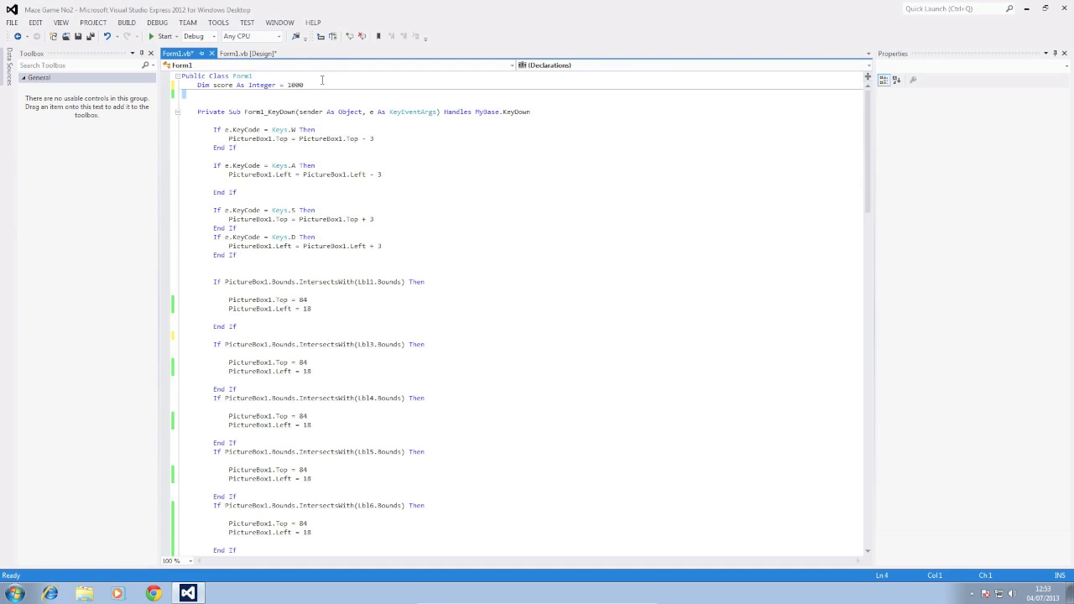
left_click(353, 191)
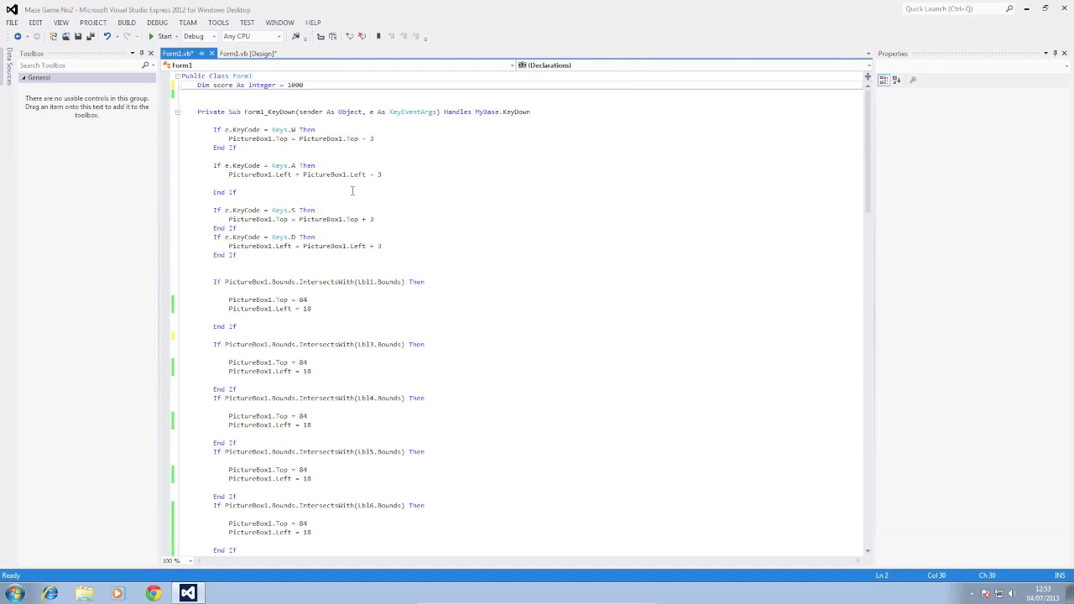
scroll("down", 3)
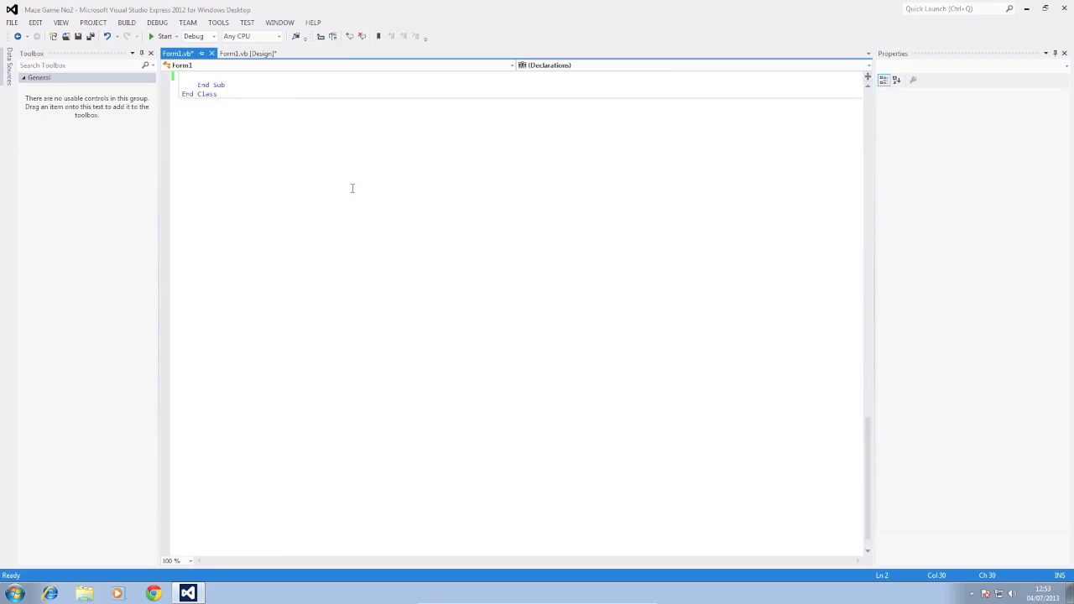
Step: Select Timer1 in the designer and show its Events list to reach the Tick event
left_click(247, 52)
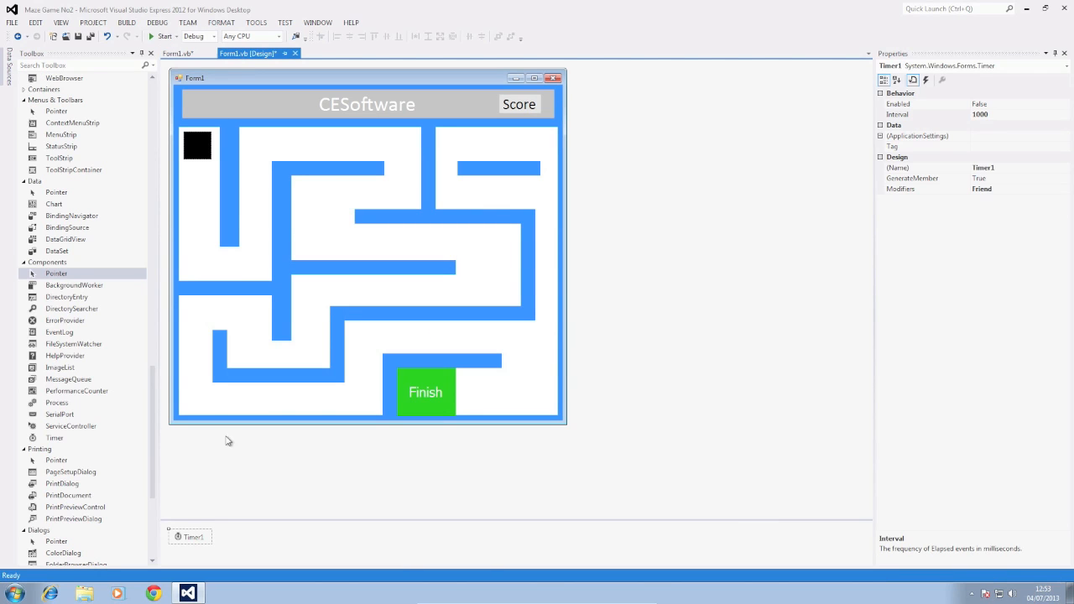
left_click(927, 81)
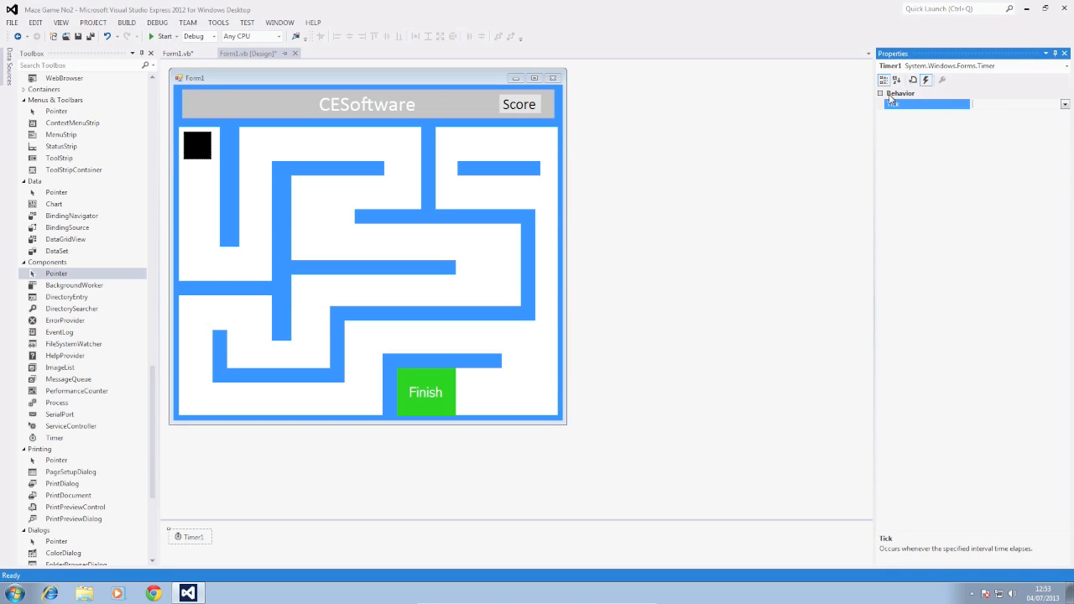
left_click(912, 81)
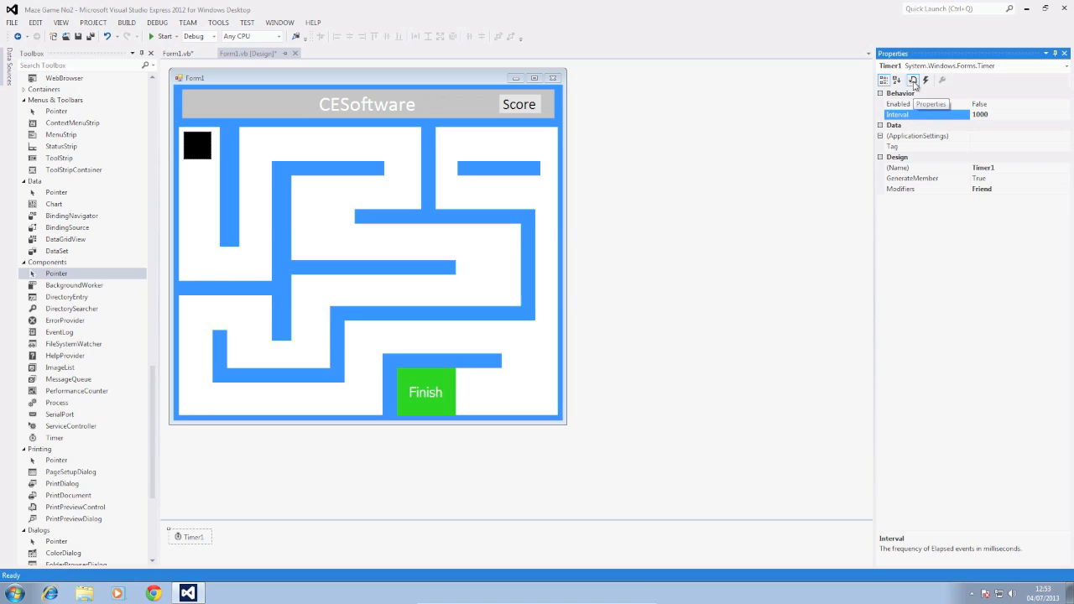
left_click(927, 81)
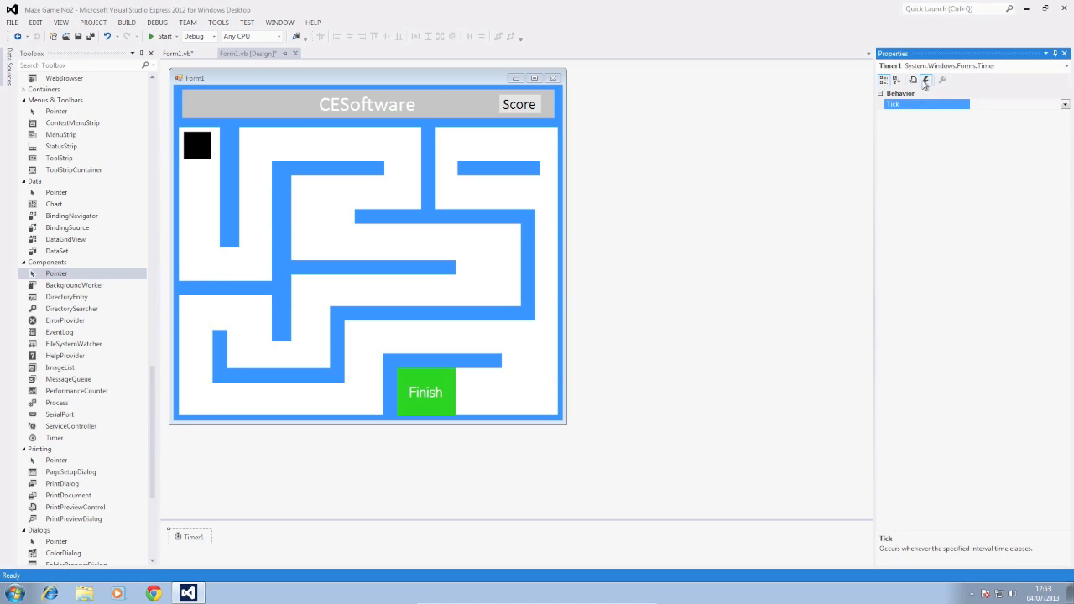
mouse_move(916, 201)
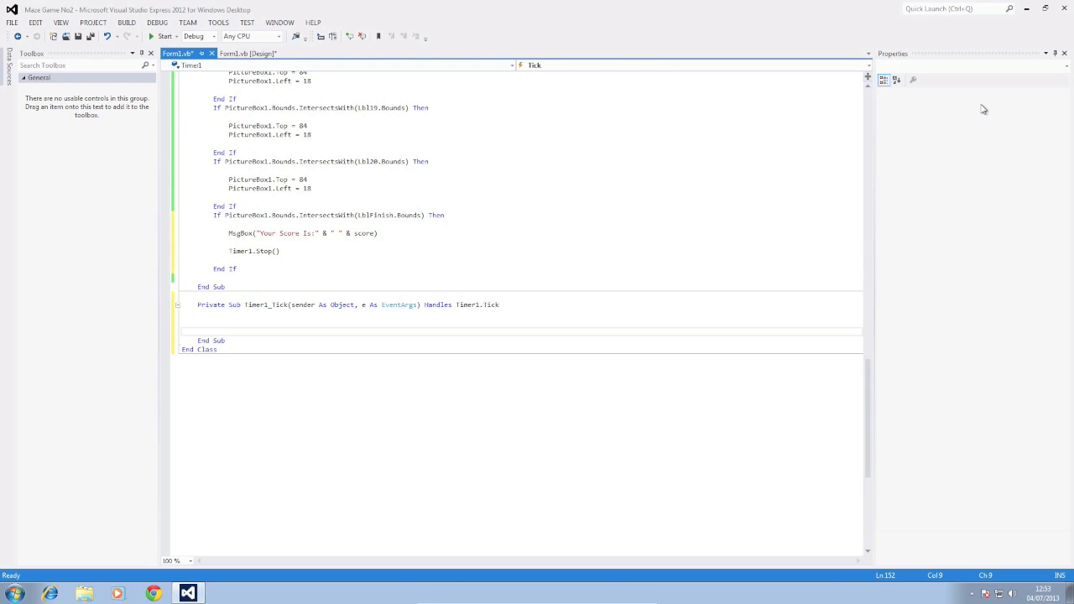
Step: Write score = score - 10 inside the Timer1_Tick handler
type("s")
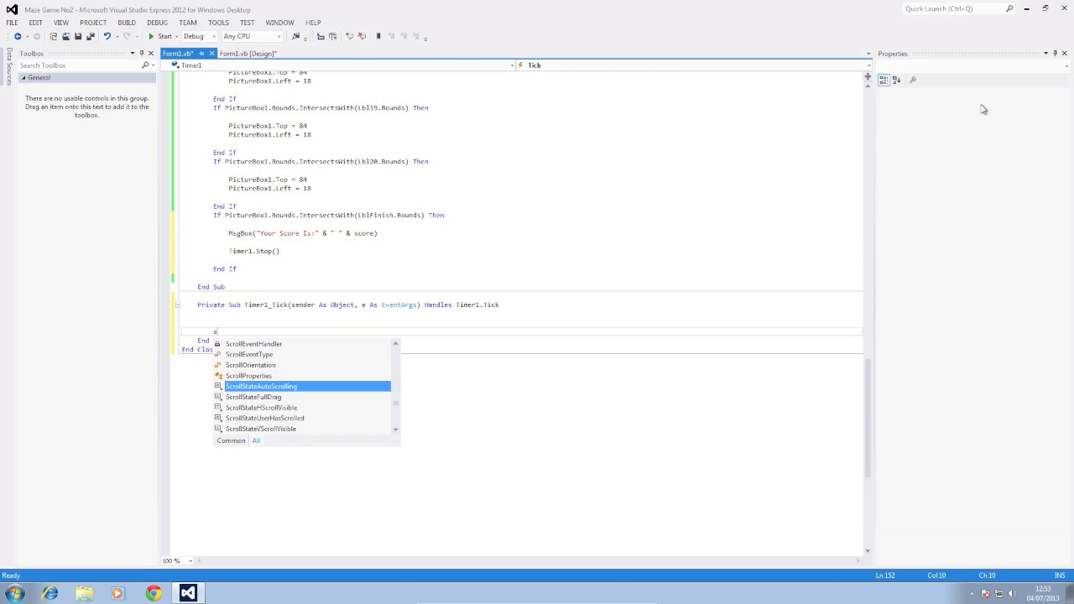
type("core")
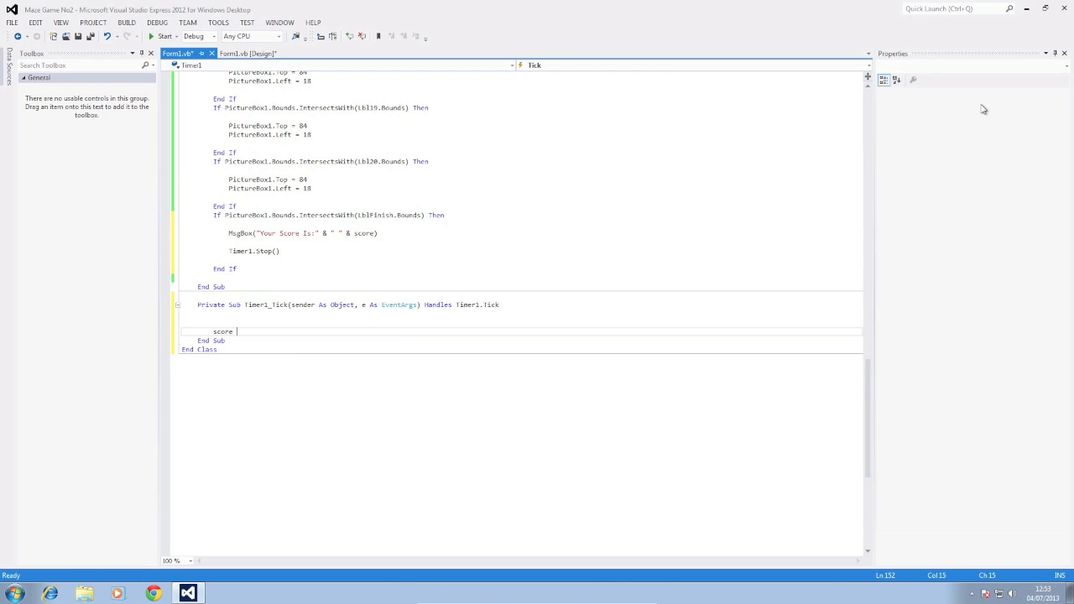
type("= score -")
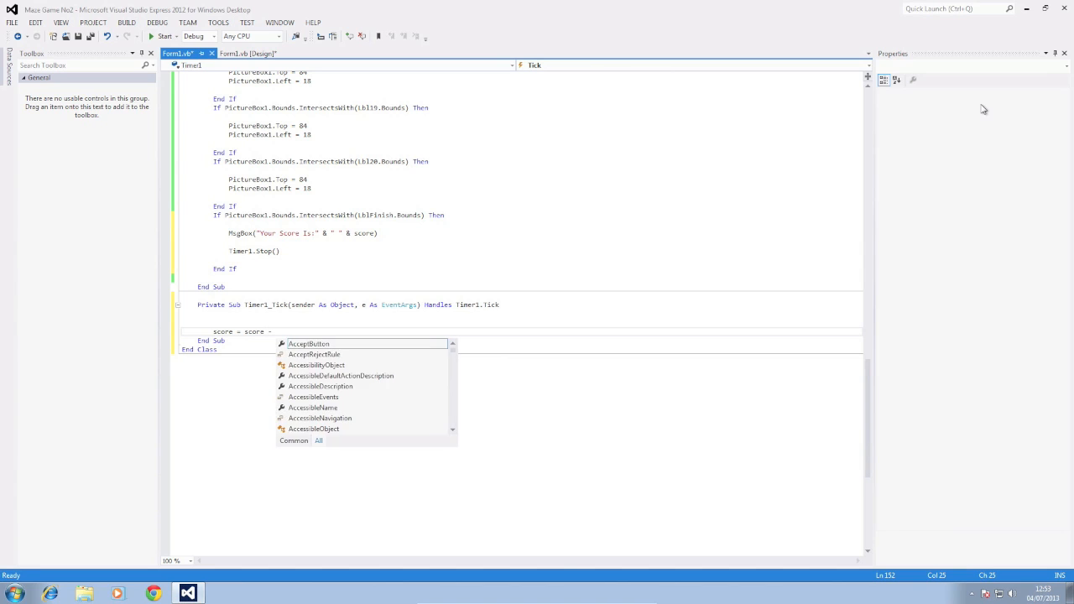
type("10")
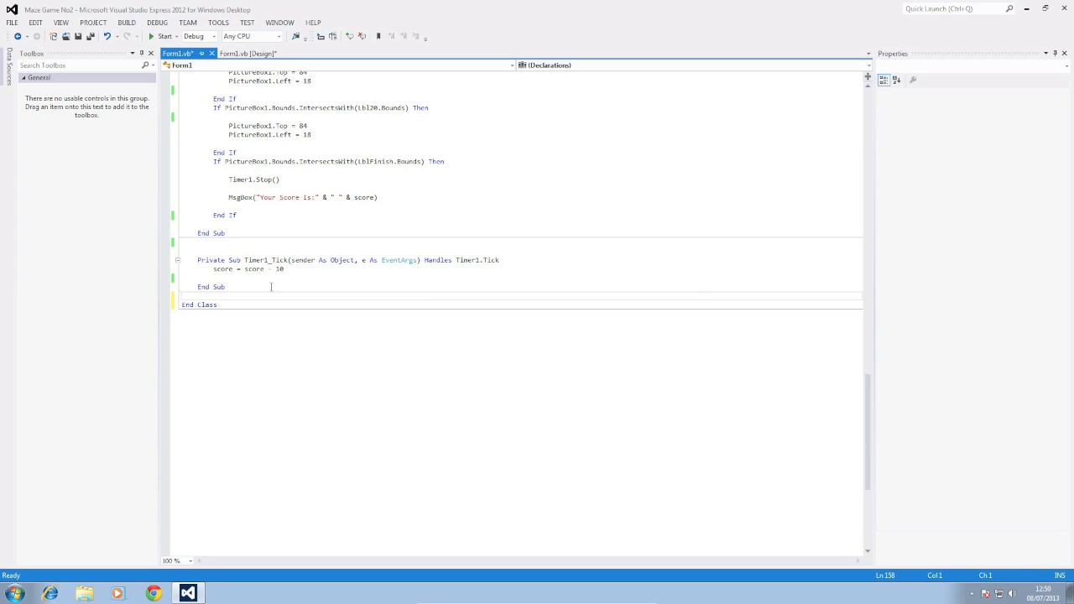
mouse_move(328, 235)
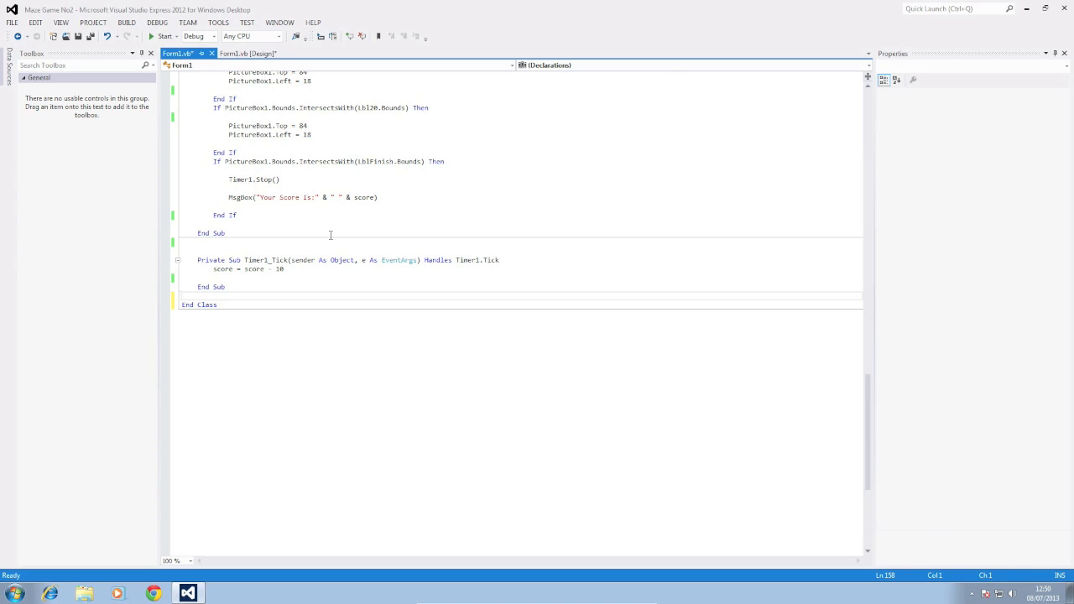
Step: Generate a Form1_Load handler from the form's Load event in the Properties events list
left_click(245, 54)
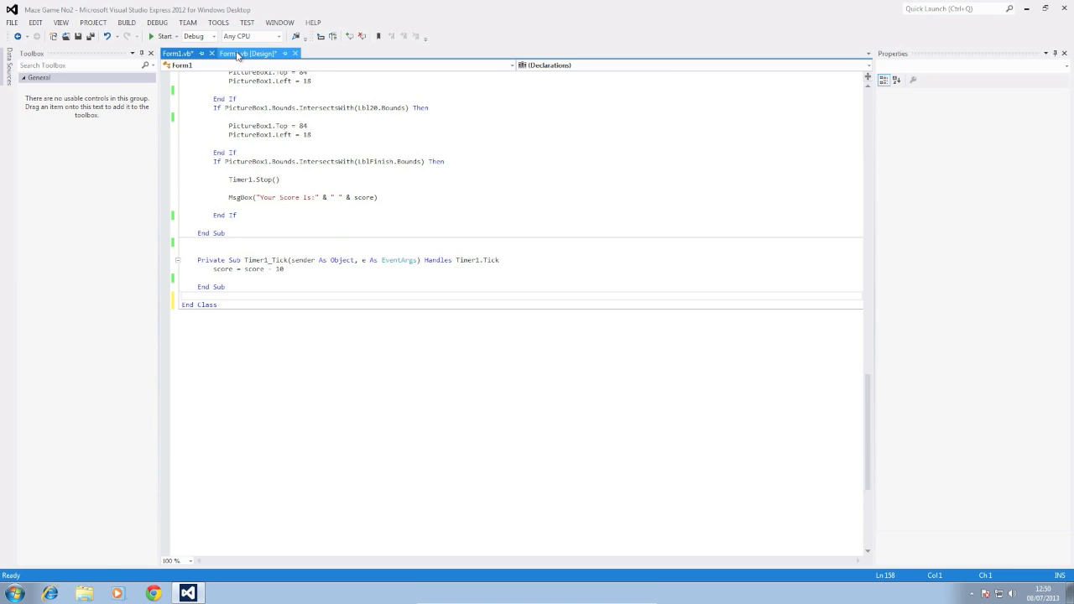
left_click(248, 52)
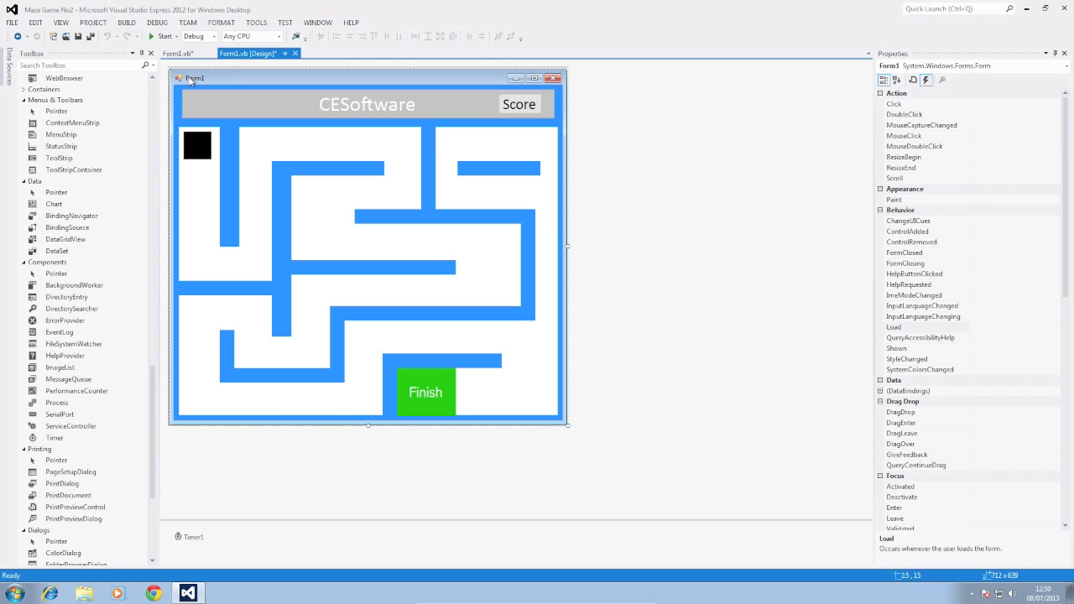
left_click(926, 80)
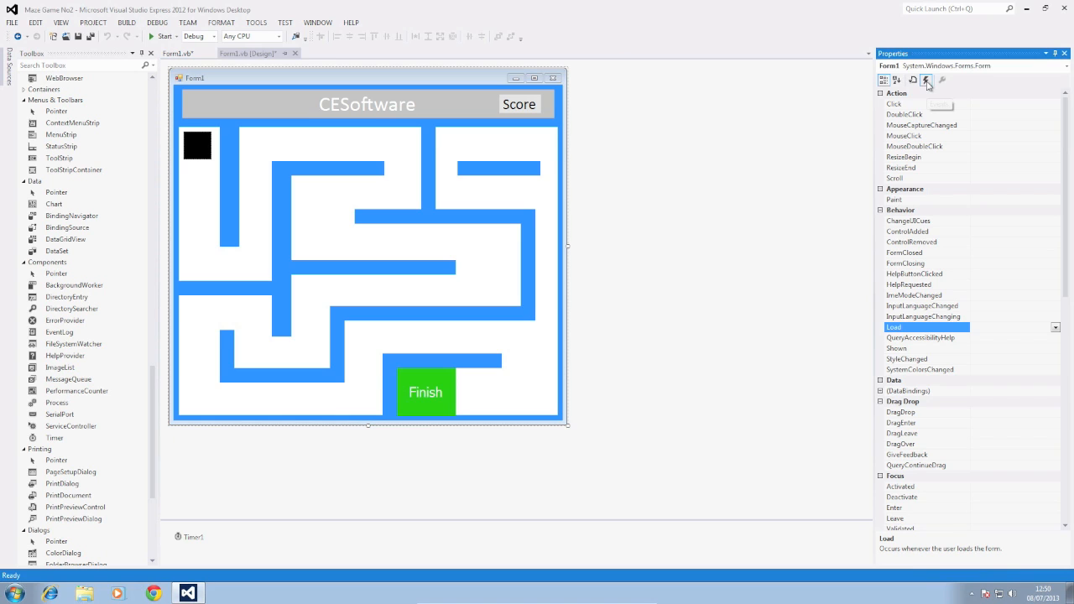
mouse_move(926, 81)
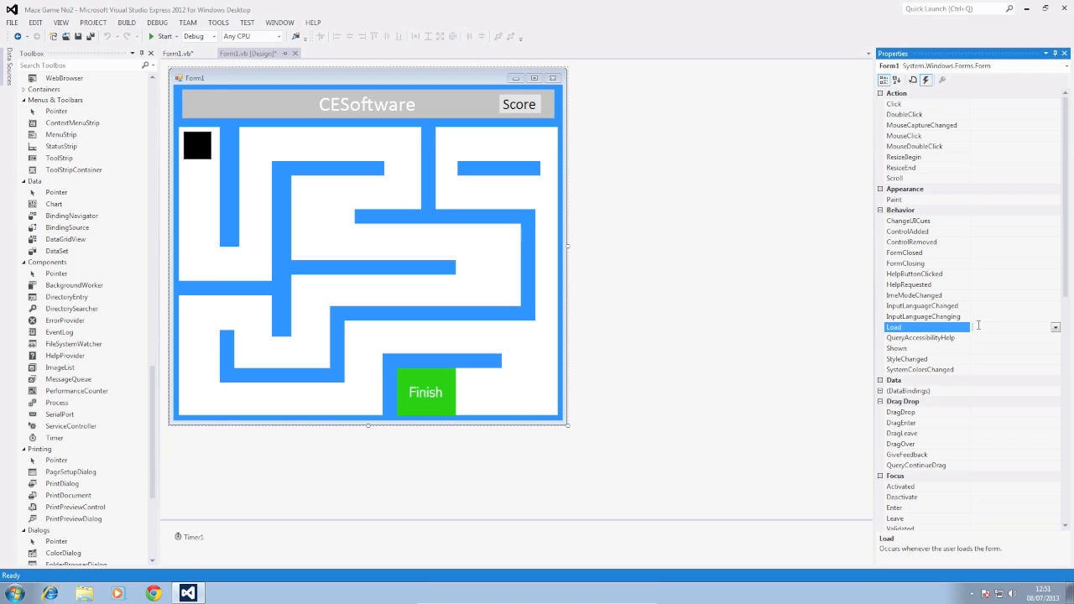
double_click(965, 326)
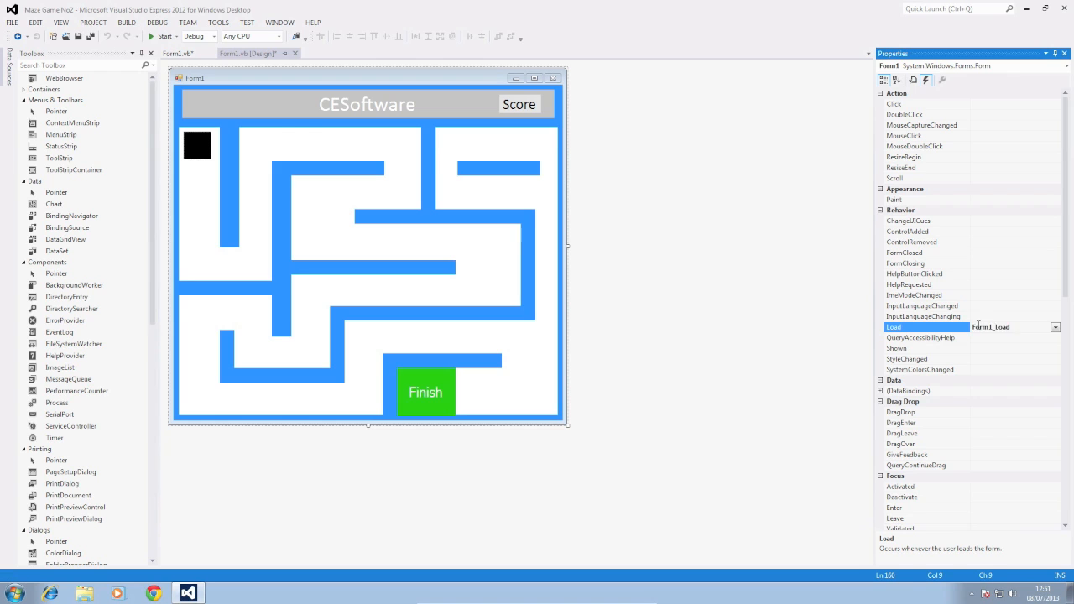
double_click(990, 326)
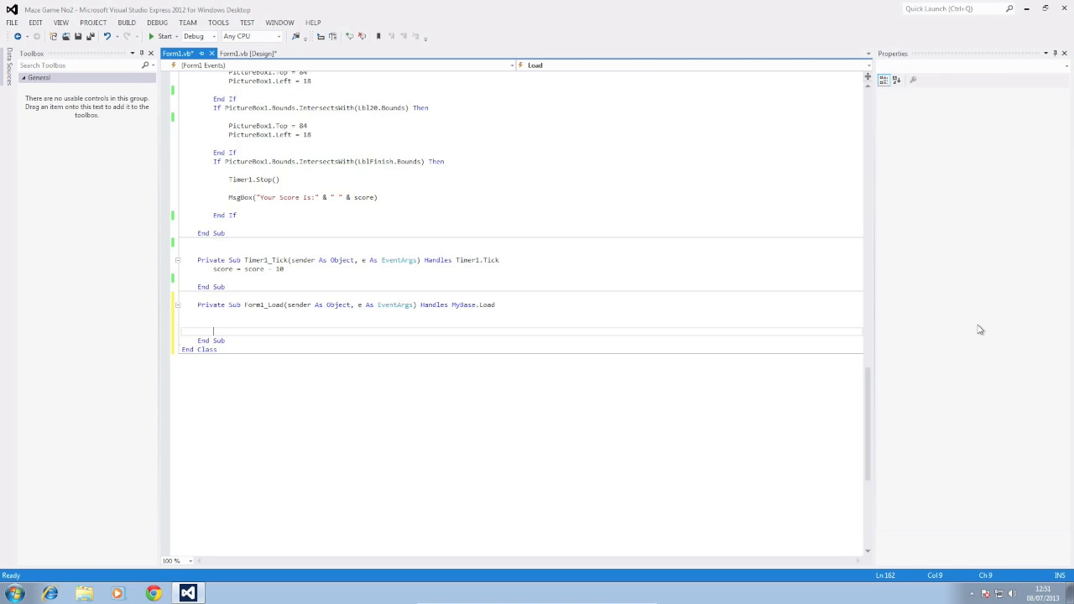
Step: Write Timer1.Start() inside Form1_Load so the countdown begins on load
left_click(362, 315)
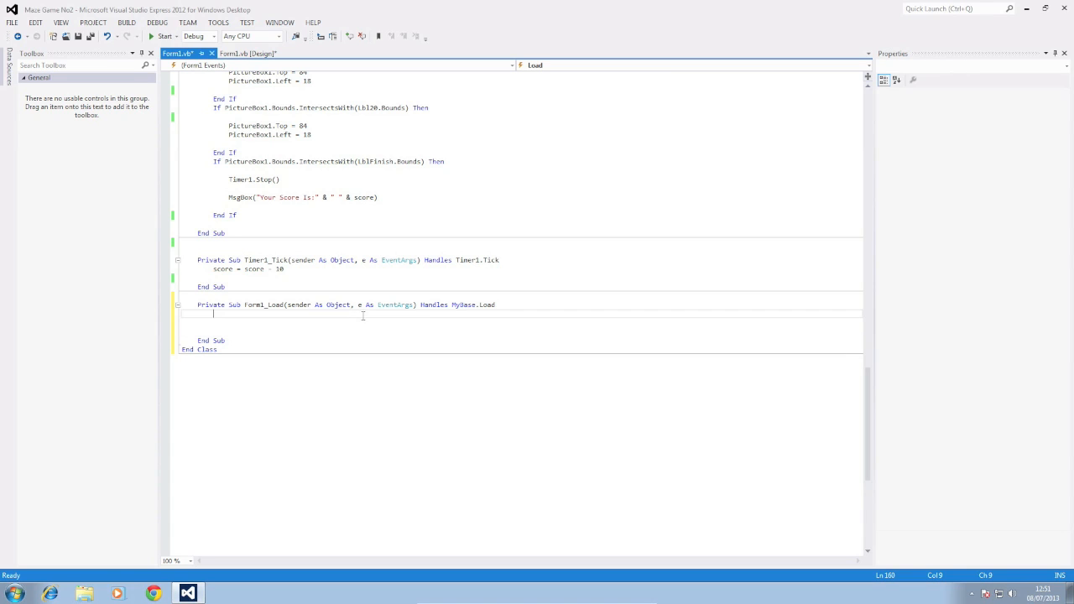
type("ti")
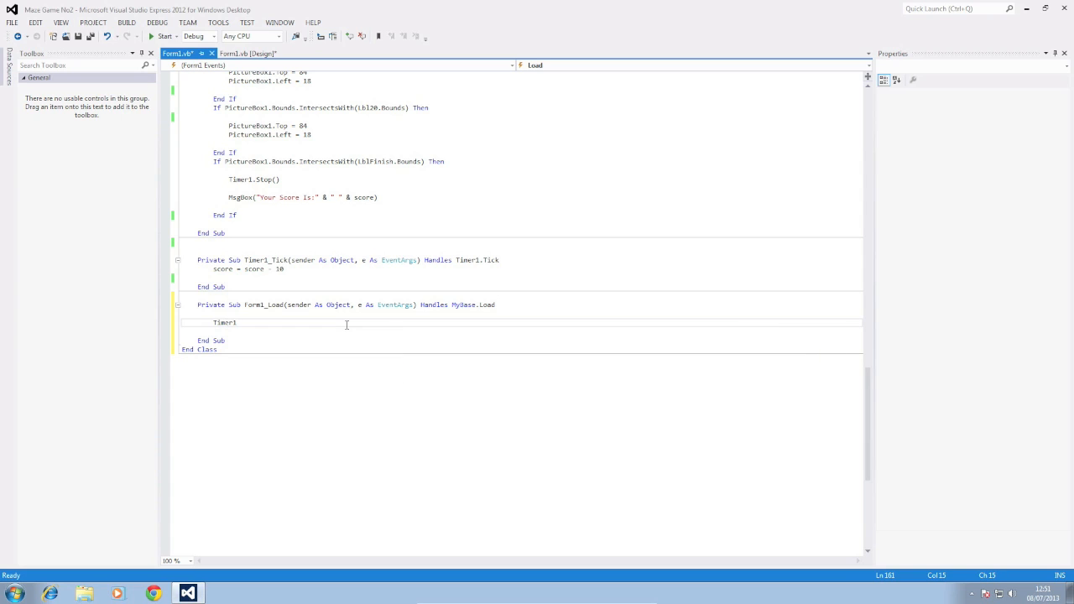
type(".start(")
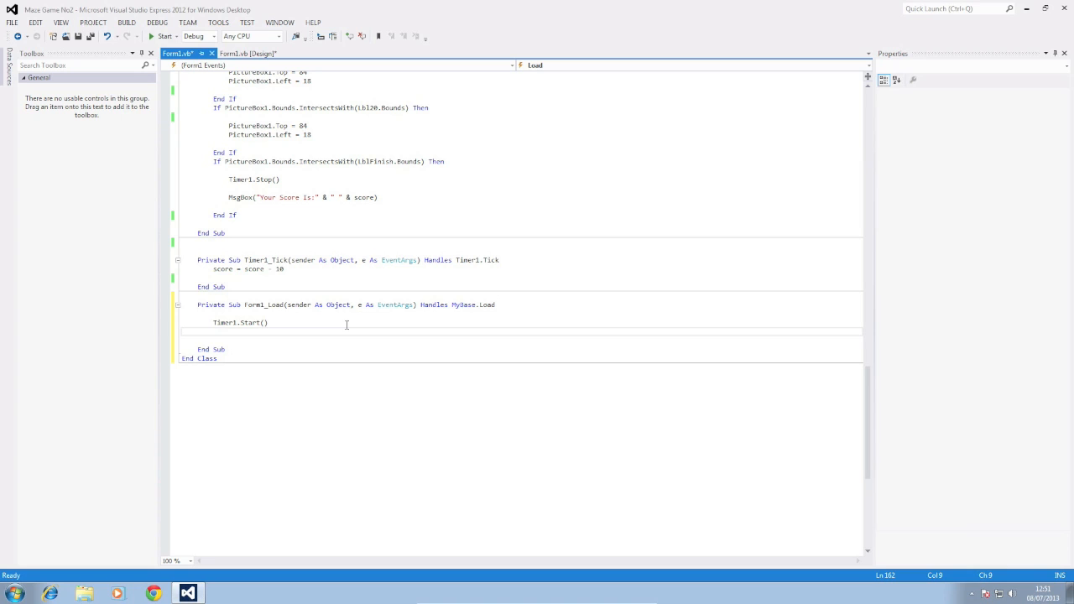
left_click(295, 268)
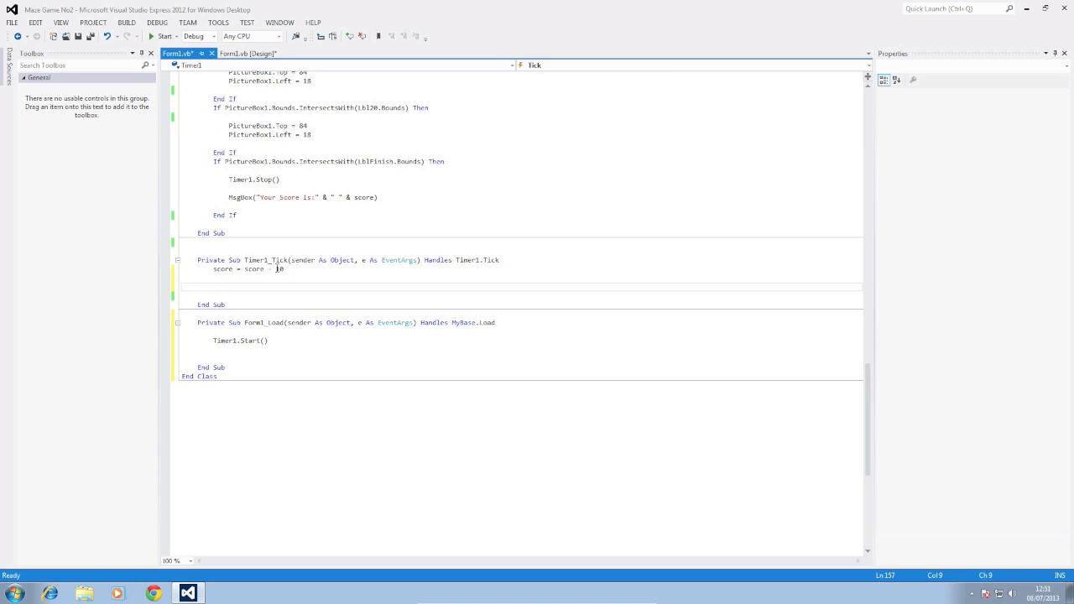
mouse_move(276, 268)
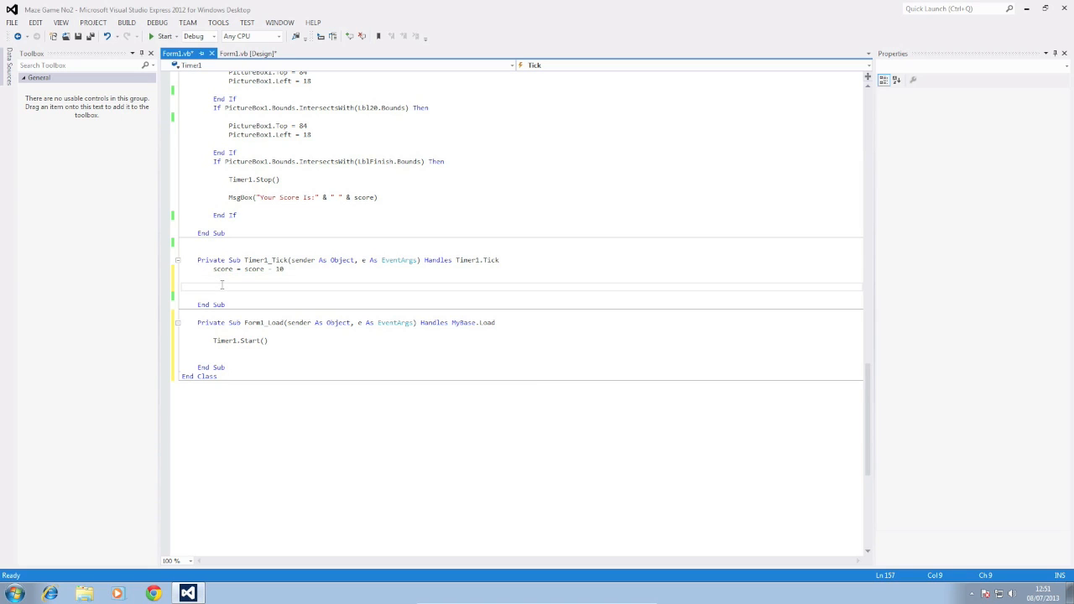
left_click(248, 54)
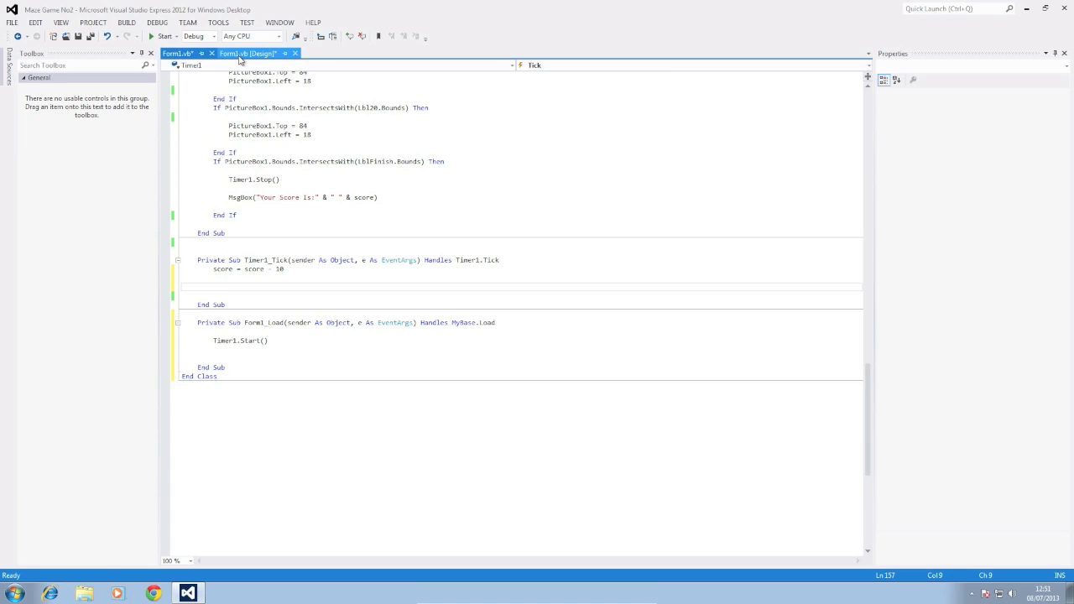
Step: Set the score label's Text property to 1000 in the form designer
left_click(249, 52)
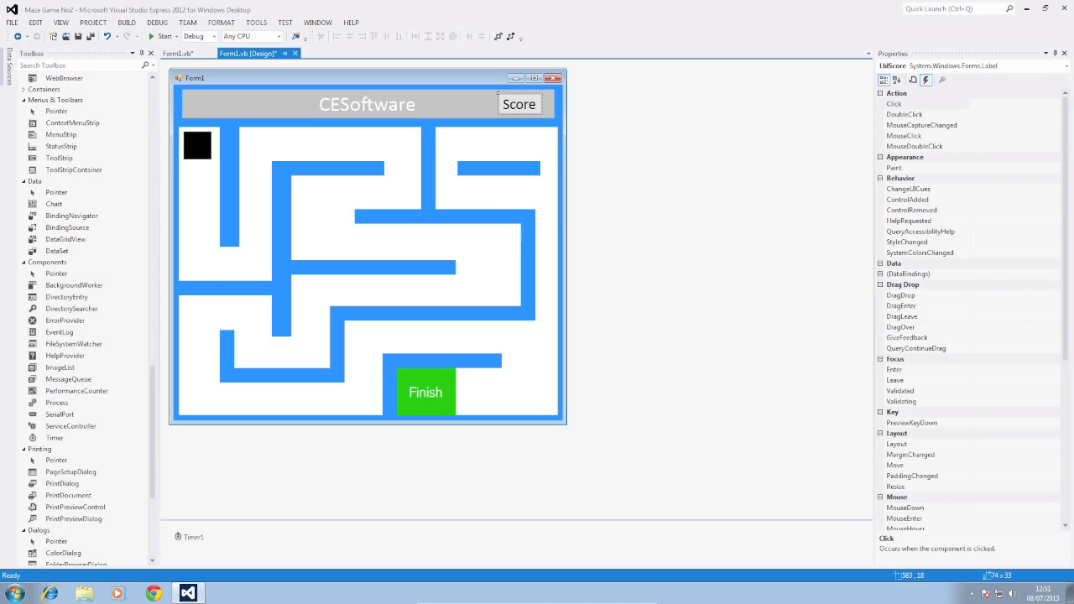
scroll("down", 3)
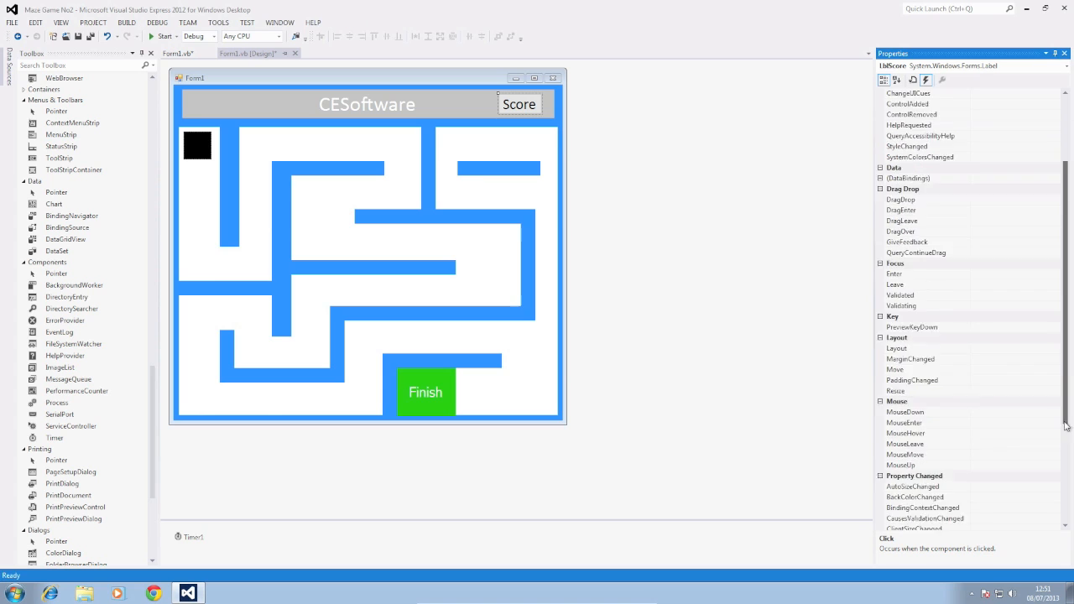
left_click(912, 79)
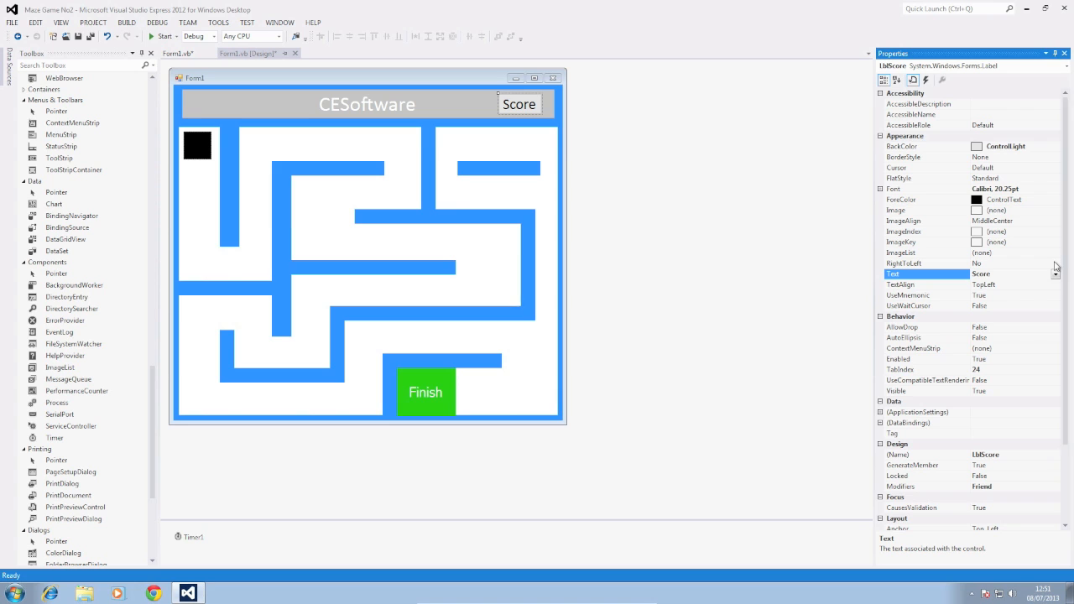
scroll("down", 3)
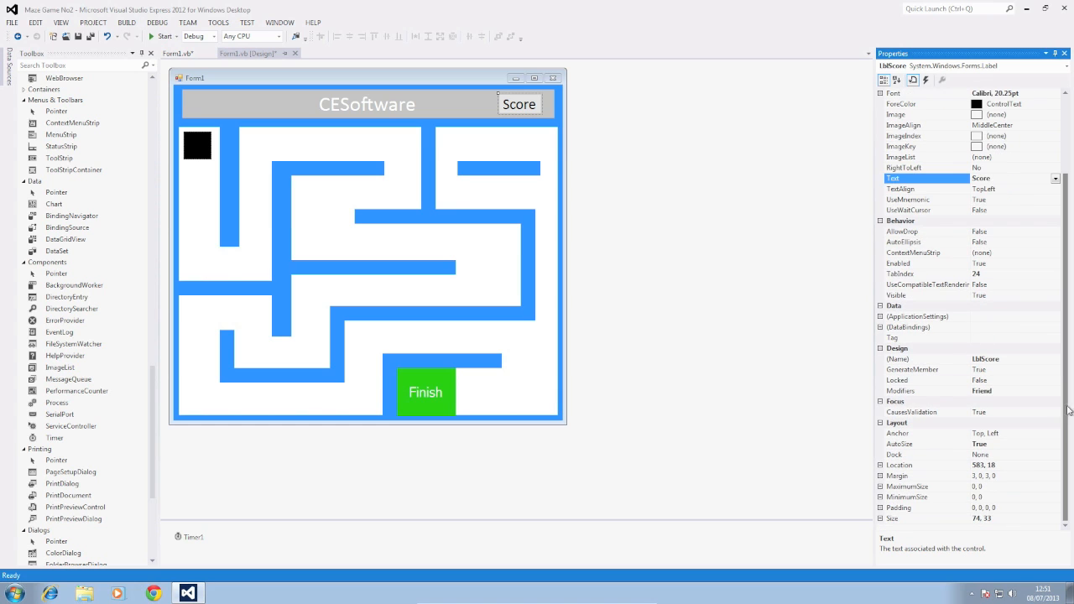
left_click(1007, 178)
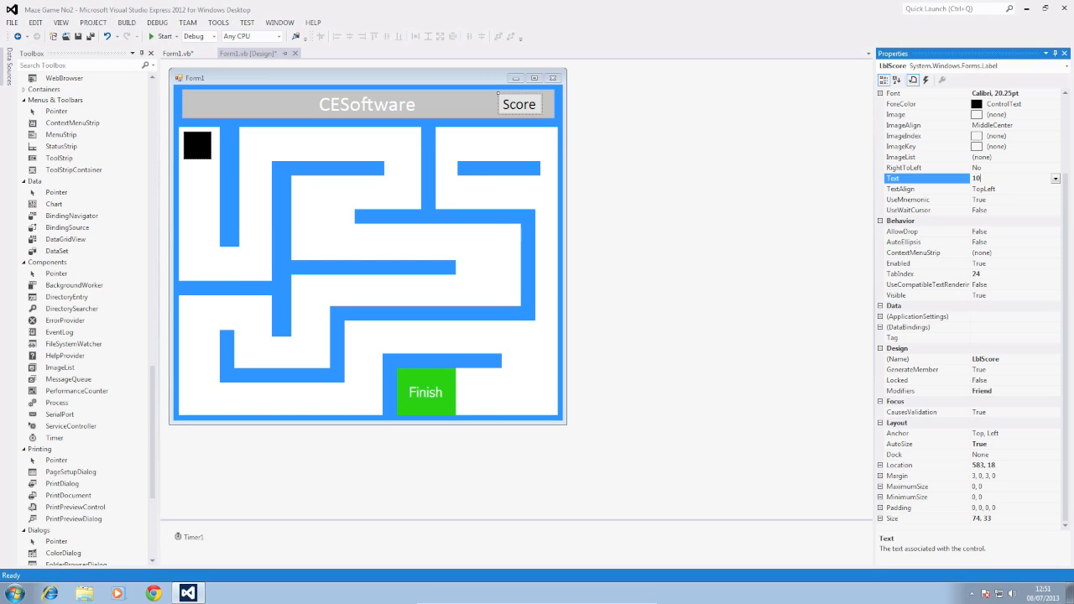
type("1000")
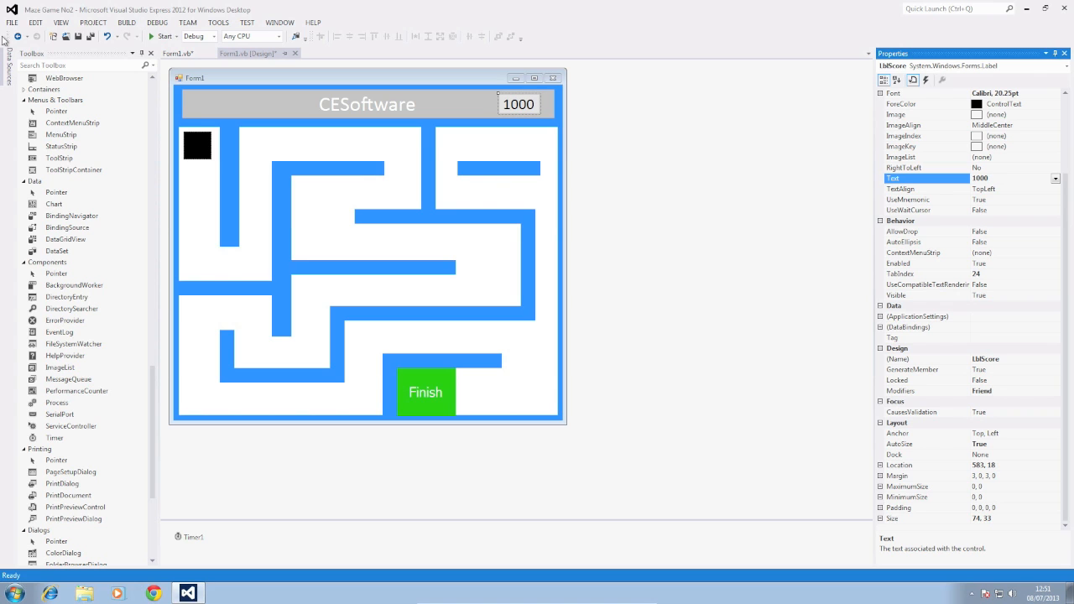
left_click(176, 52)
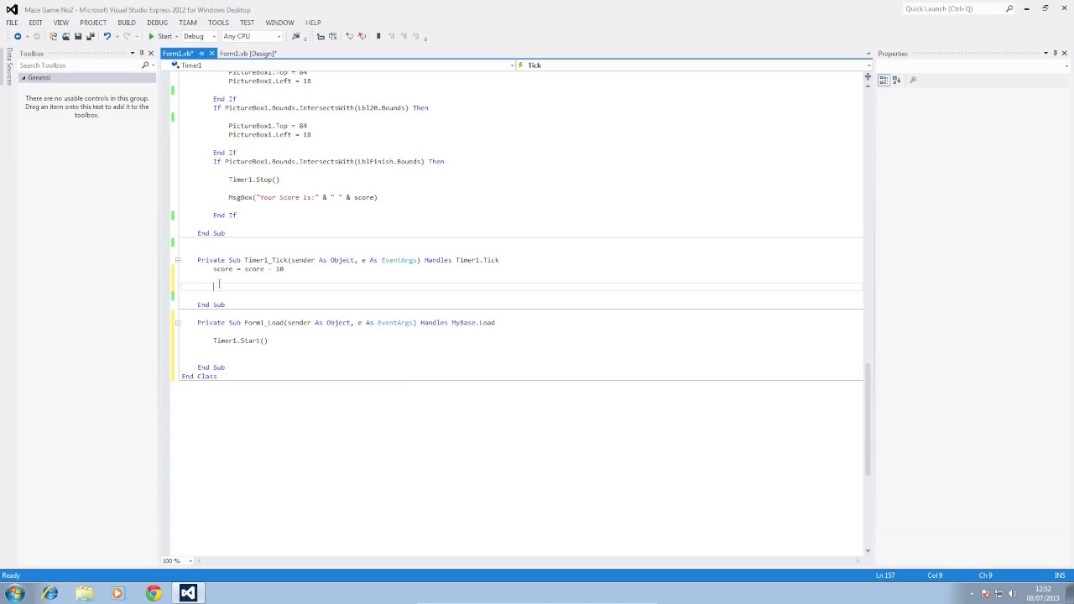
Step: Add lblScore.Text = CStr(score) after the score decrement in Timer1_Tick
type("lblsc")
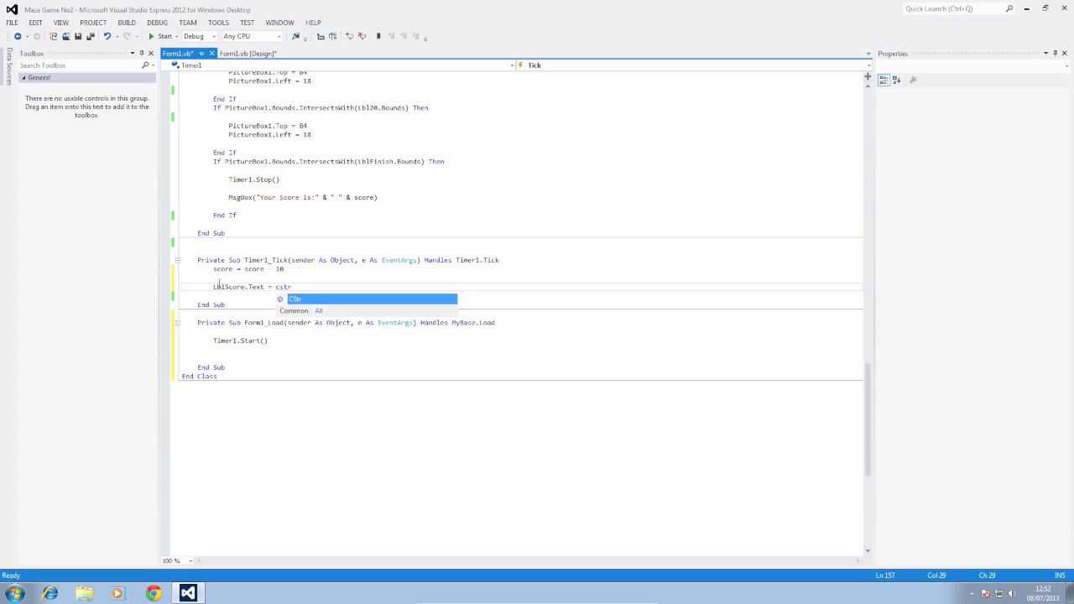
type("(")
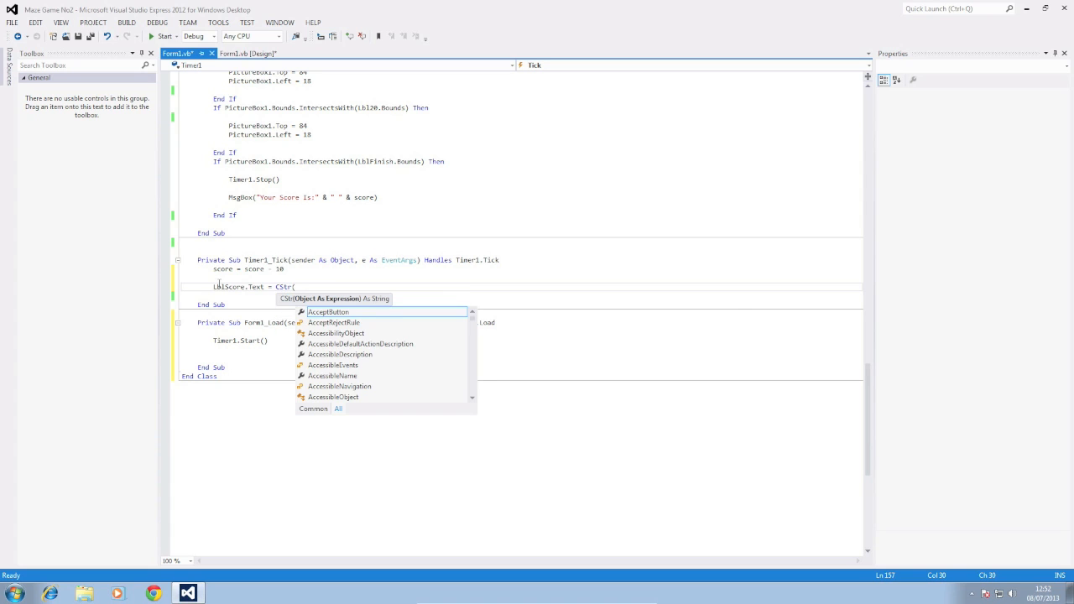
type("sc")
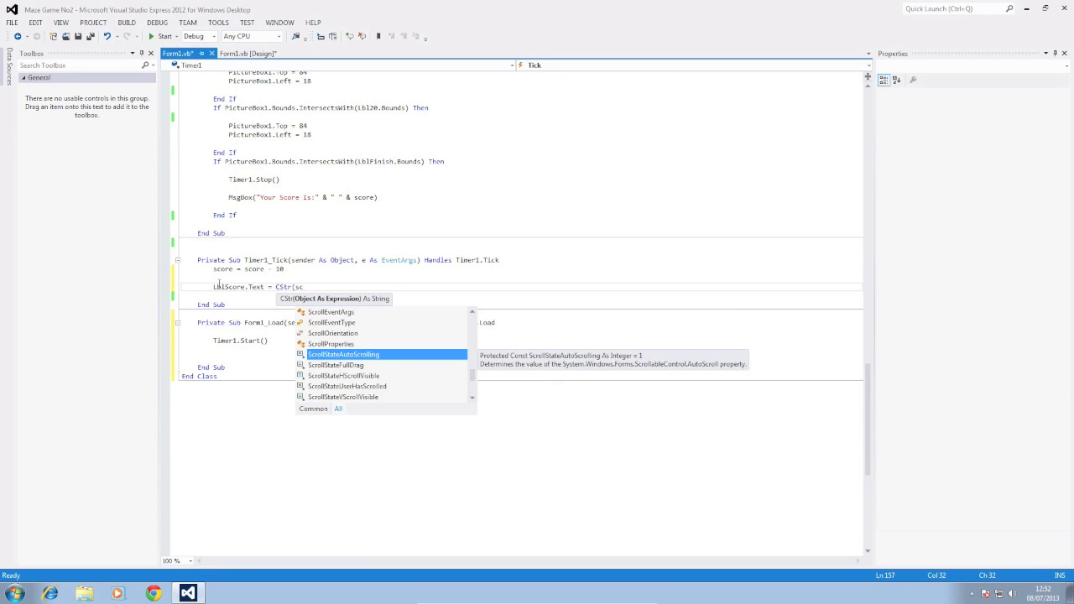
type("ore))")
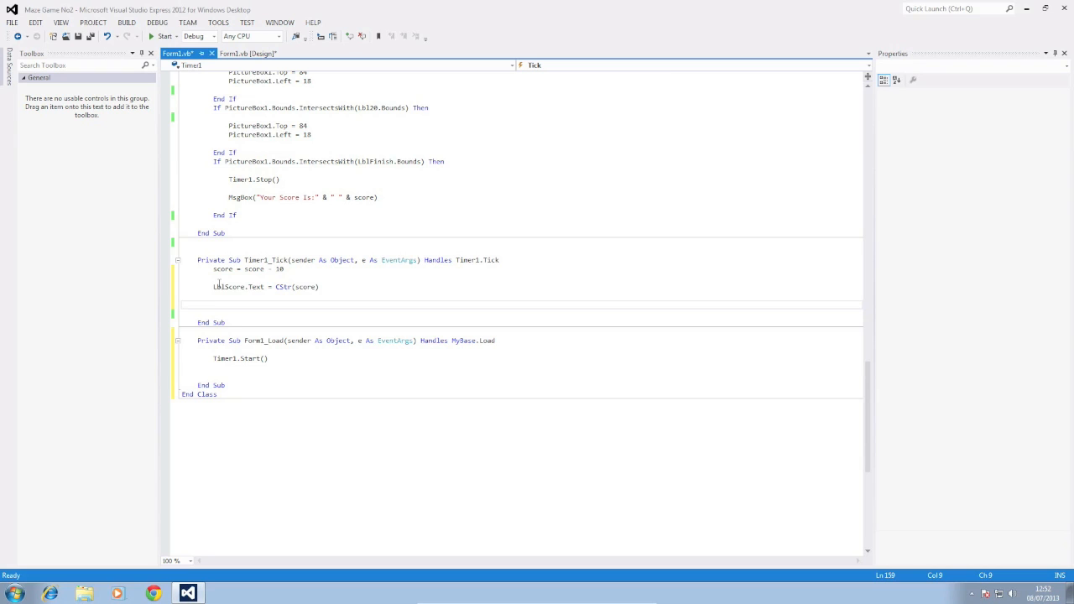
Step: Add If score = 0 Then Timer1.Stop() and MsgBox("You Loose!") in Timer1_Tick
type("if s")
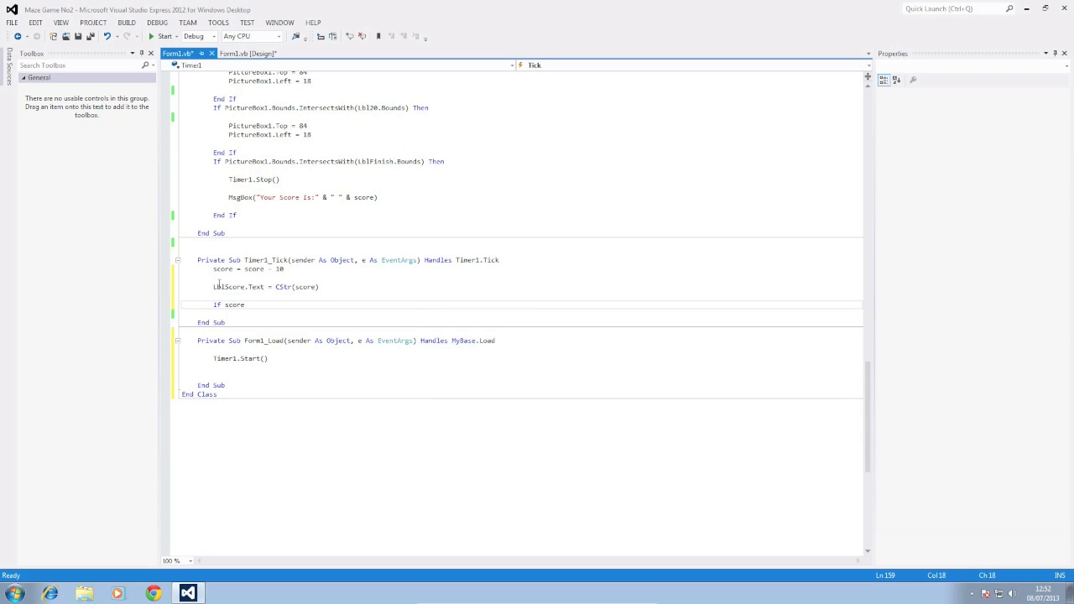
type("= 0 t")
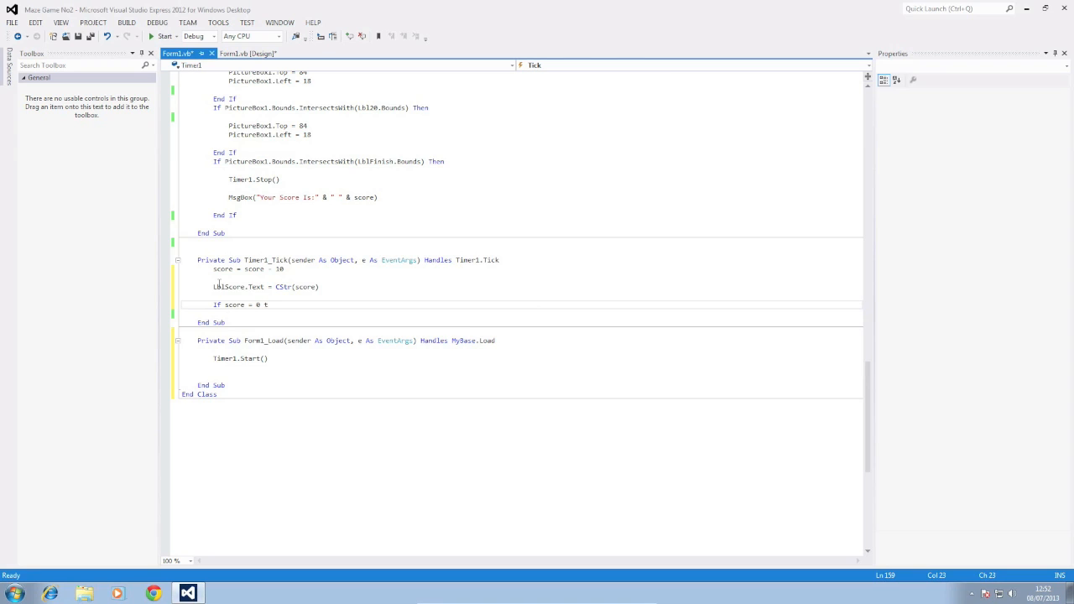
type("hen")
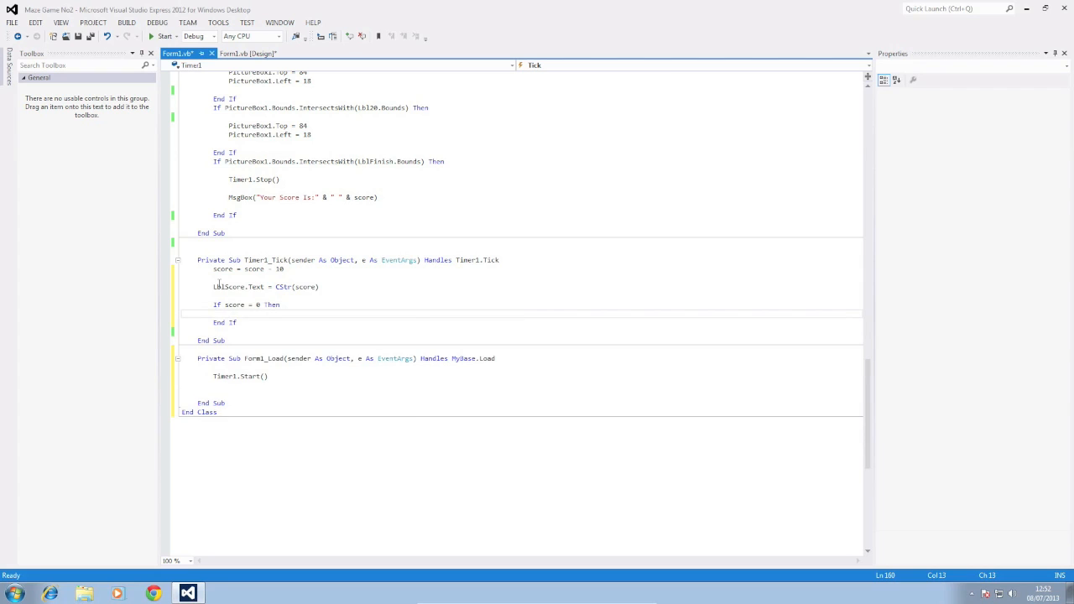
type("tim")
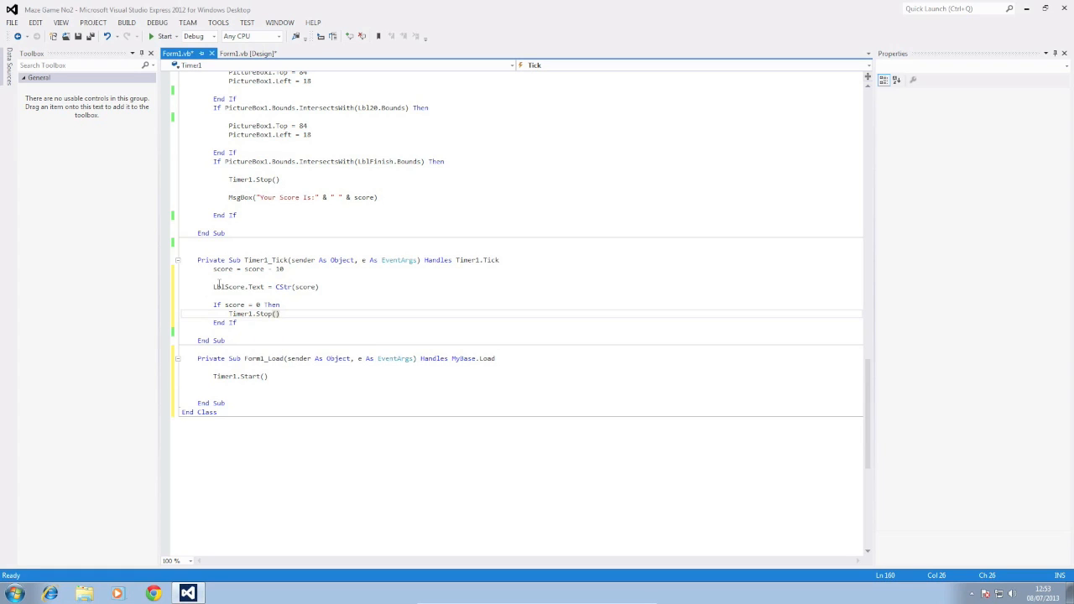
type("ms")
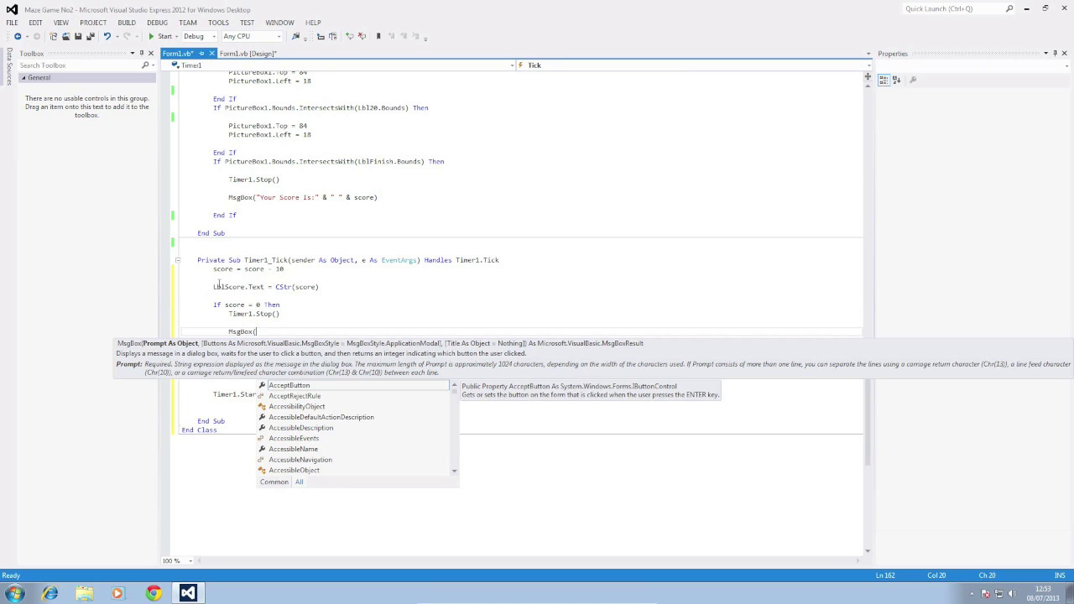
type("\"You Loos")
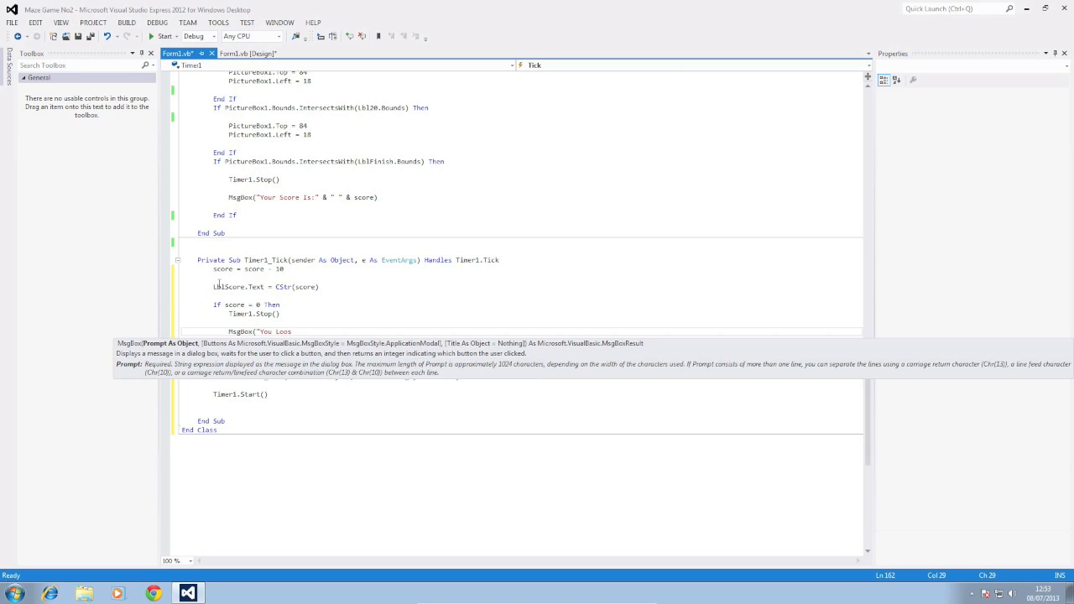
type("e")
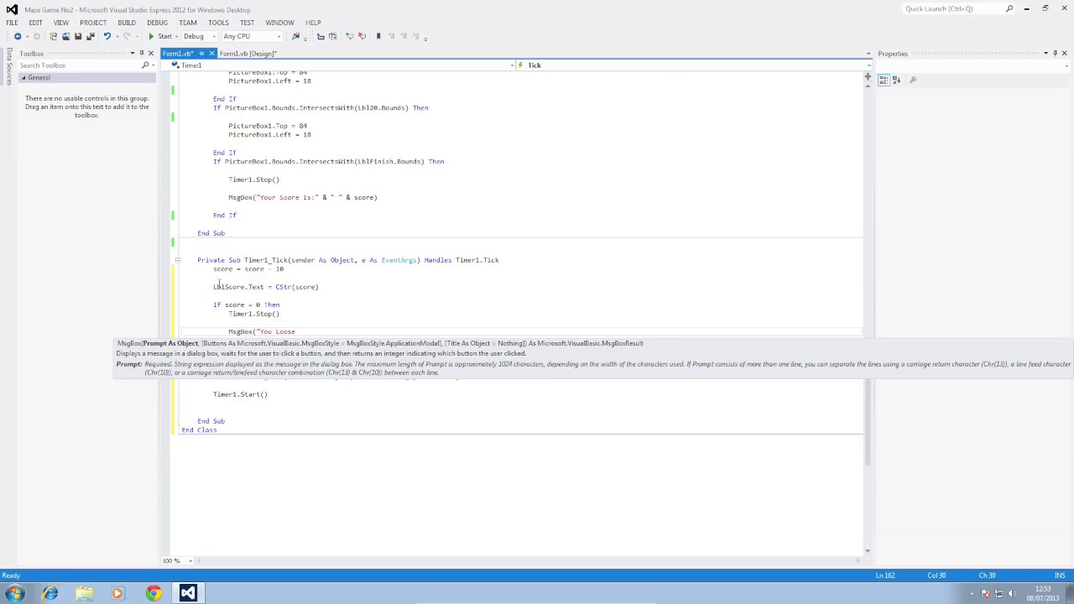
type("!")
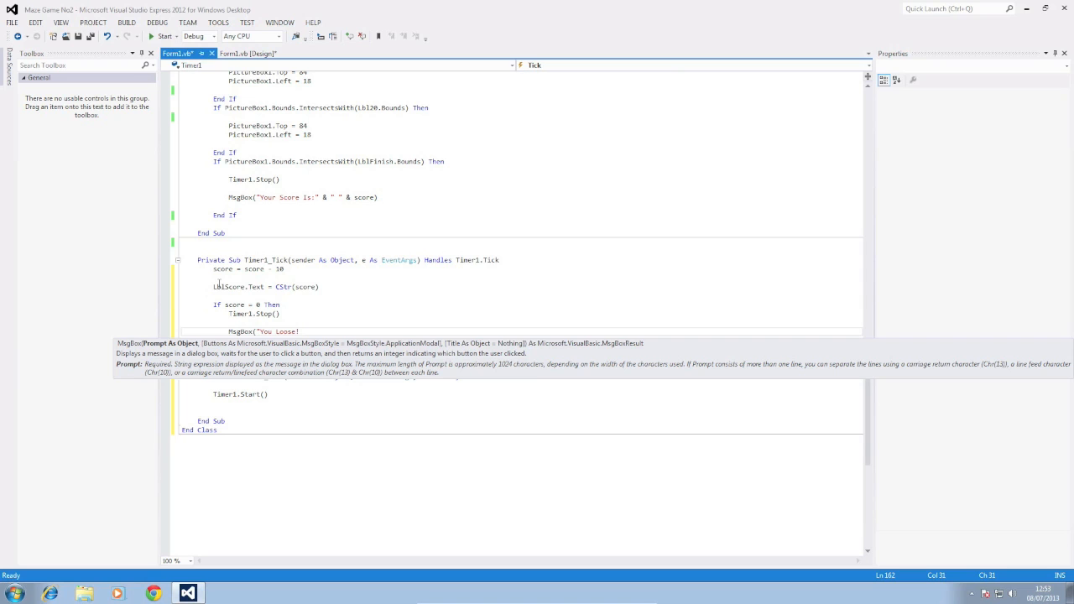
type("\")")
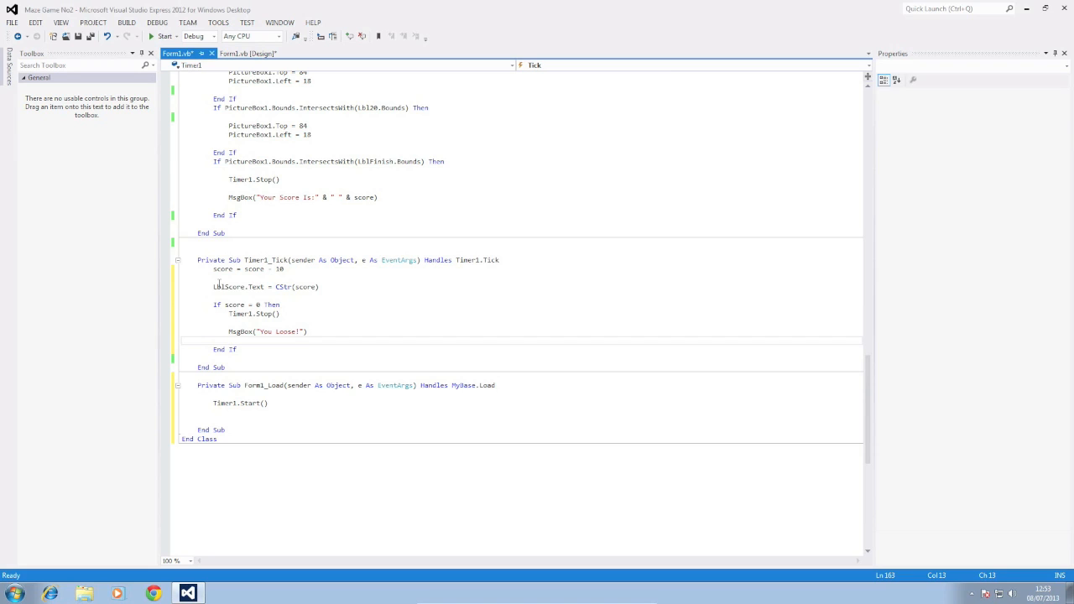
Step: Build and run the maze game from the design view so the score counts down
left_click(249, 54)
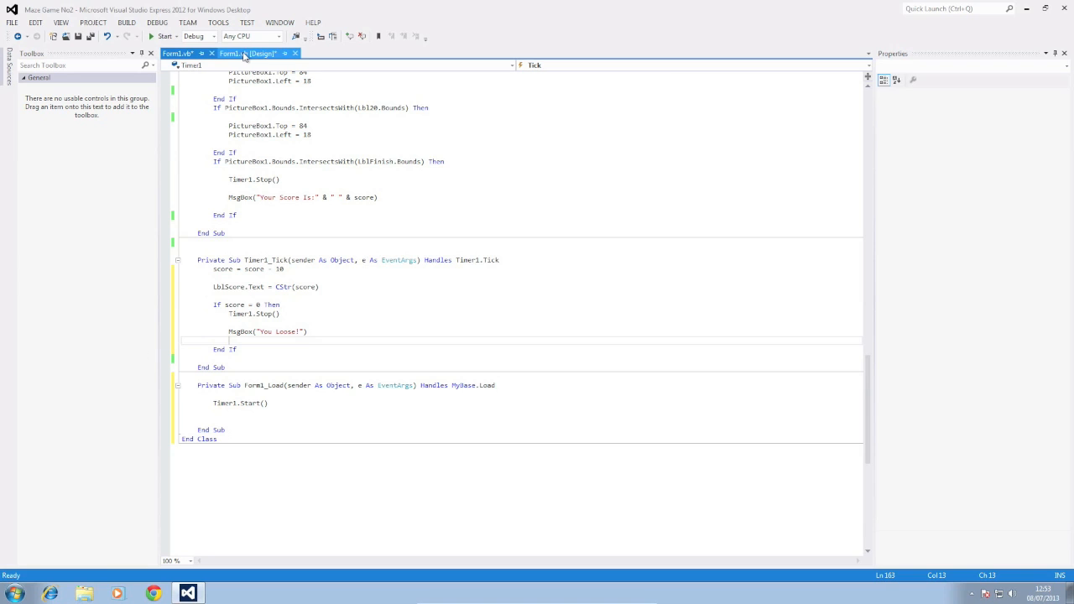
left_click(251, 52)
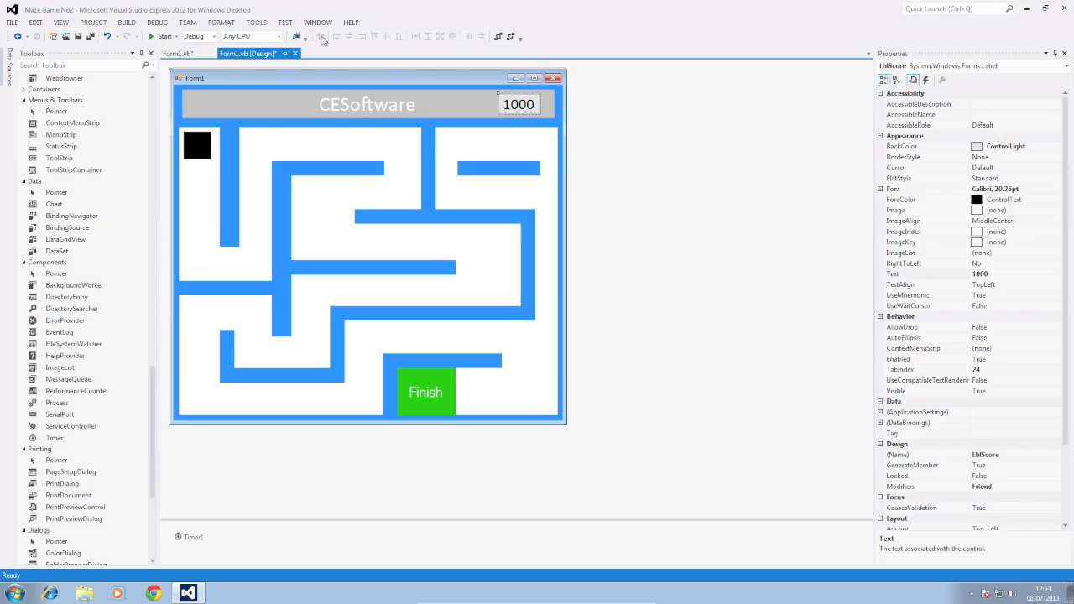
left_click(178, 52)
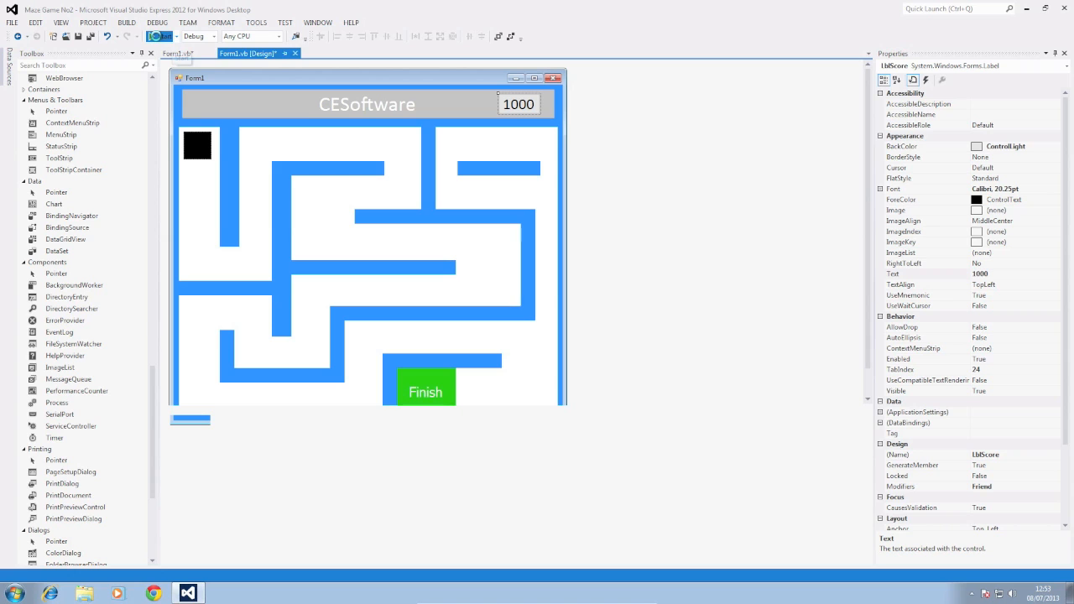
left_click(160, 37)
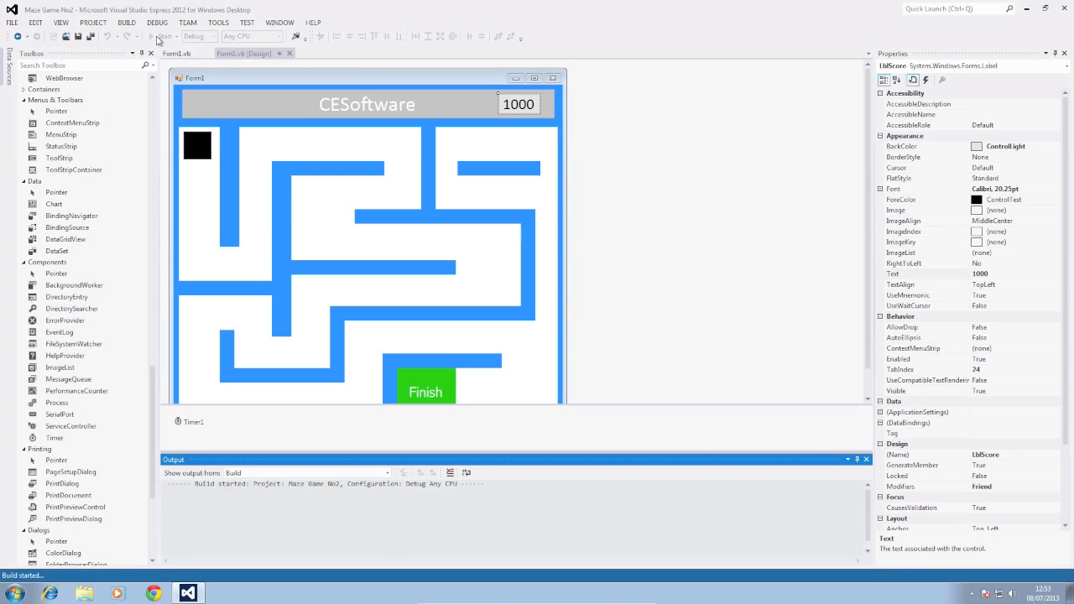
left_click(161, 37)
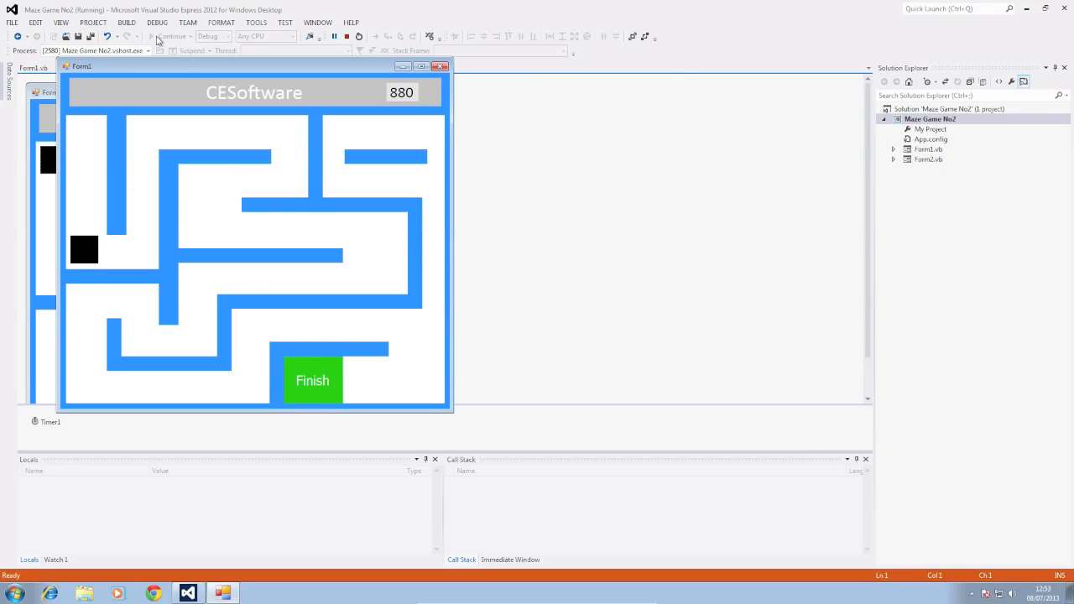
left_click(345, 36)
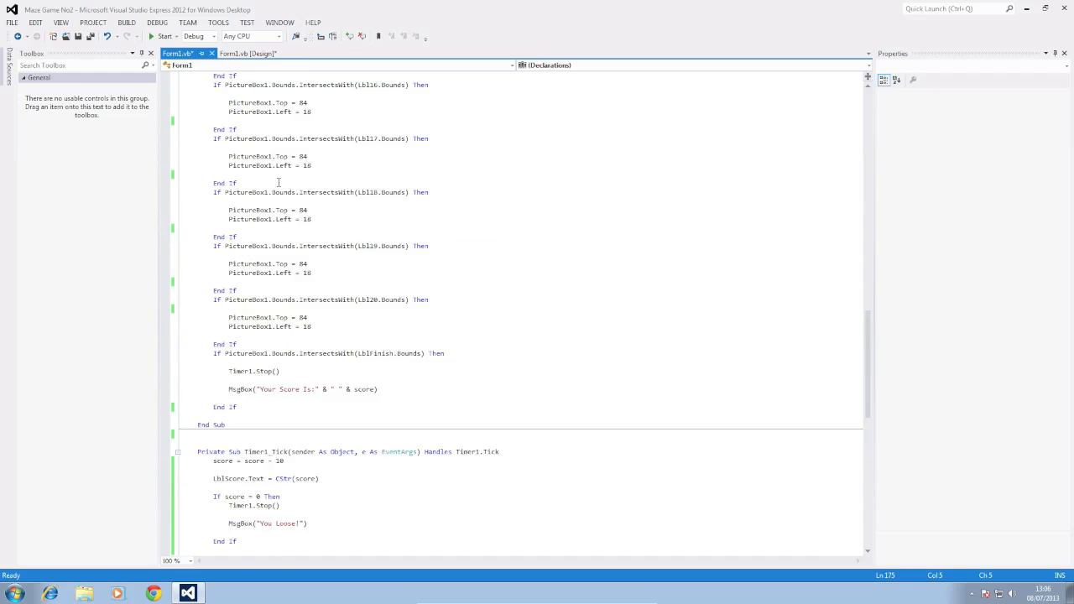
scroll("up", 3)
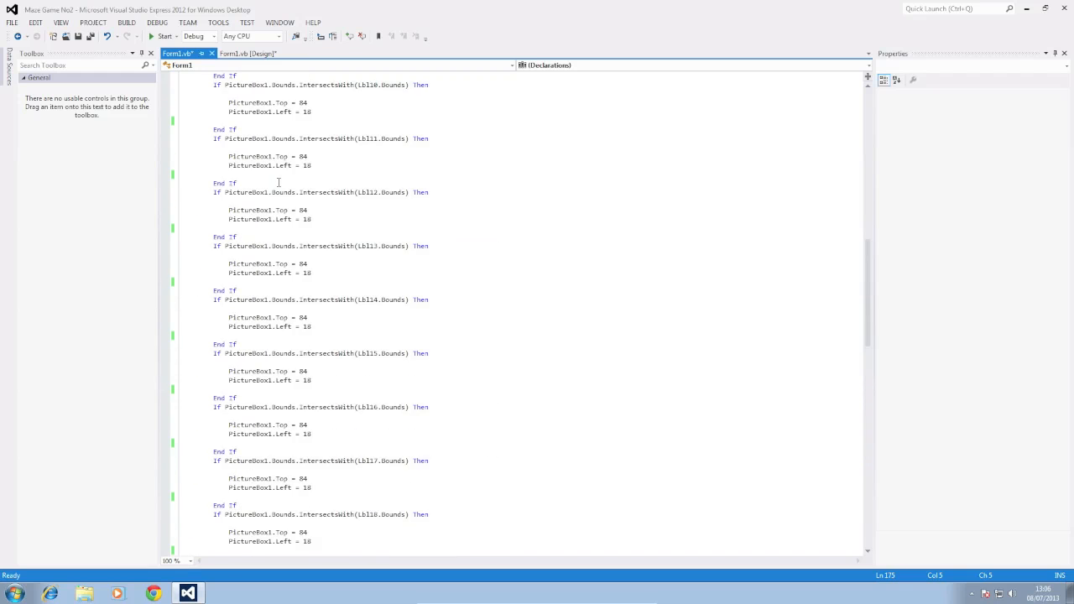
left_click(247, 52)
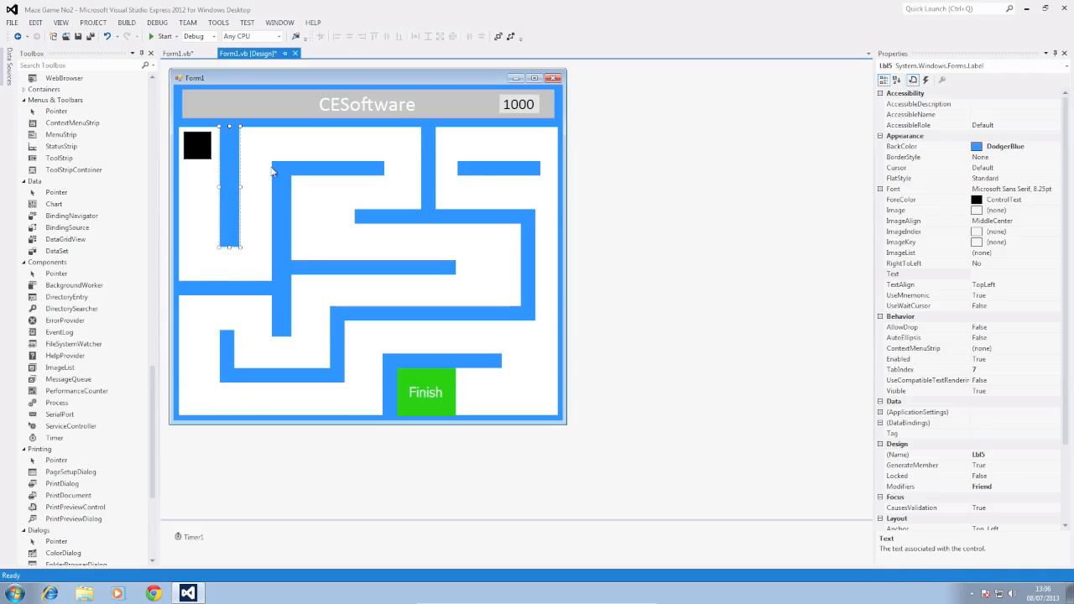
left_click(178, 52)
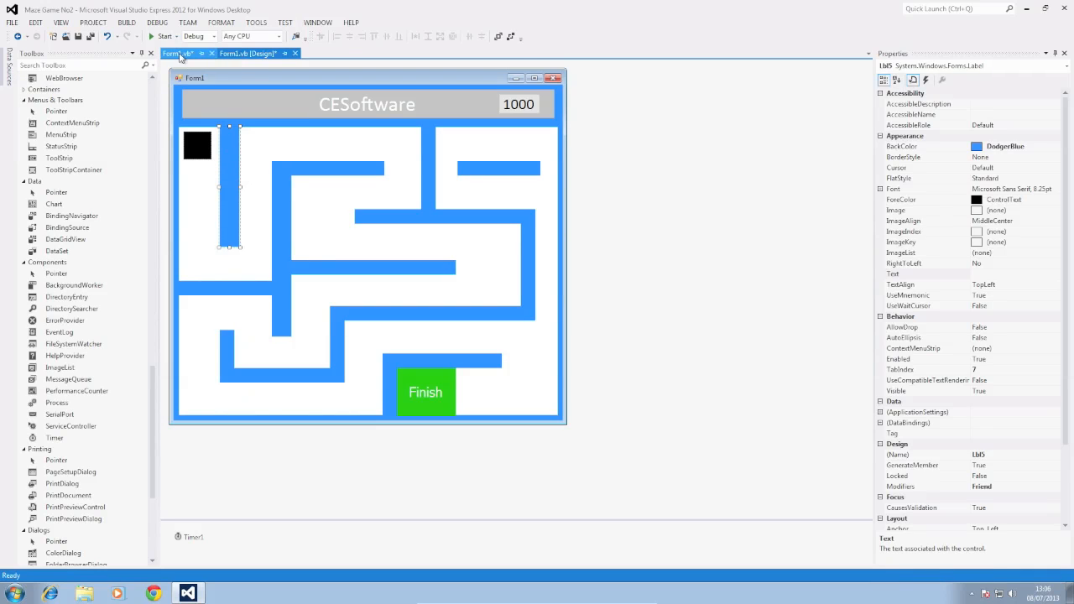
left_click(176, 52)
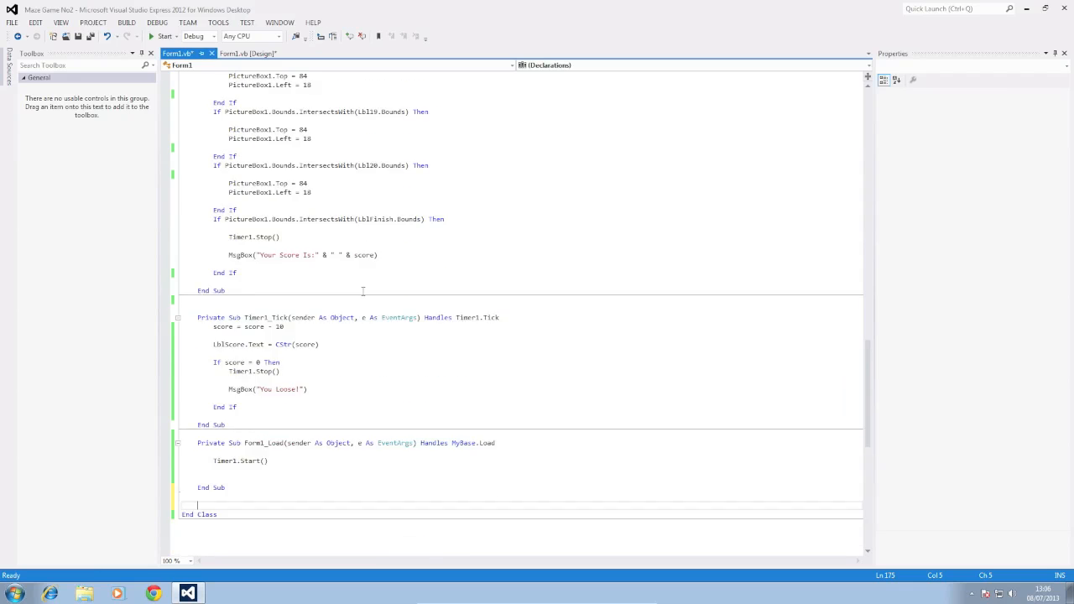
scroll("down", 3)
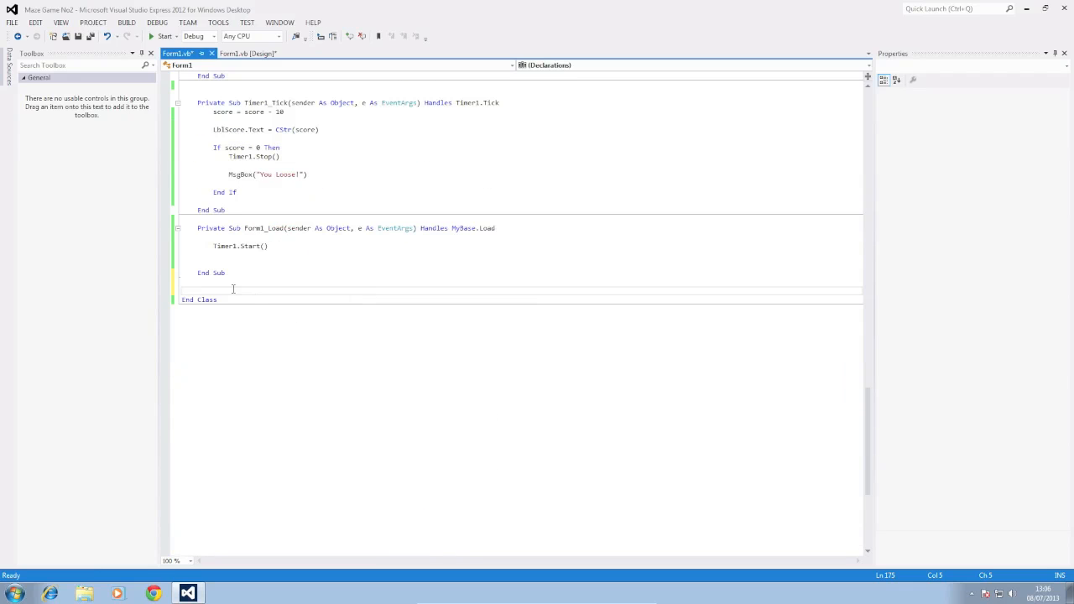
scroll("up", 3)
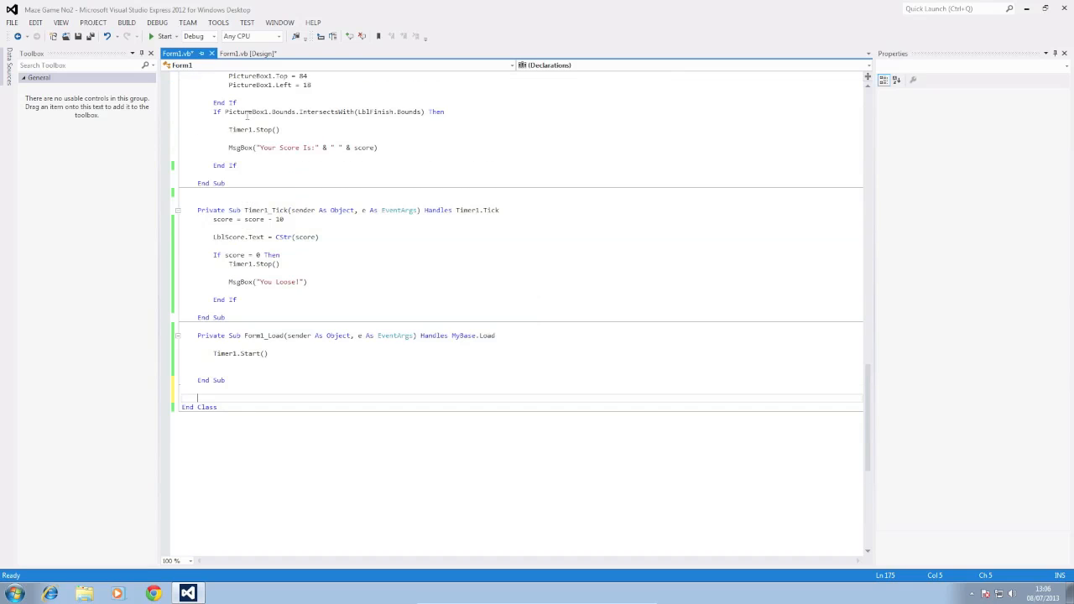
scroll("up", 3)
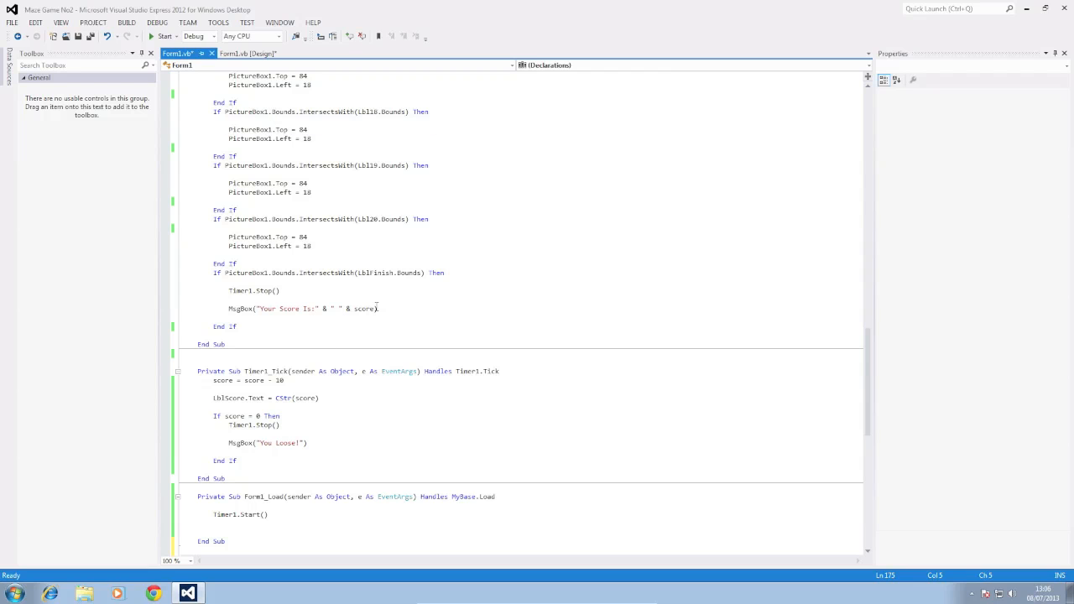
scroll("down", 3)
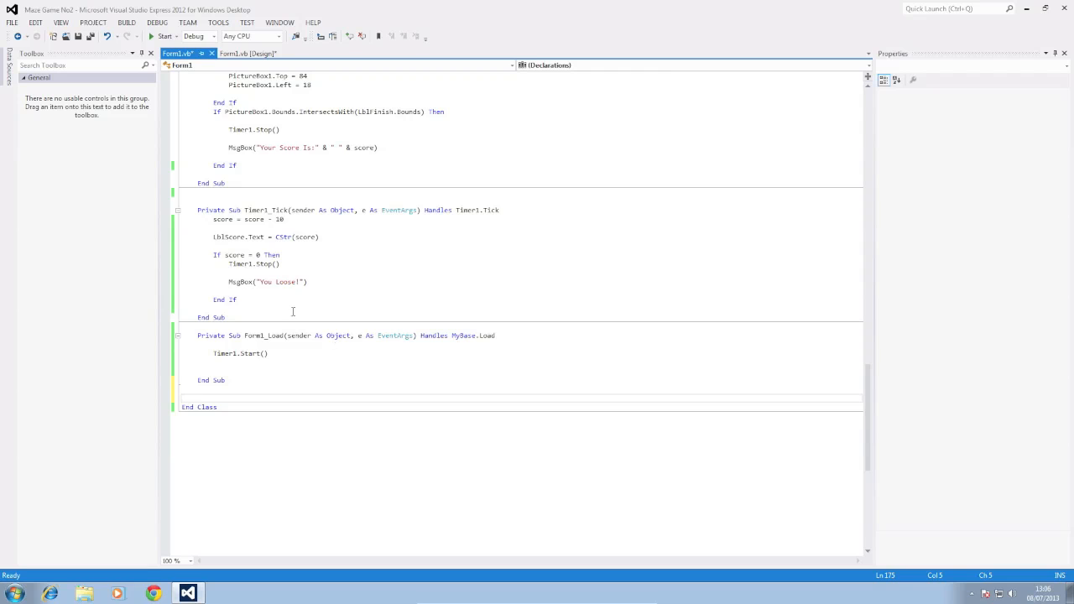
scroll("up", 3)
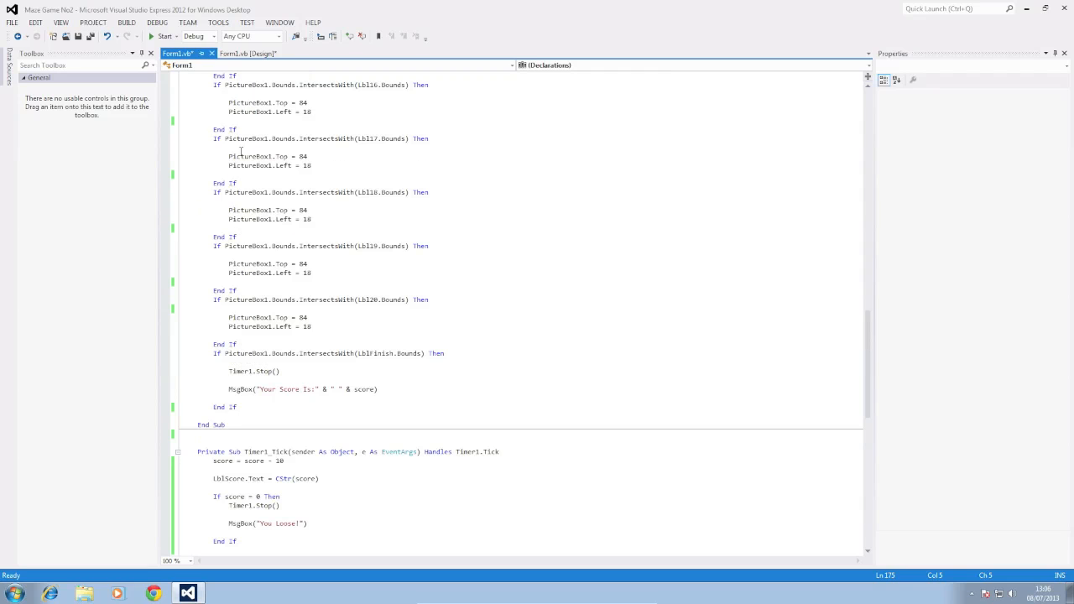
scroll("down", 3)
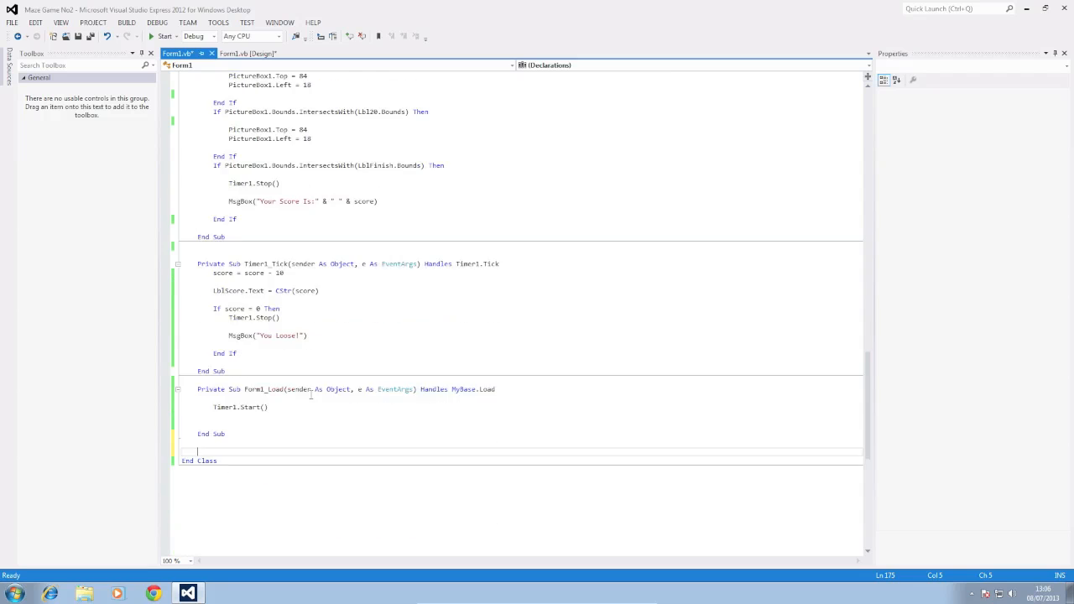
scroll("down", 3)
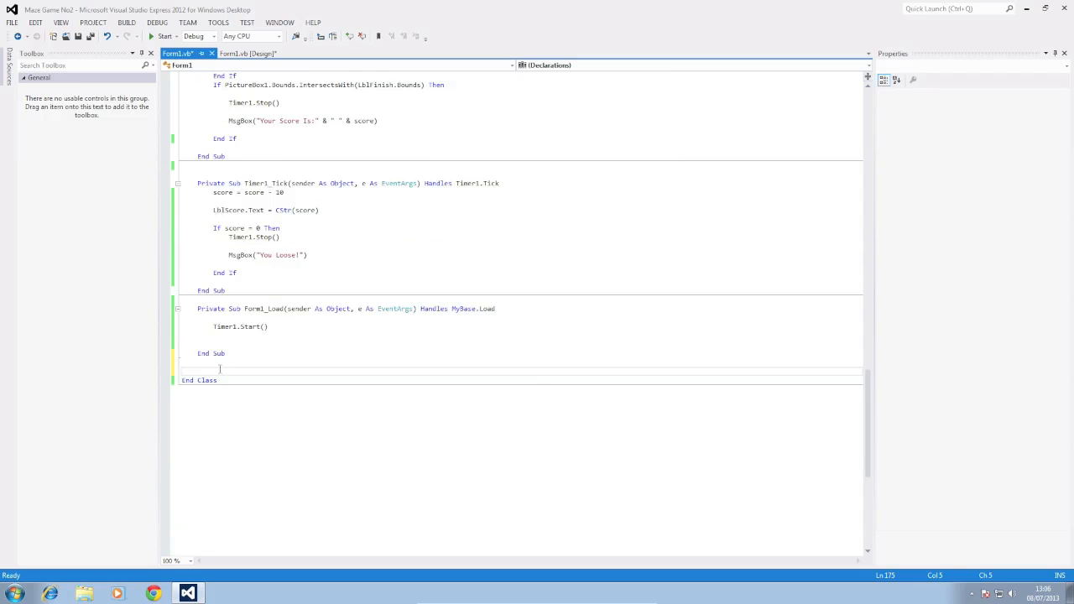
Step: Write Function points() containing score = score - 100 below Form1_Load
type("fu")
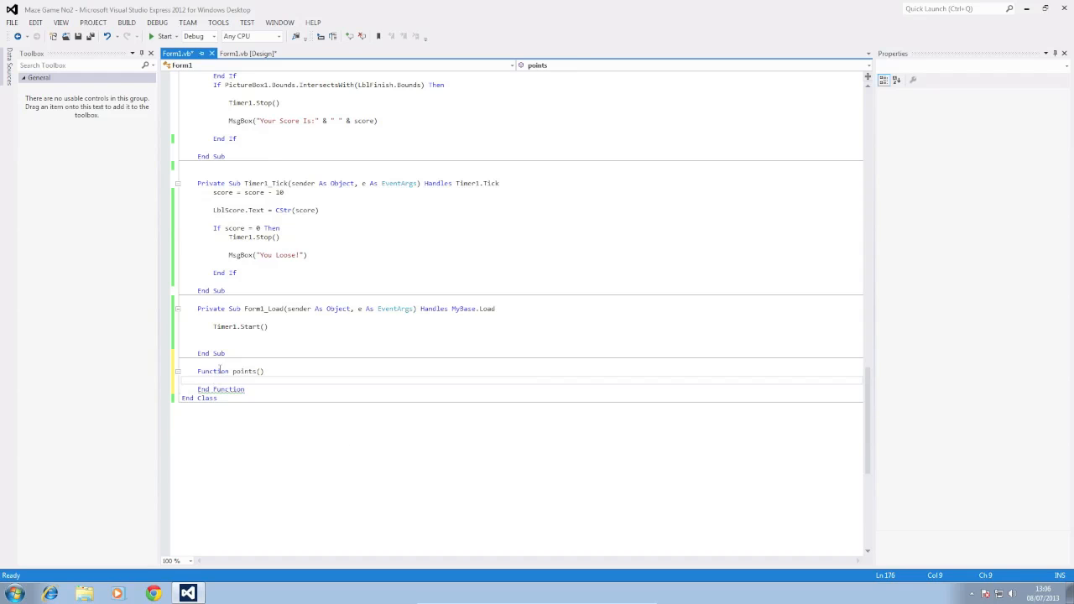
type("score = score")
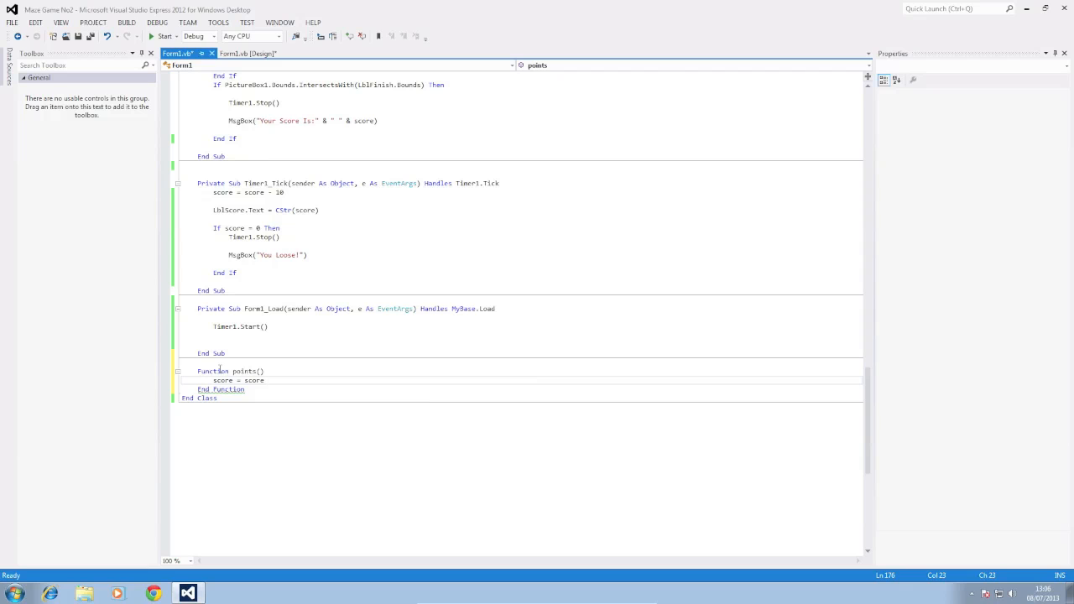
type("- 100")
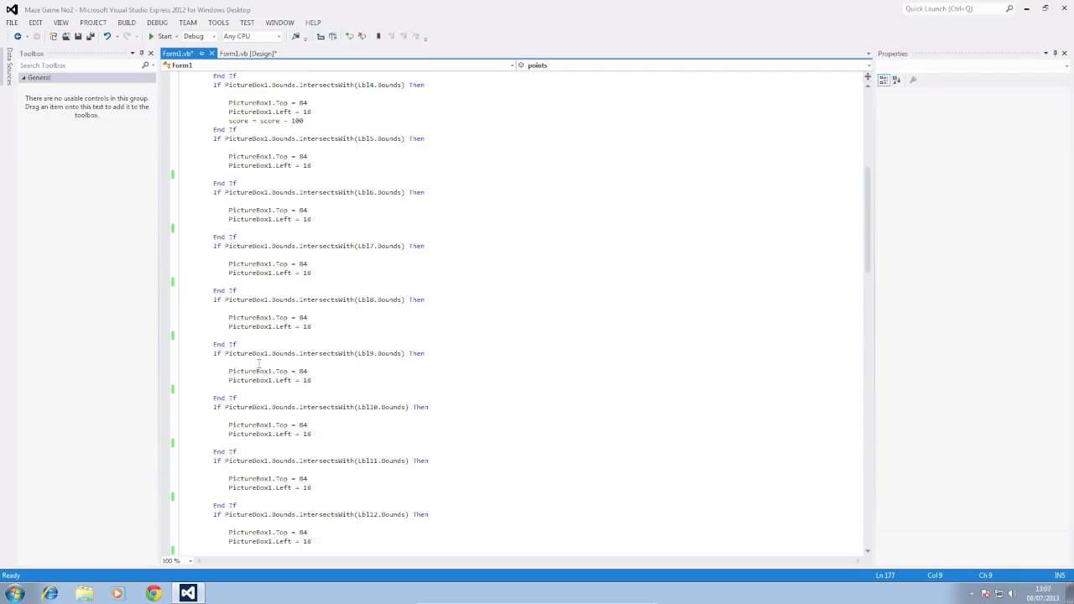
Step: Insert points() calls in the first two wall-collision If blocks of Form1_KeyDown
scroll("up", 3)
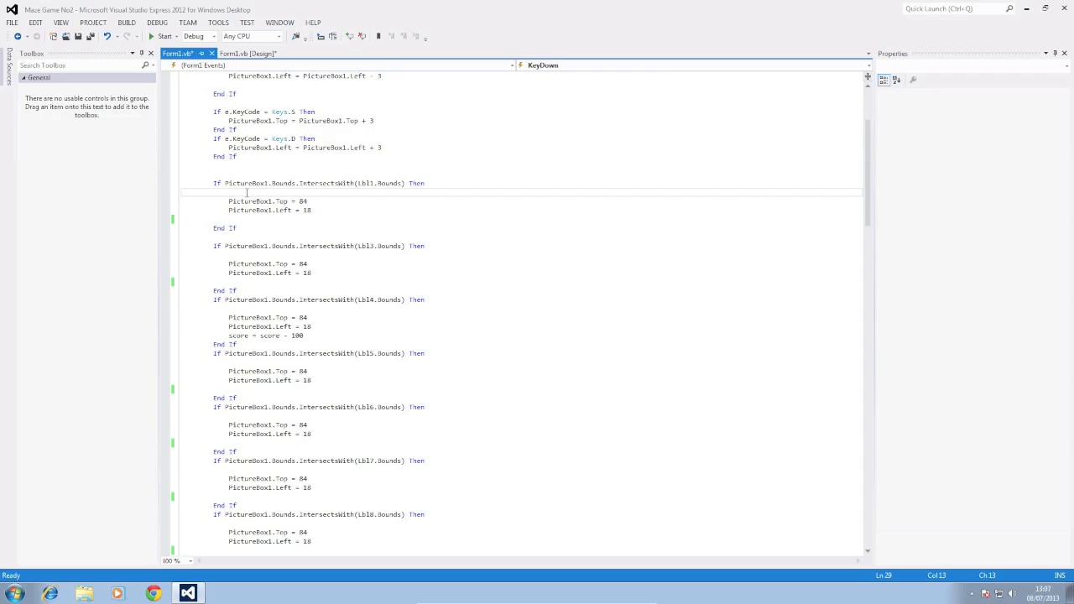
type("points")
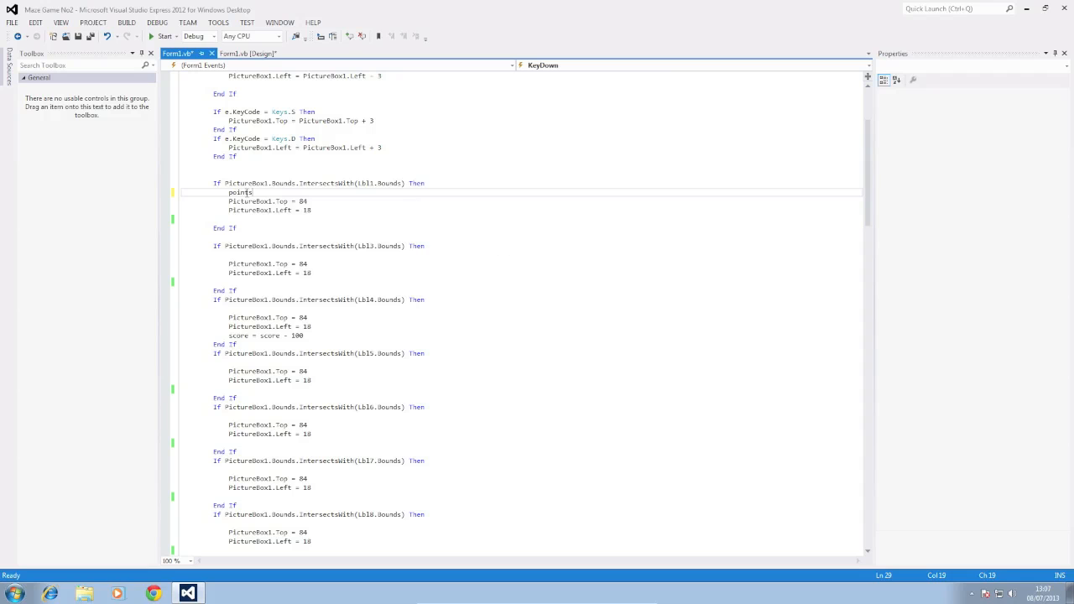
type("()")
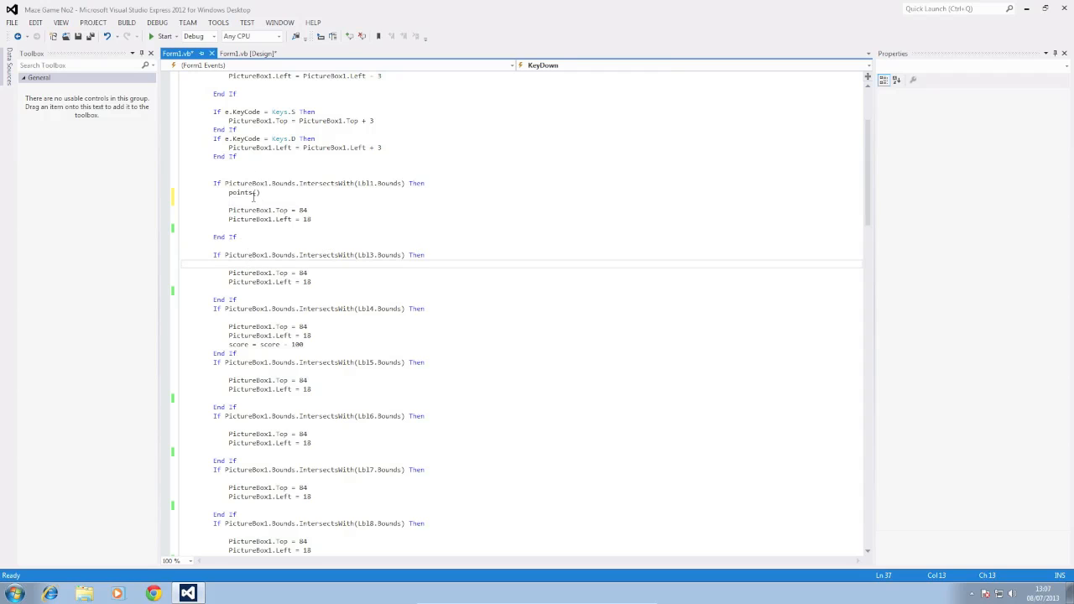
left_click(235, 263)
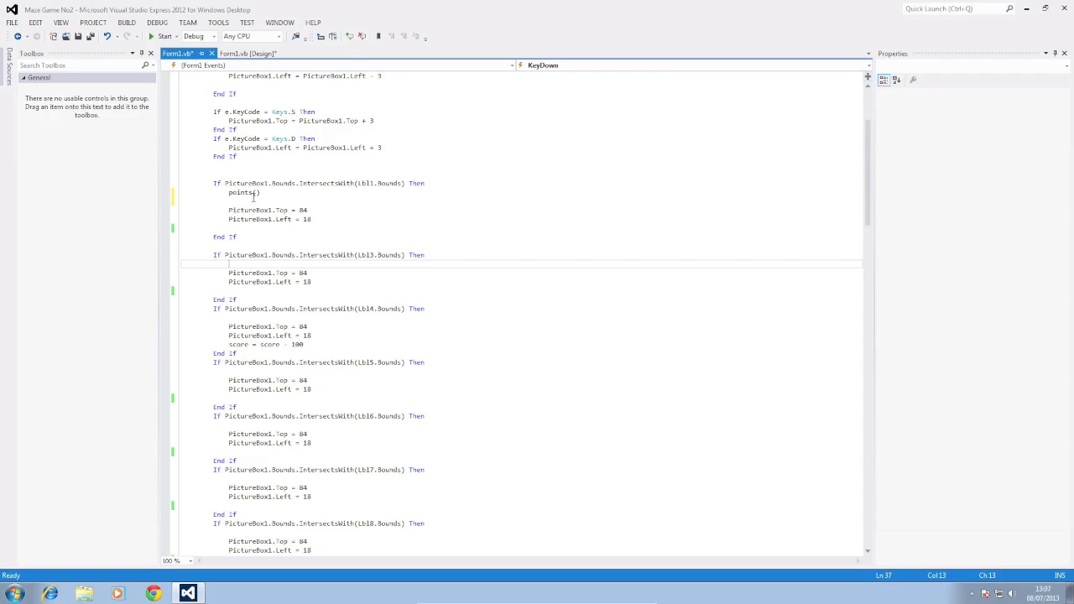
type("points(")
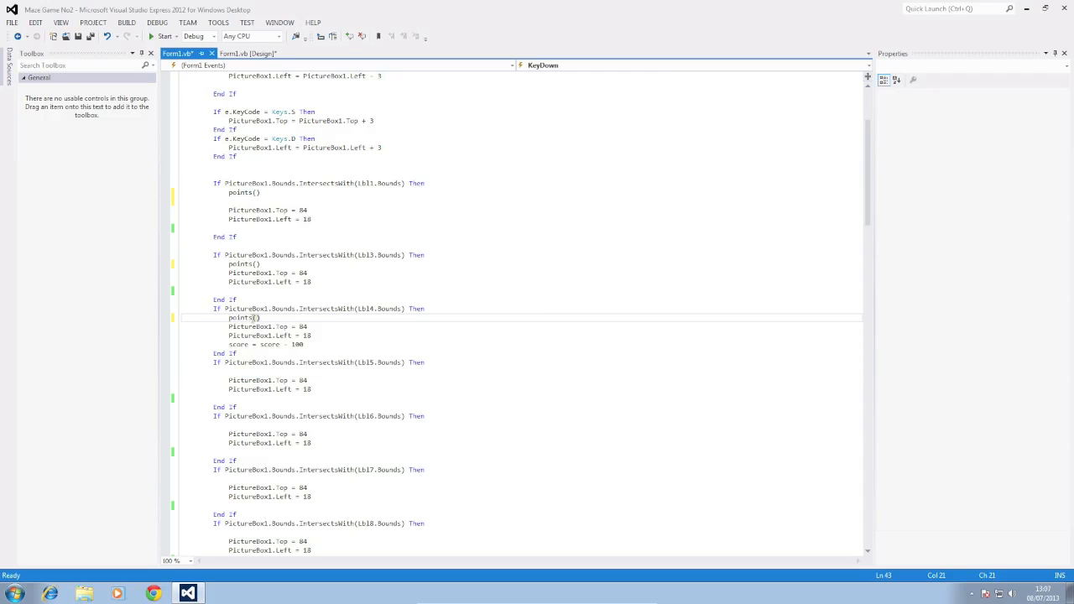
Step: Add points() to the next wall-collision block and select the call for copying
left_click(243, 370)
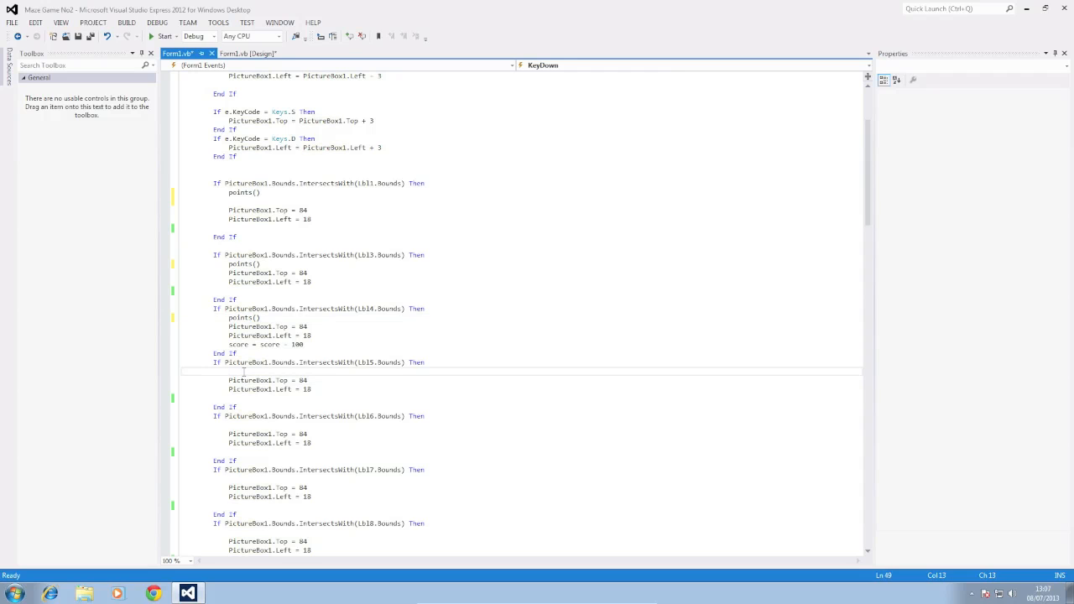
type("p")
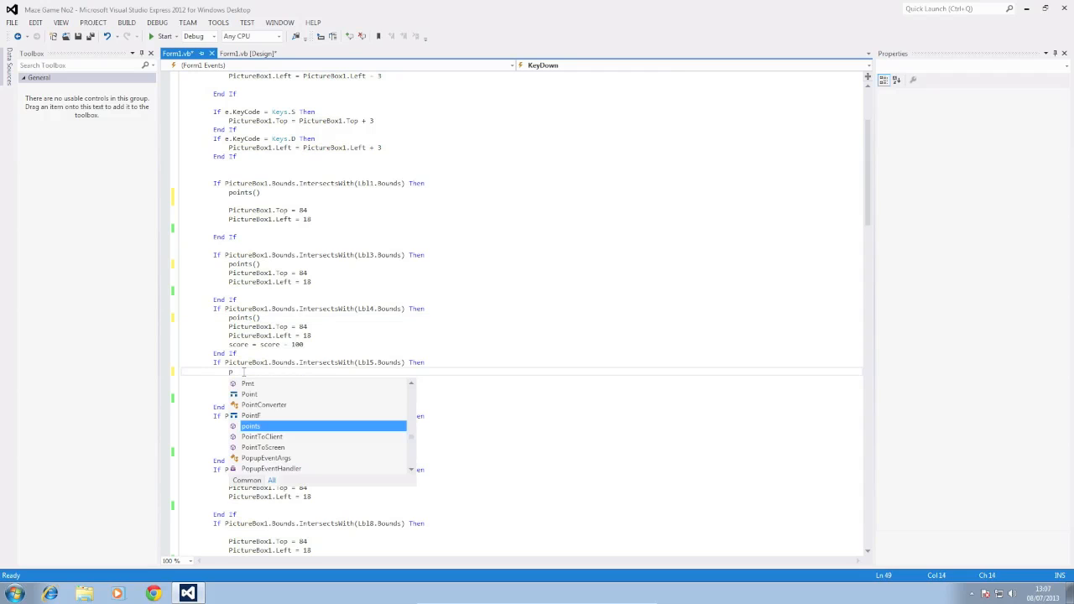
type("oints(")
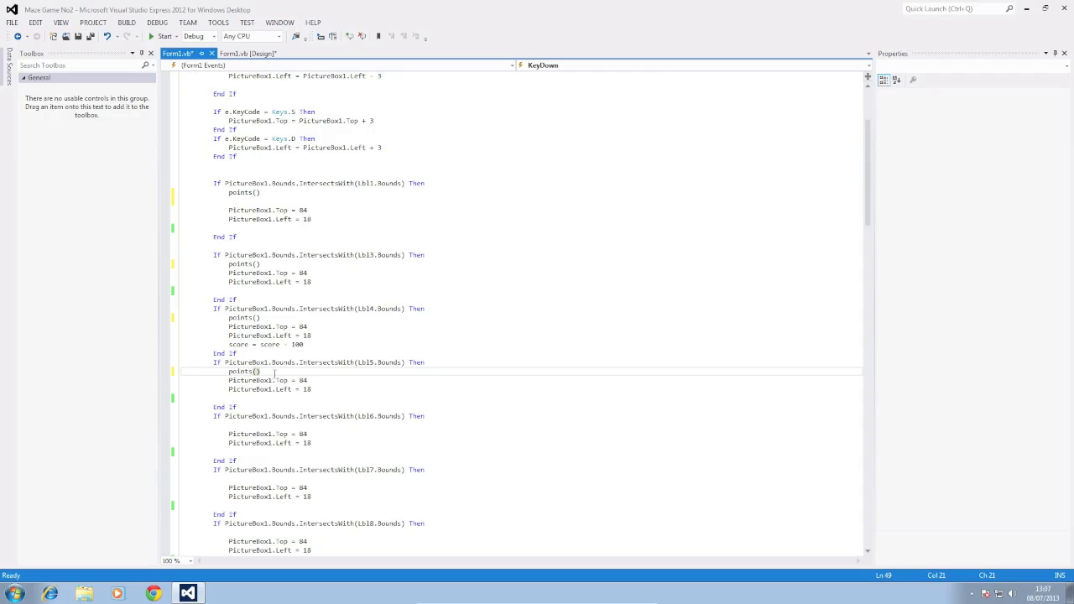
double_click(242, 371)
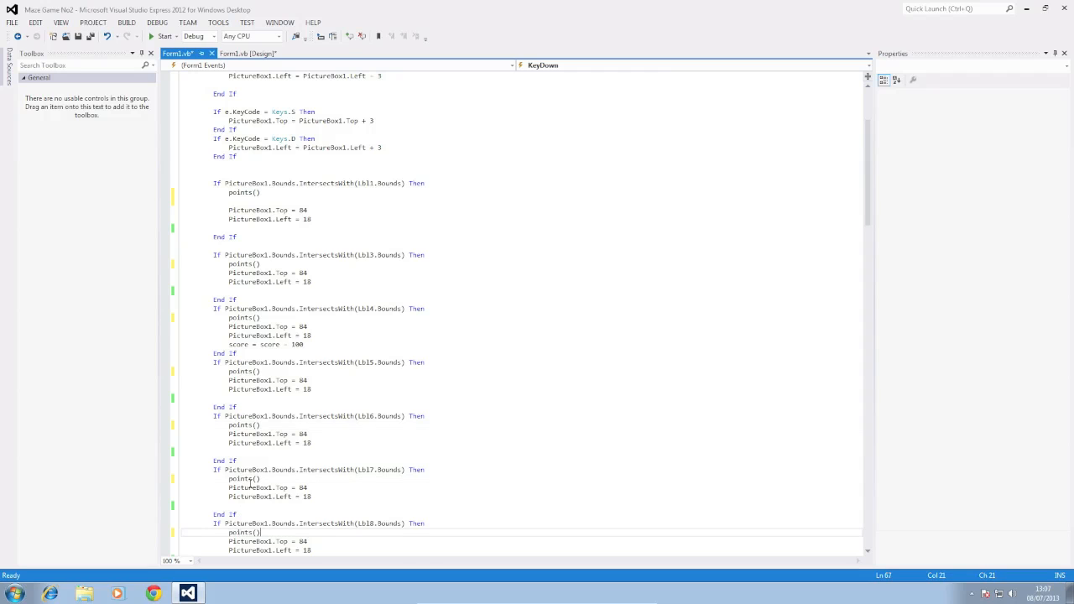
Step: Scroll through the remaining wall-collision blocks while adding points() calls to each
scroll("down", 3)
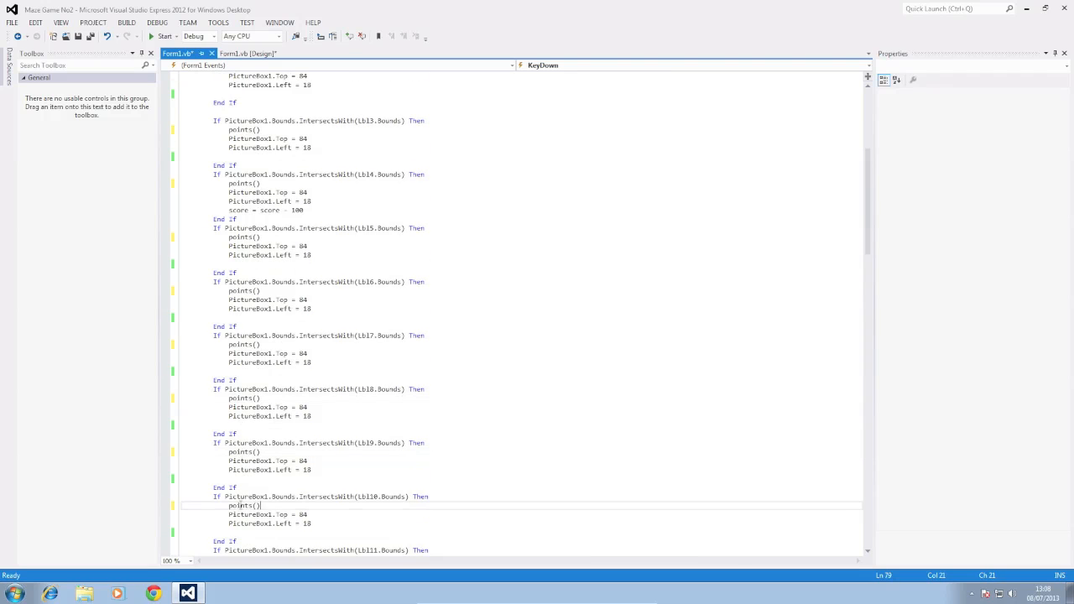
scroll("down", 3)
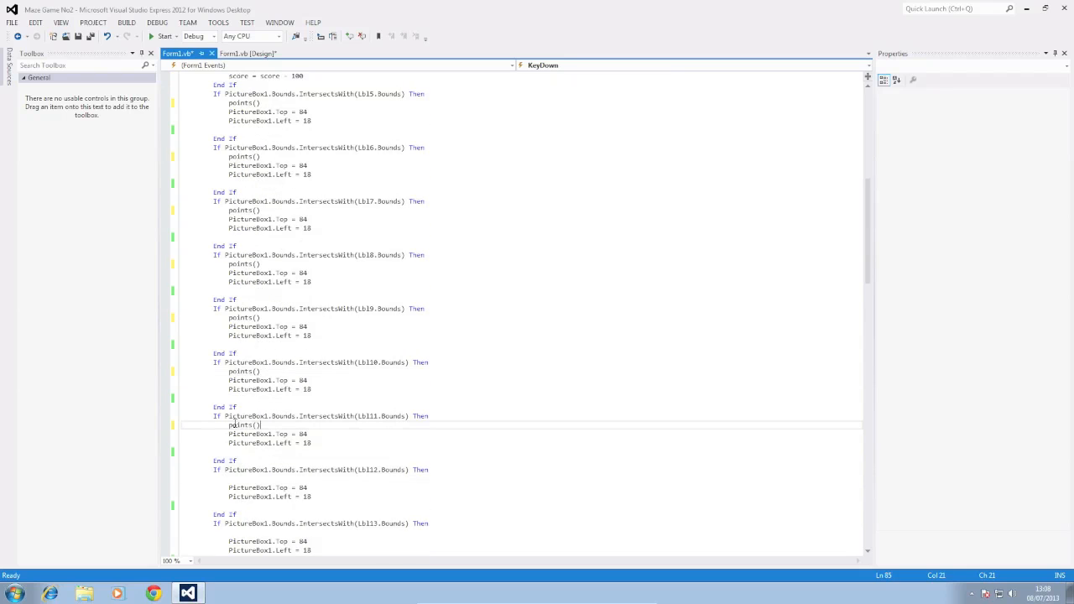
scroll("down", 3)
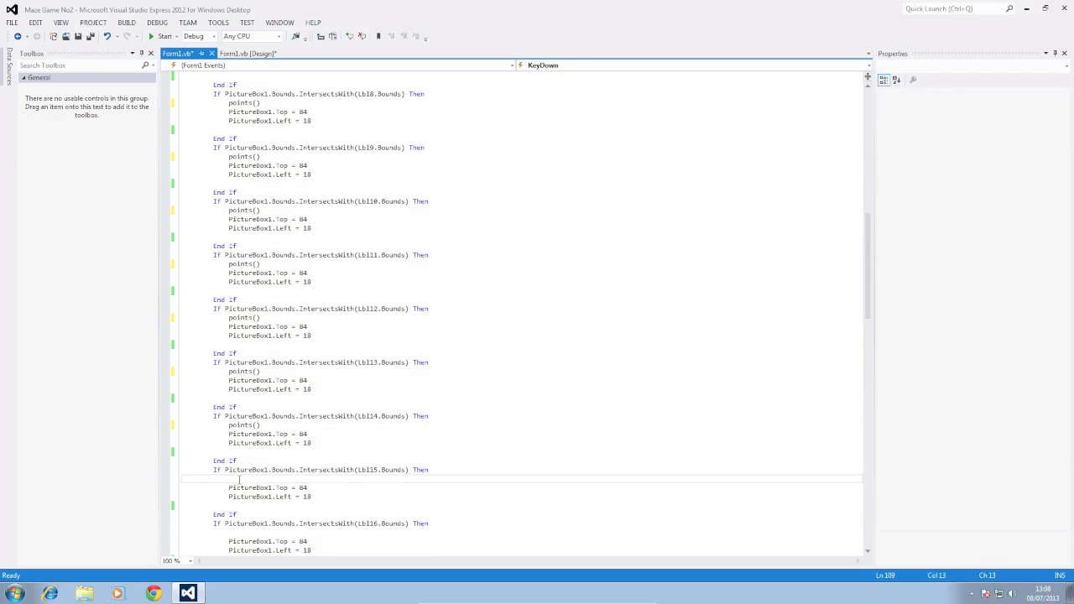
scroll("down", 3)
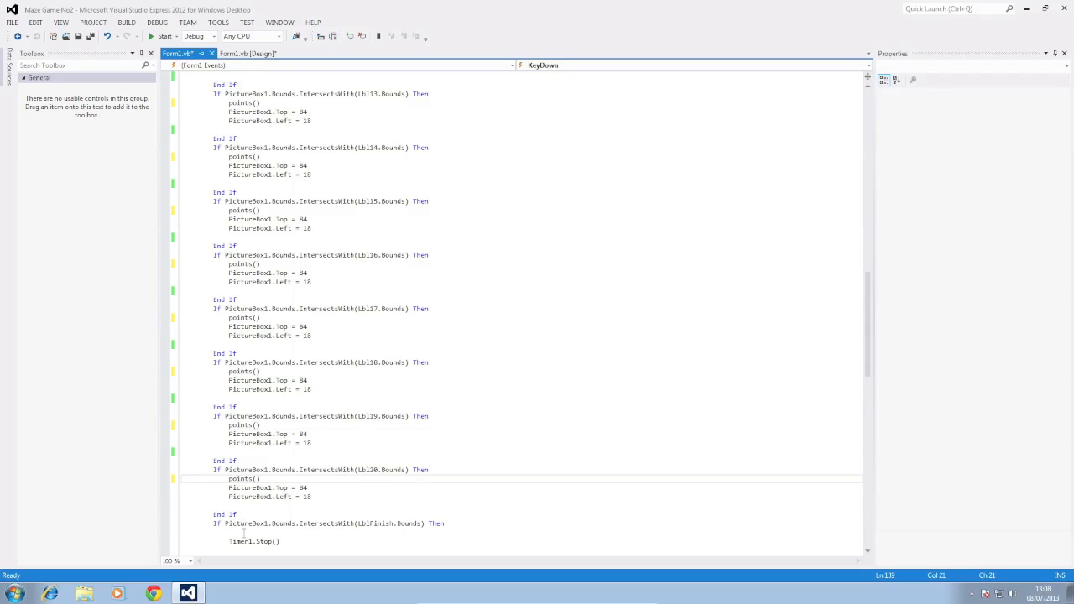
scroll("down", 3)
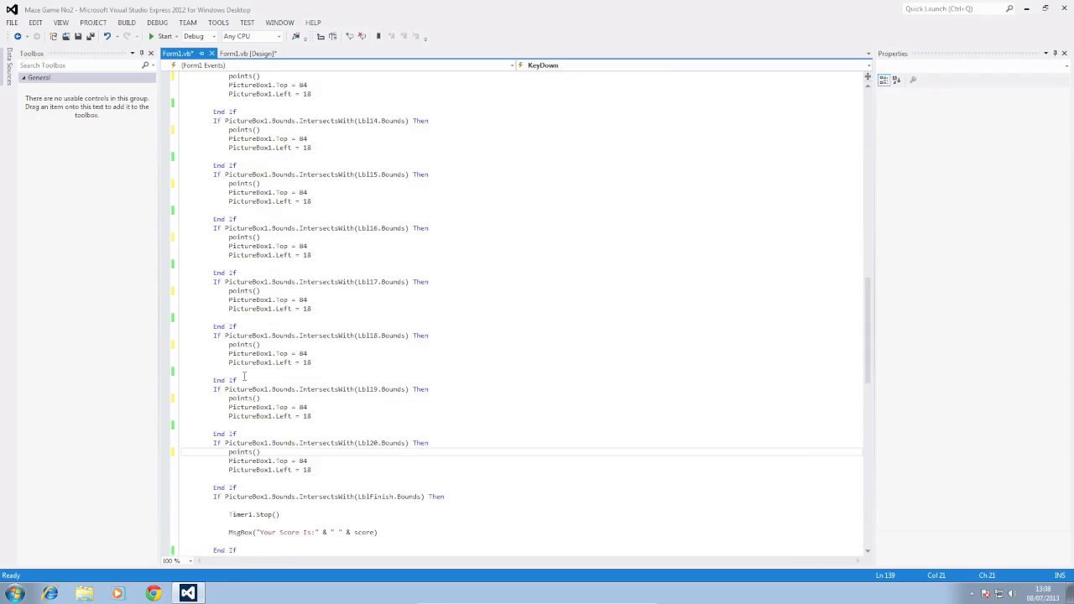
scroll("up", 3)
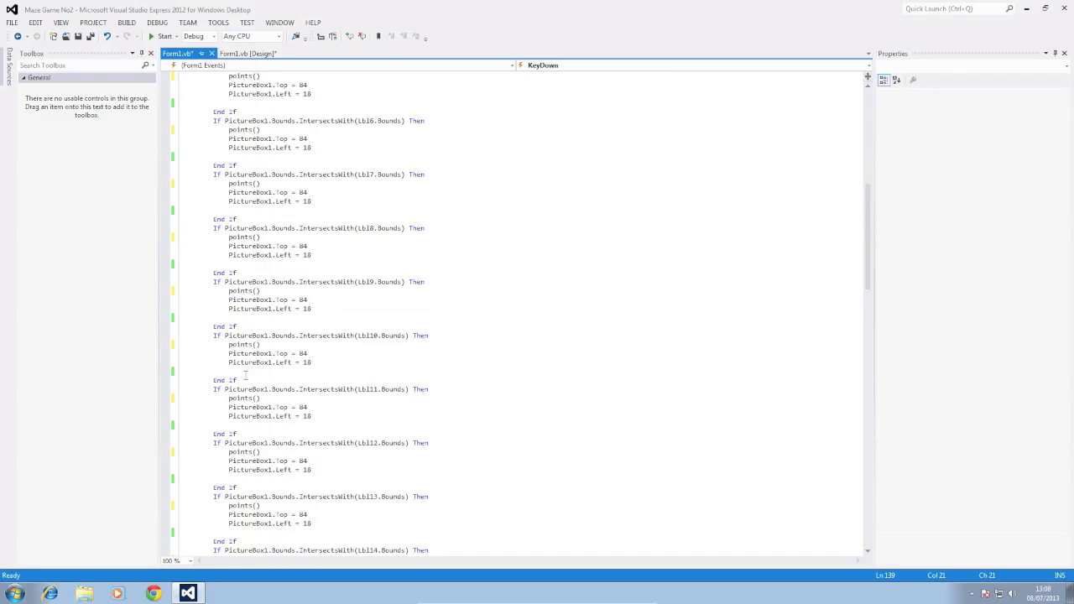
scroll("up", 3)
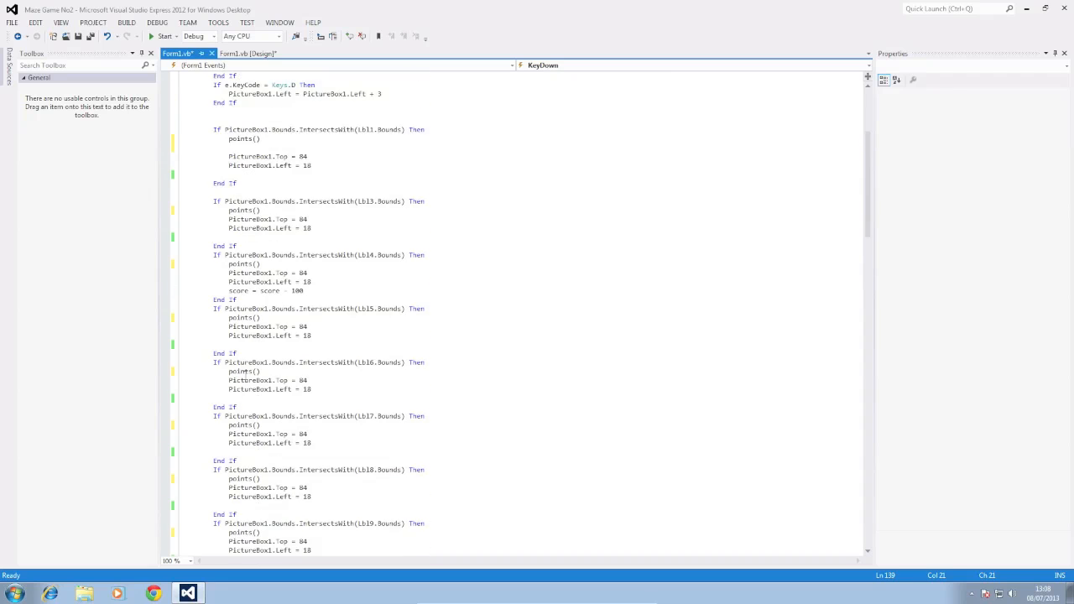
scroll("up", 3)
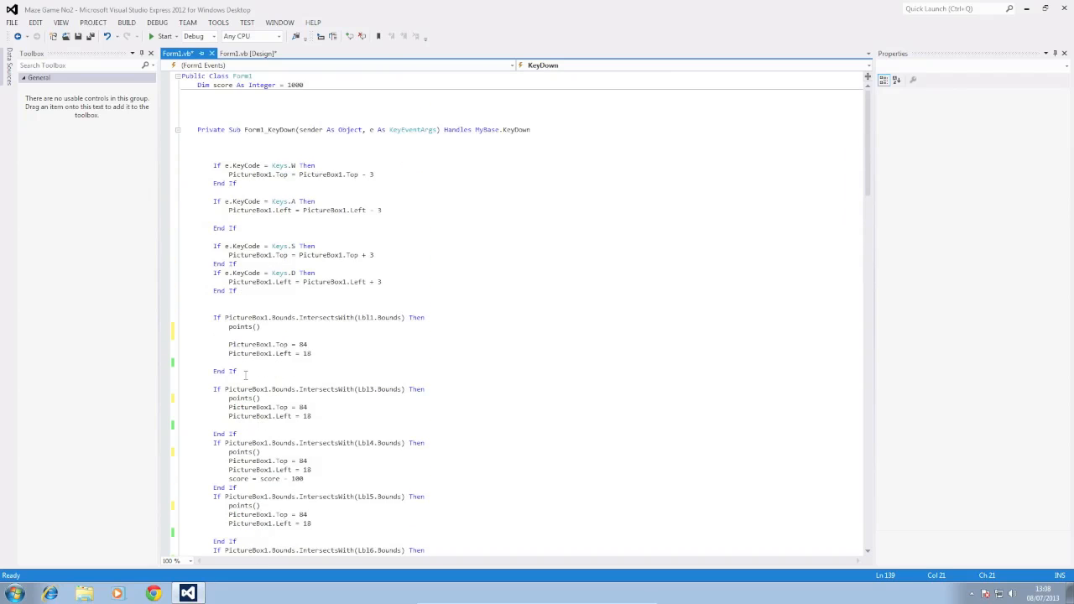
scroll("down", 3)
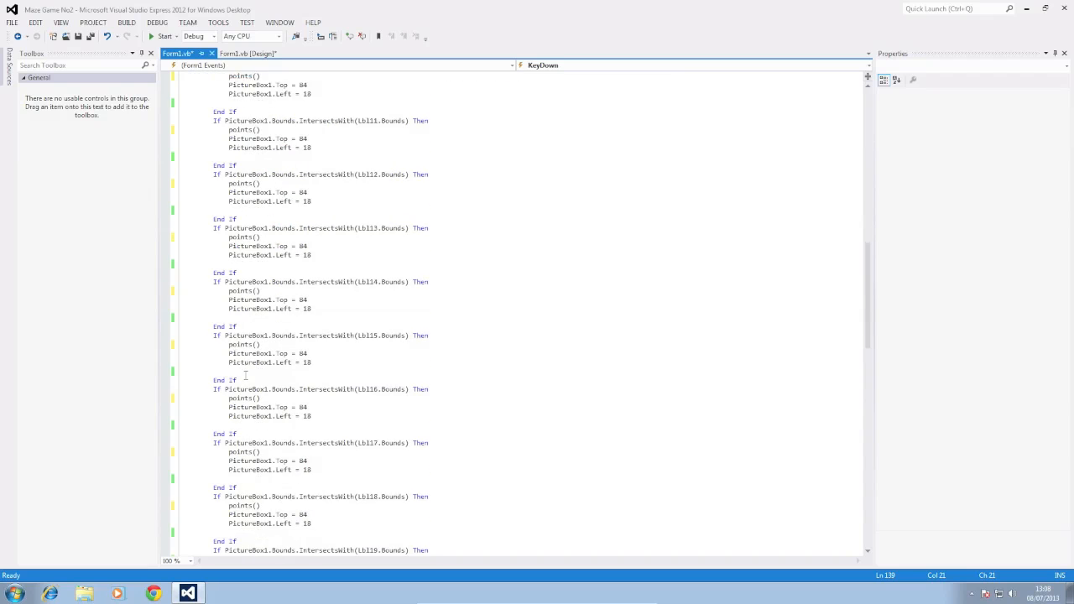
scroll("down", 3)
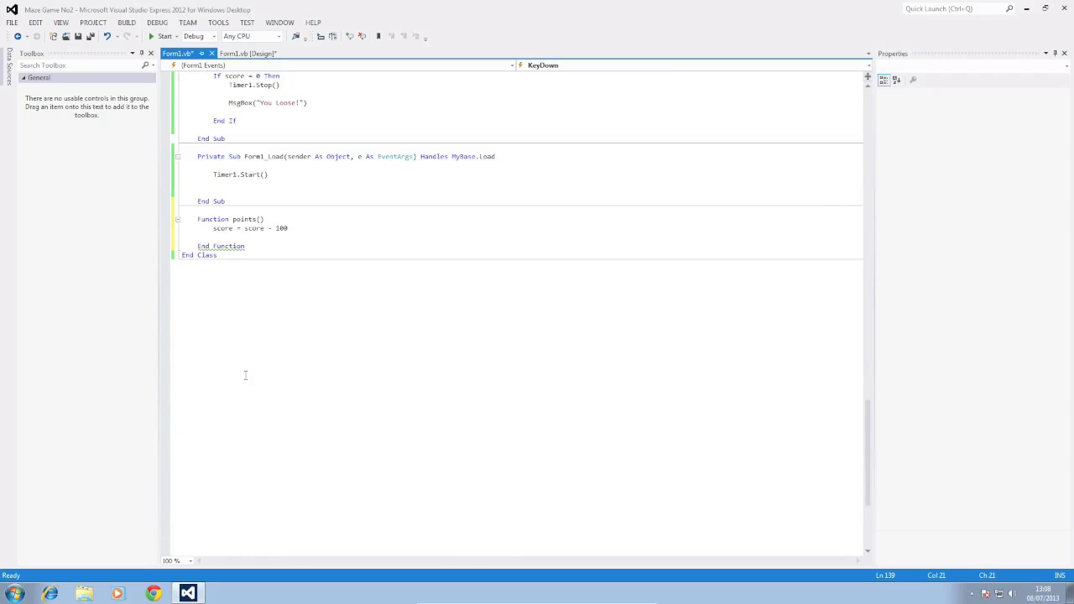
scroll("up", 3)
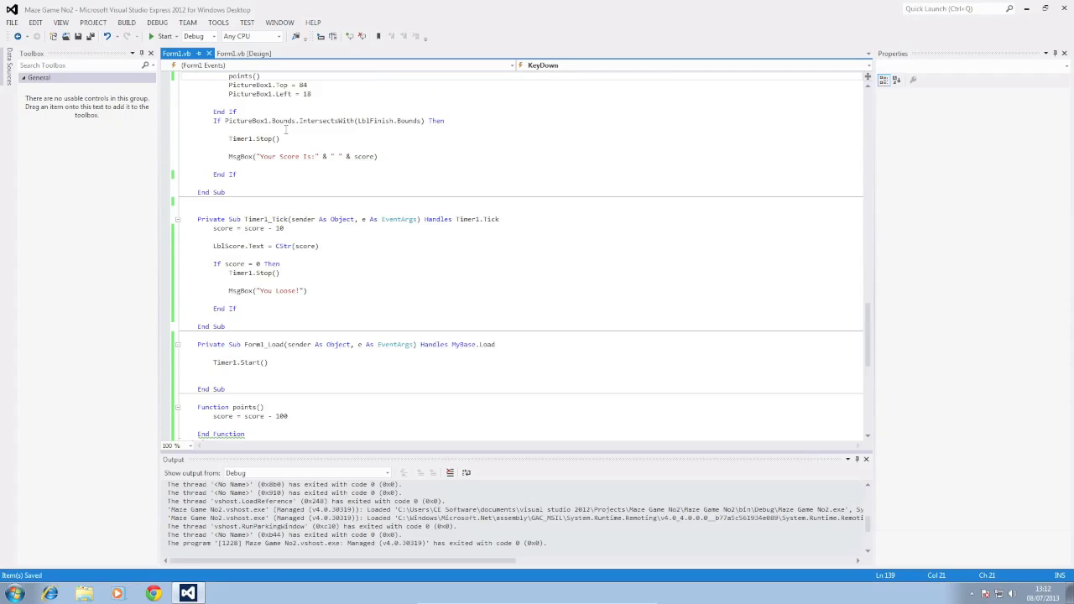
left_click(243, 52)
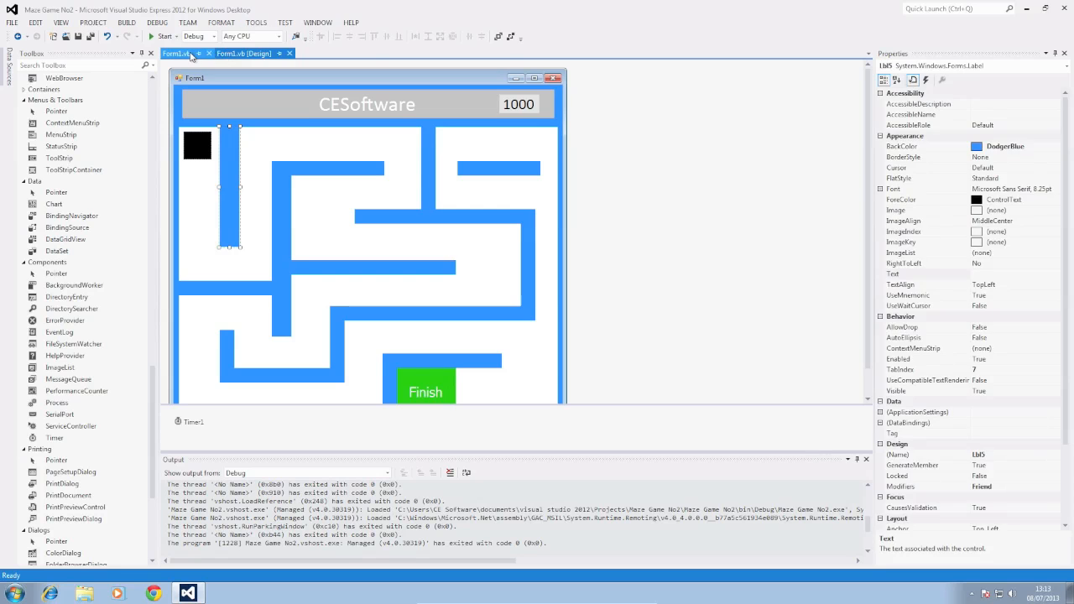
left_click(175, 52)
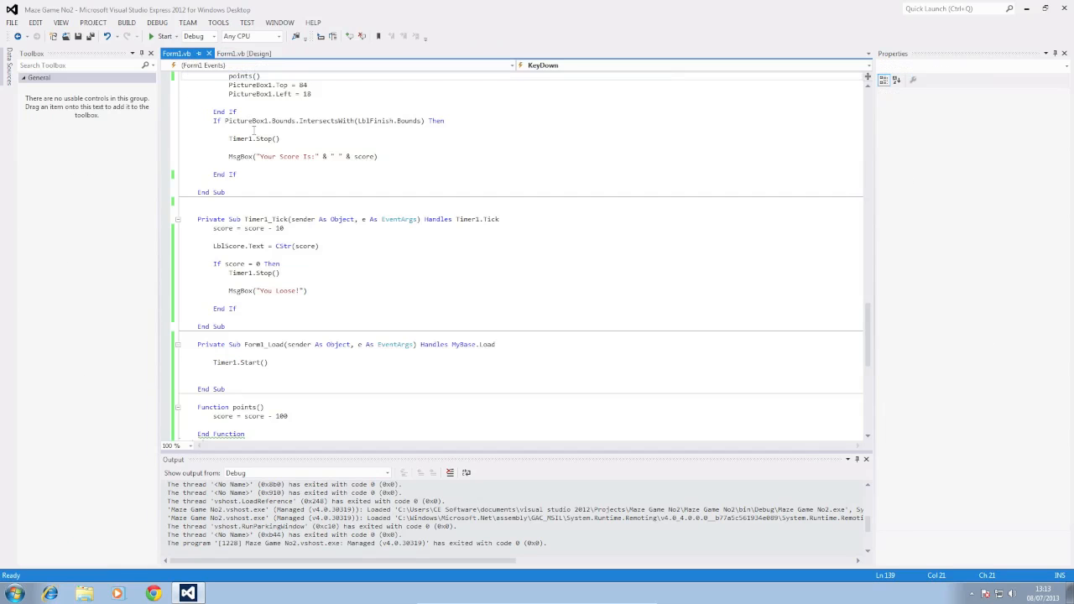